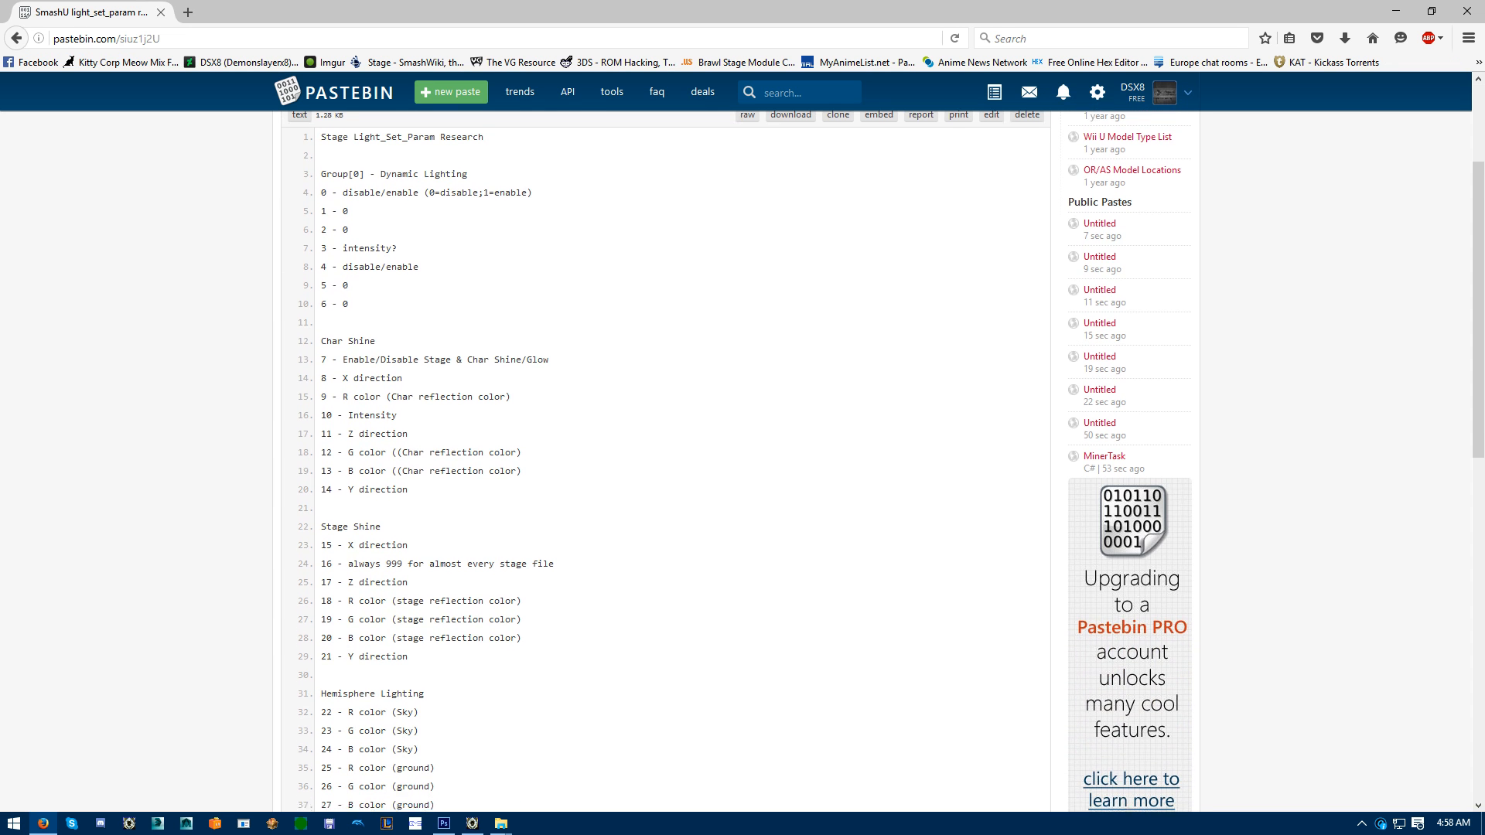
# Scroll through the Stage Light_Set_Param Research paste before leaving it.
pyautogui.scroll(-3)
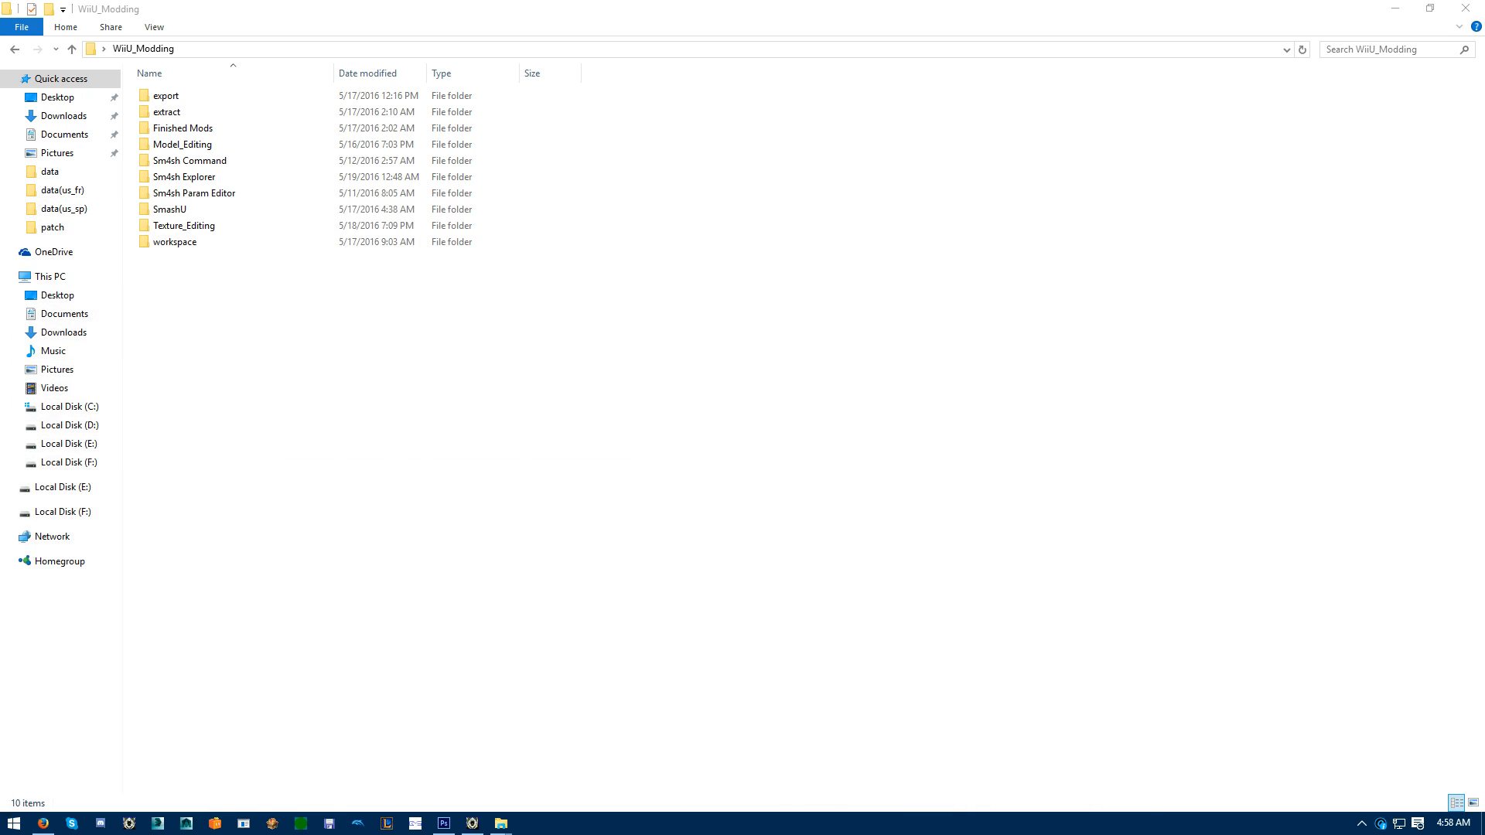
# Launch Sm4shFileExplorer from the Sm4sh Explorer folder so it loads the Smash U data.
pyautogui.click(171, 209)
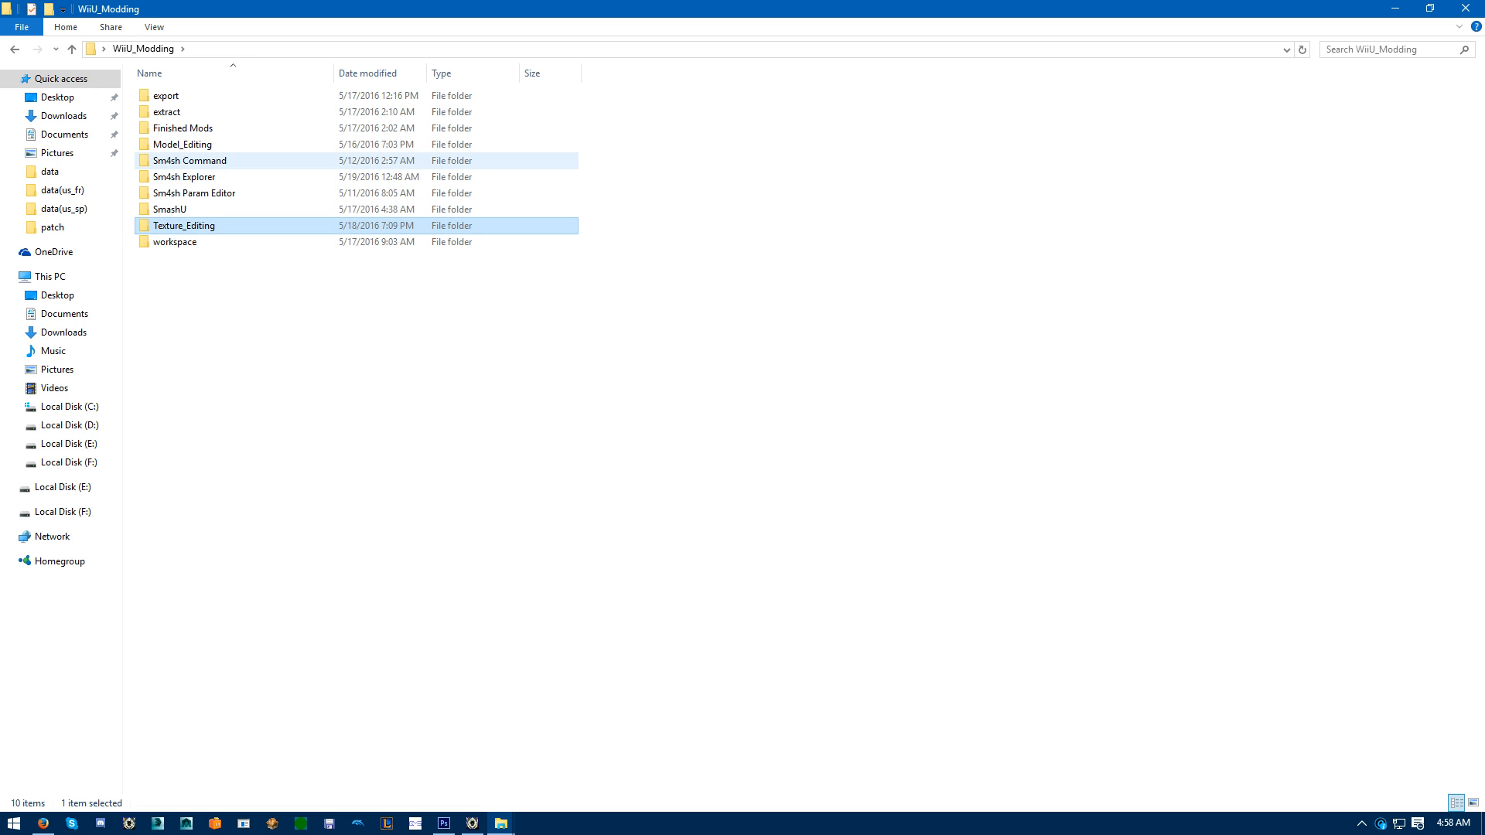
pyautogui.doubleClick(184, 177)
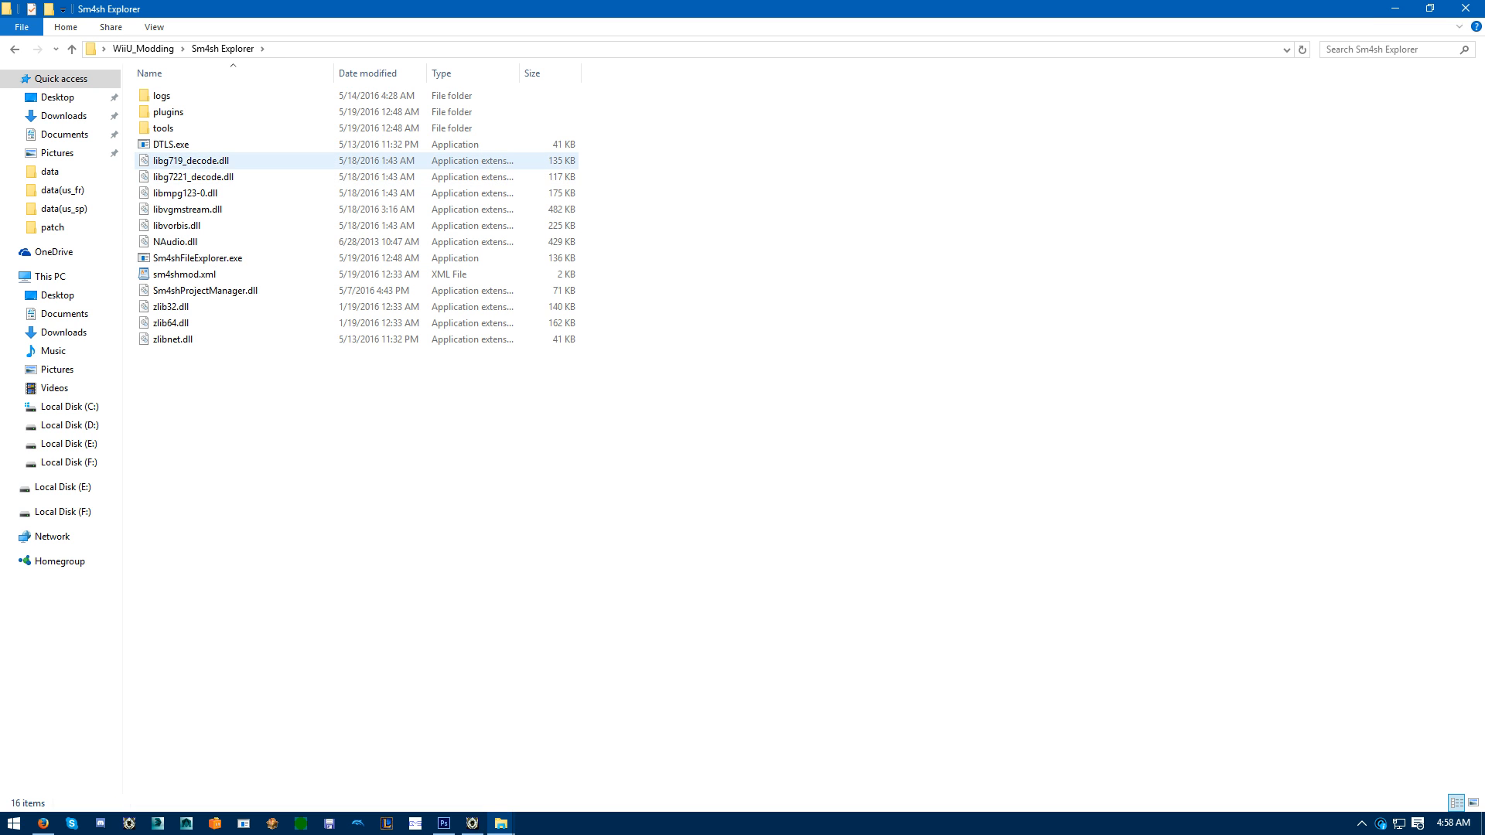
pyautogui.click(197, 259)
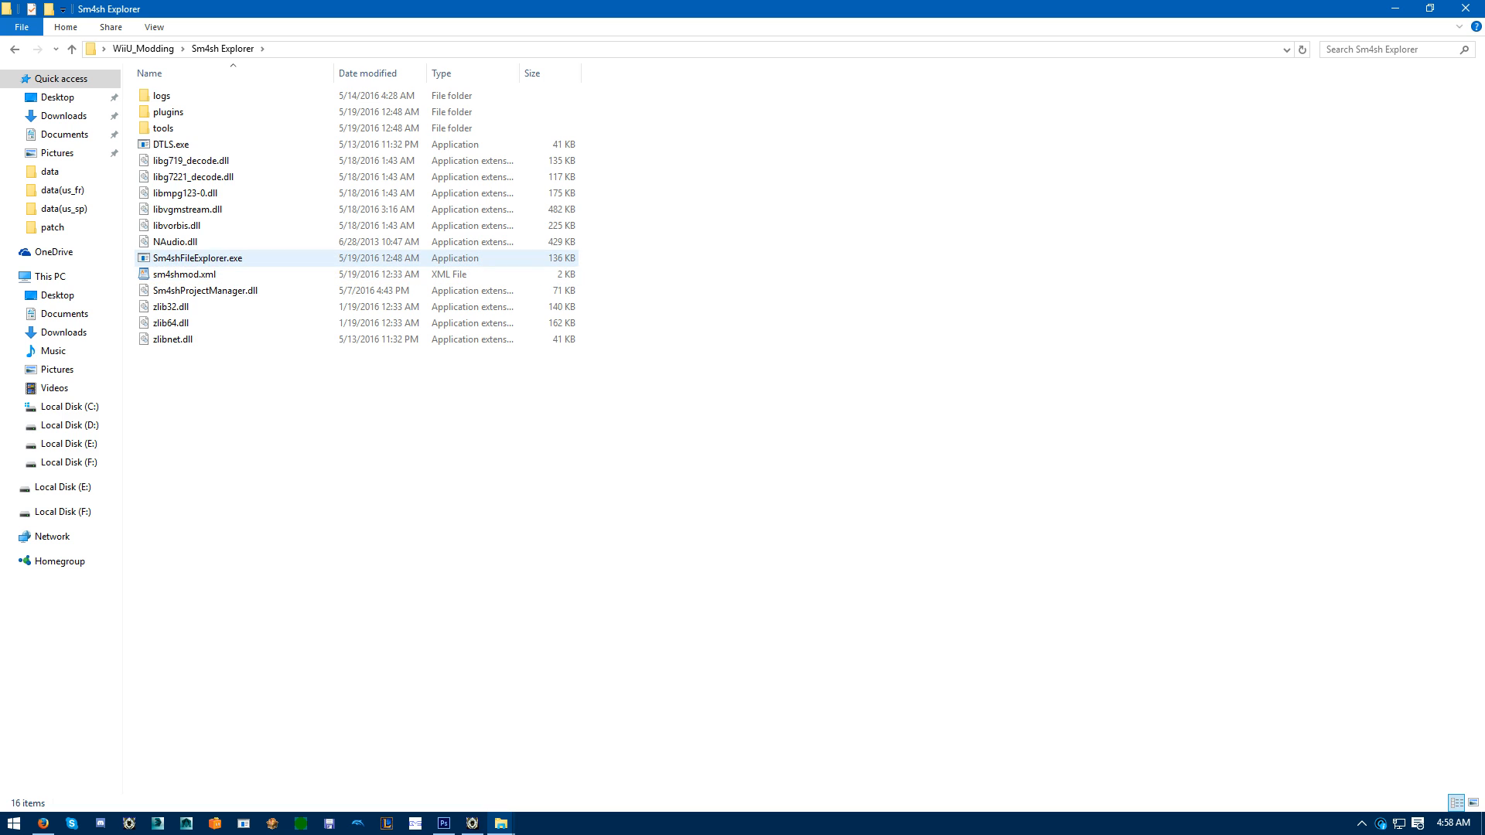
pyautogui.moveTo(197, 258)
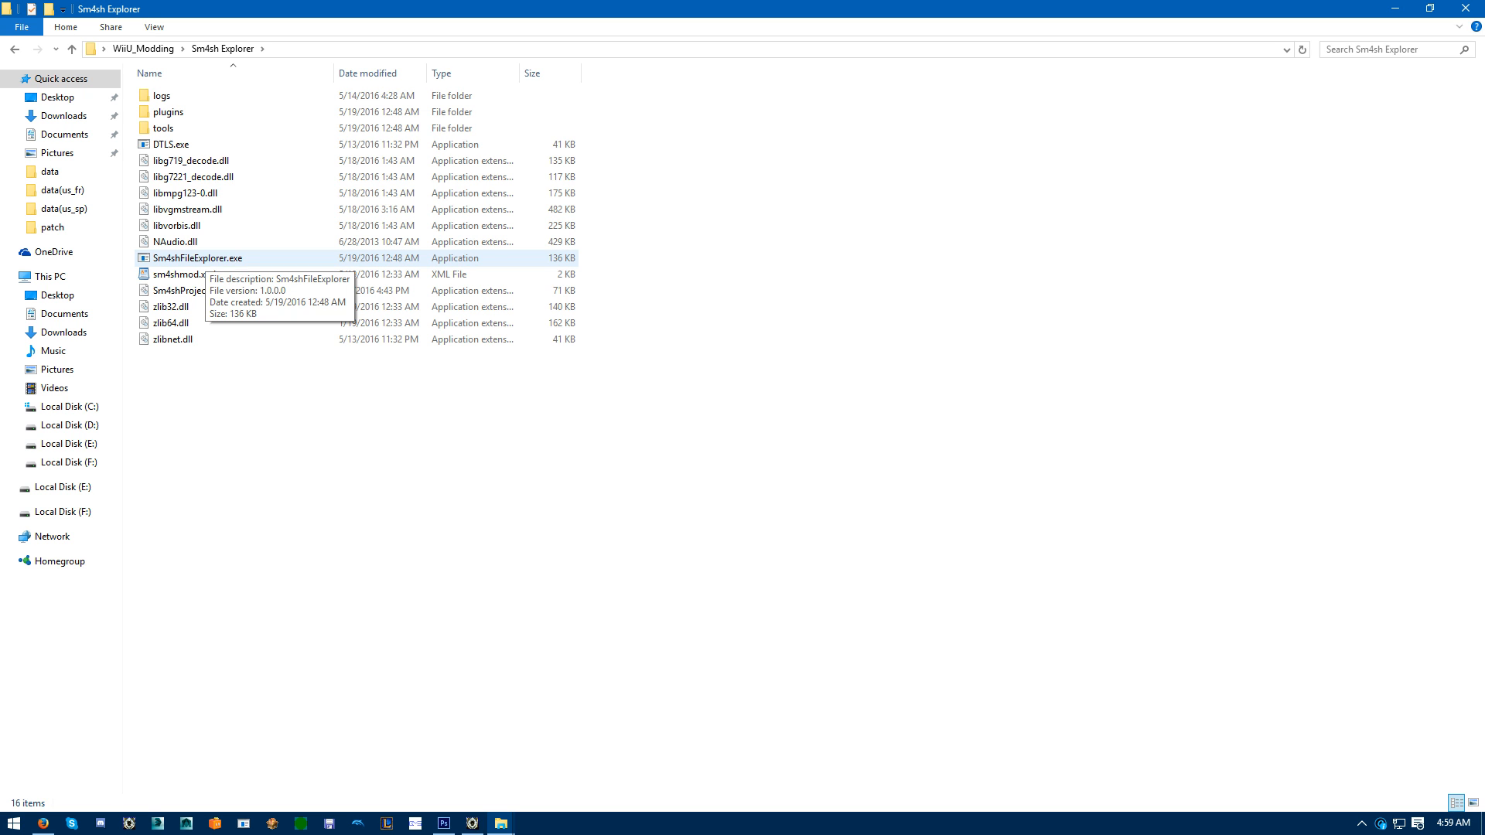
pyautogui.doubleClick(196, 258)
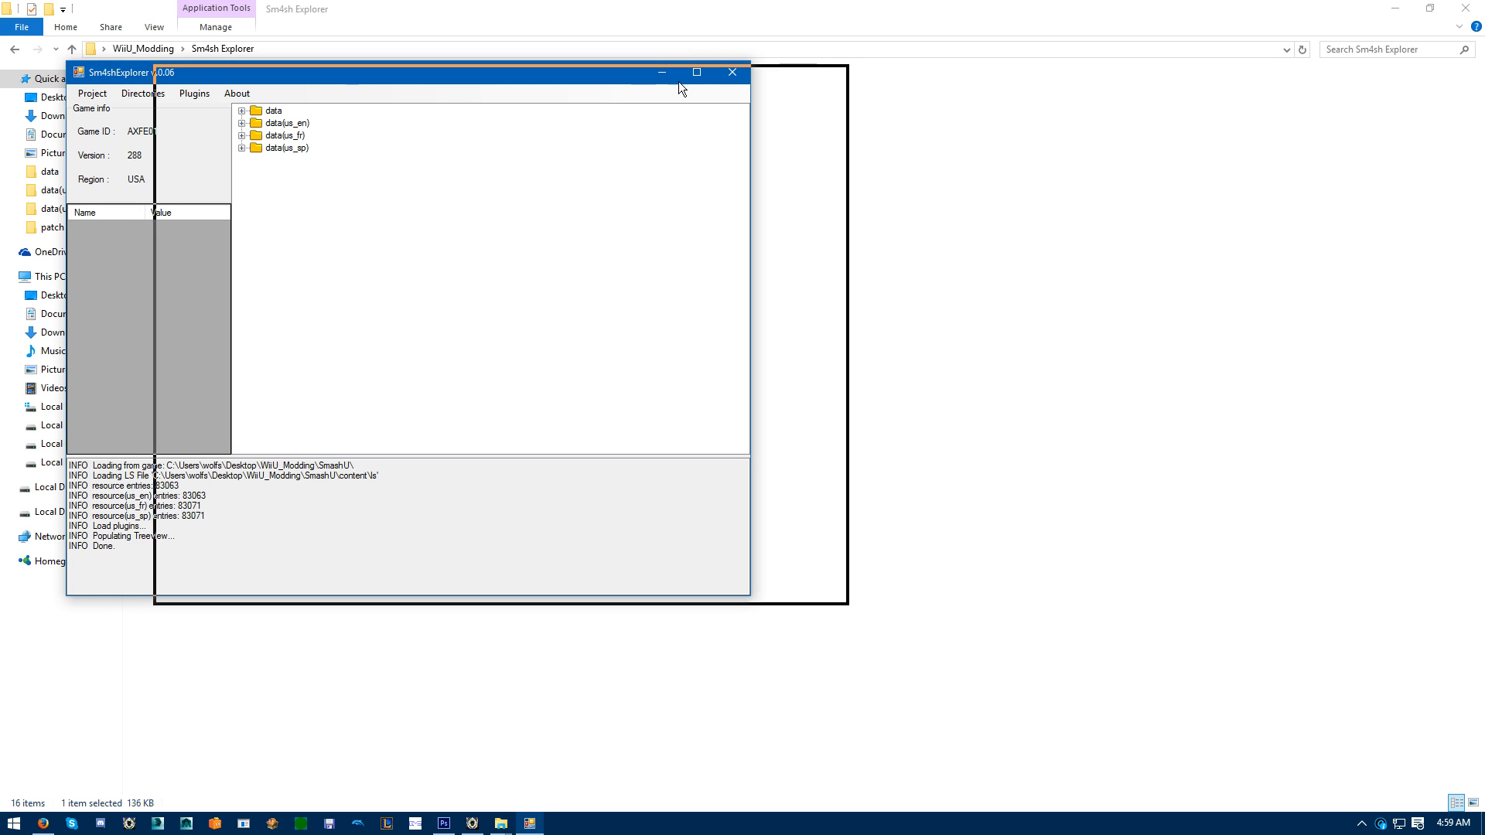
# Maximize Sm4shExplorer, expand the data folder and start the Sm4shMusic plugin.
pyautogui.click(696, 73)
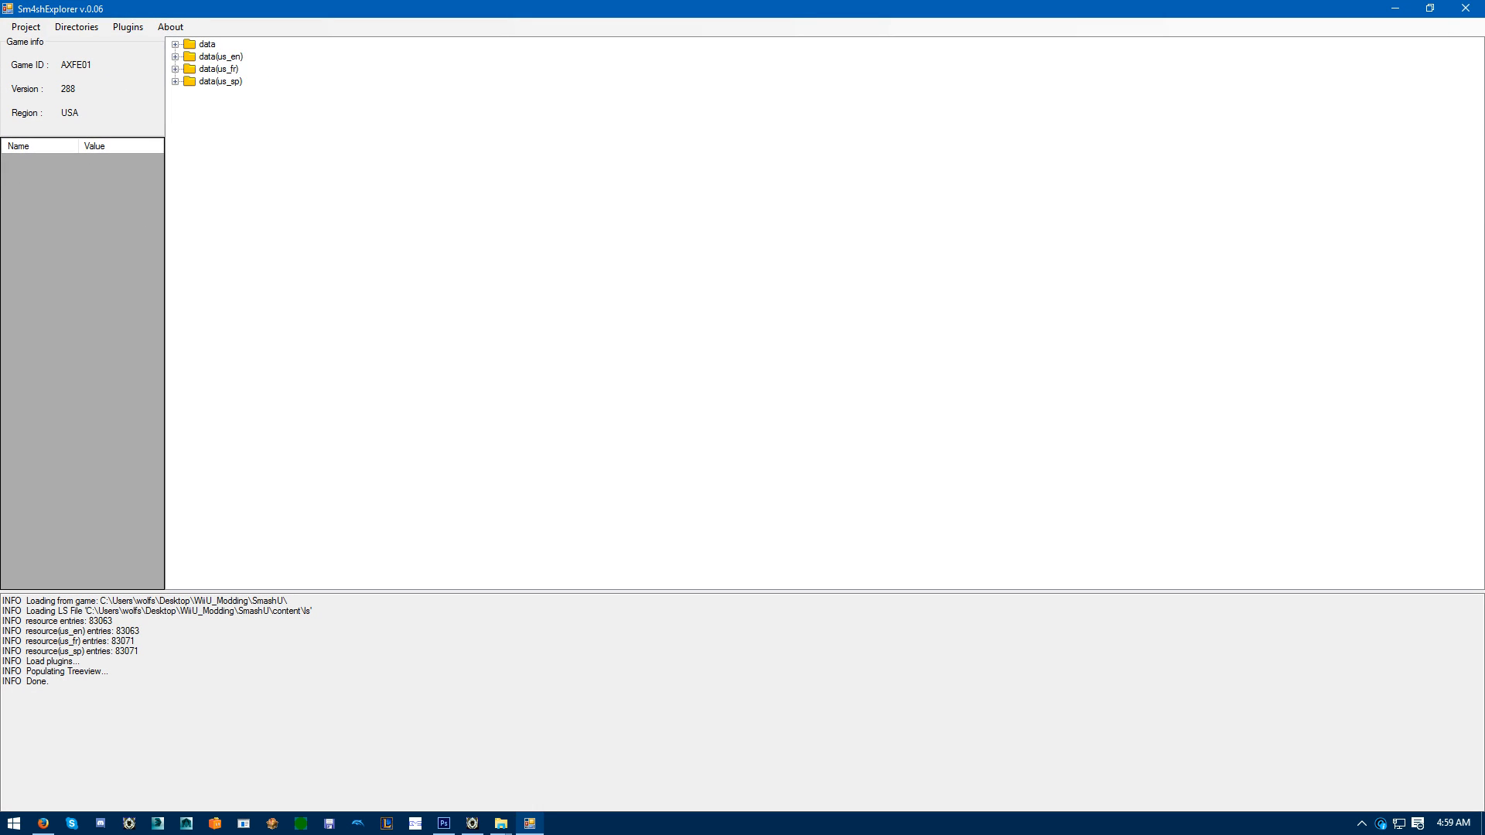
pyautogui.click(127, 27)
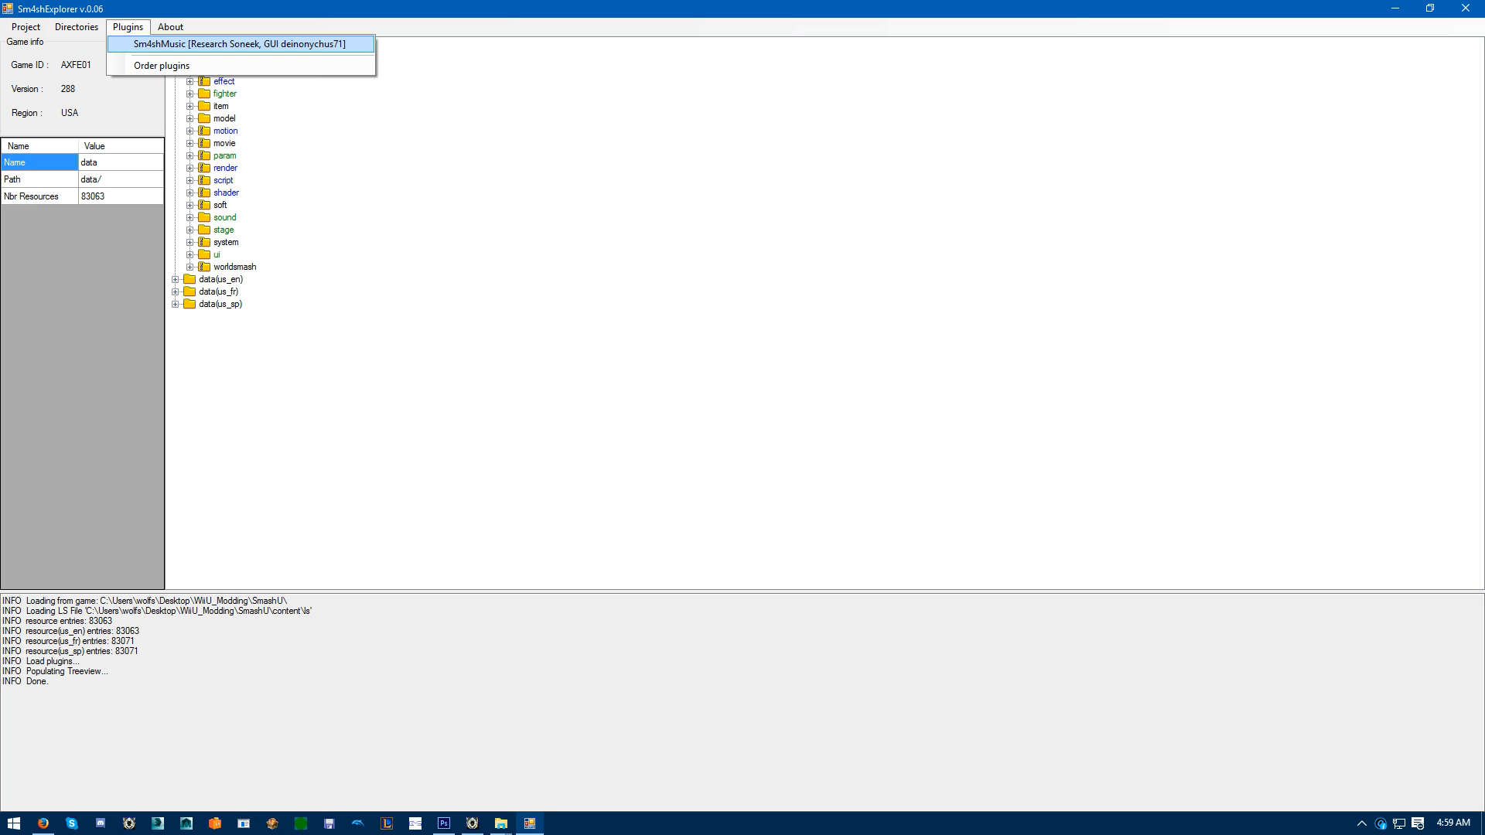
pyautogui.click(232, 43)
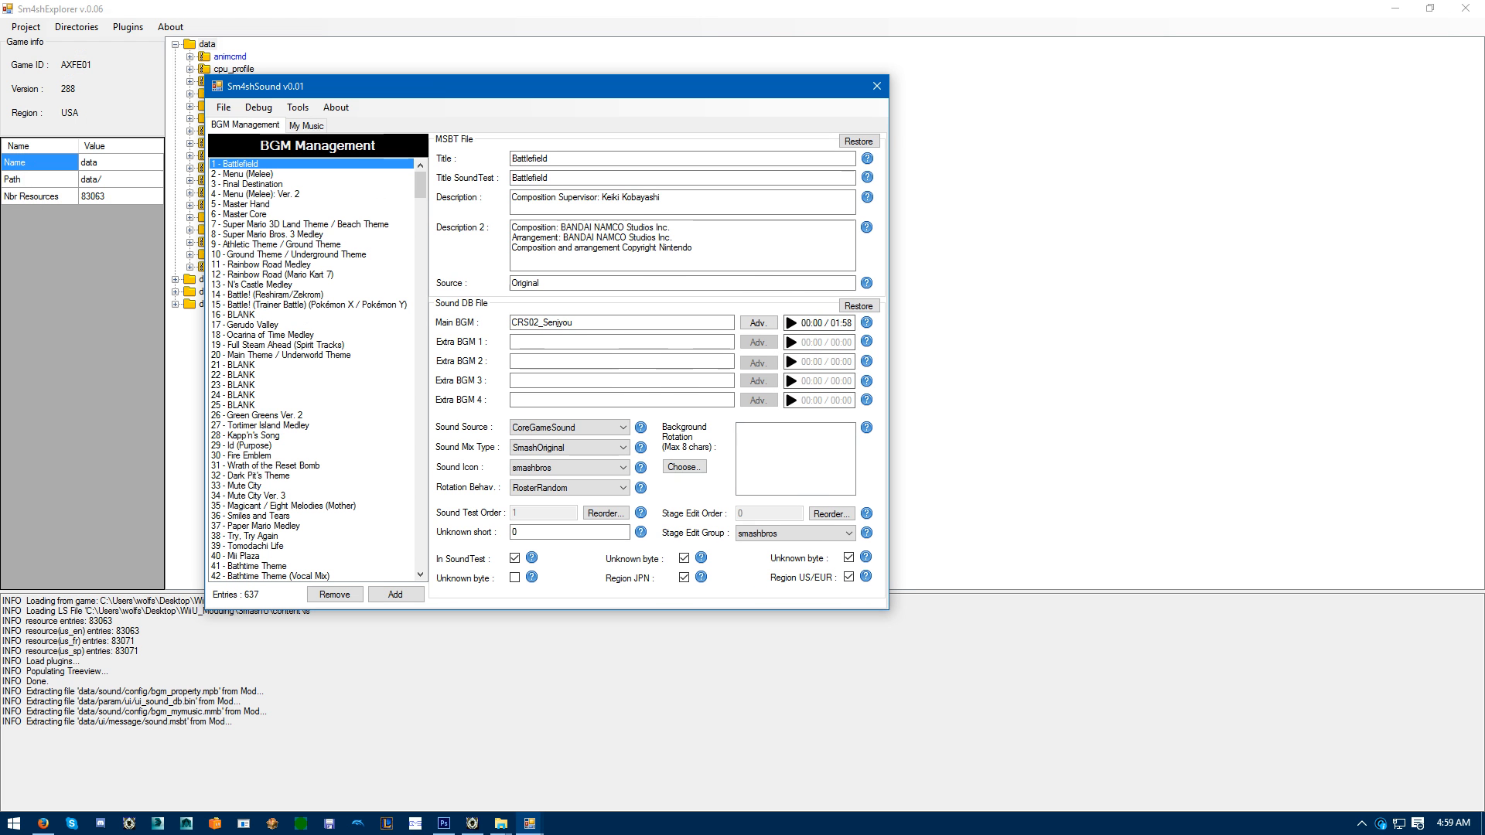
# Preview Mute City Ver. 3 in My Music, then return to the BGM Management list.
pyautogui.scroll(-3)
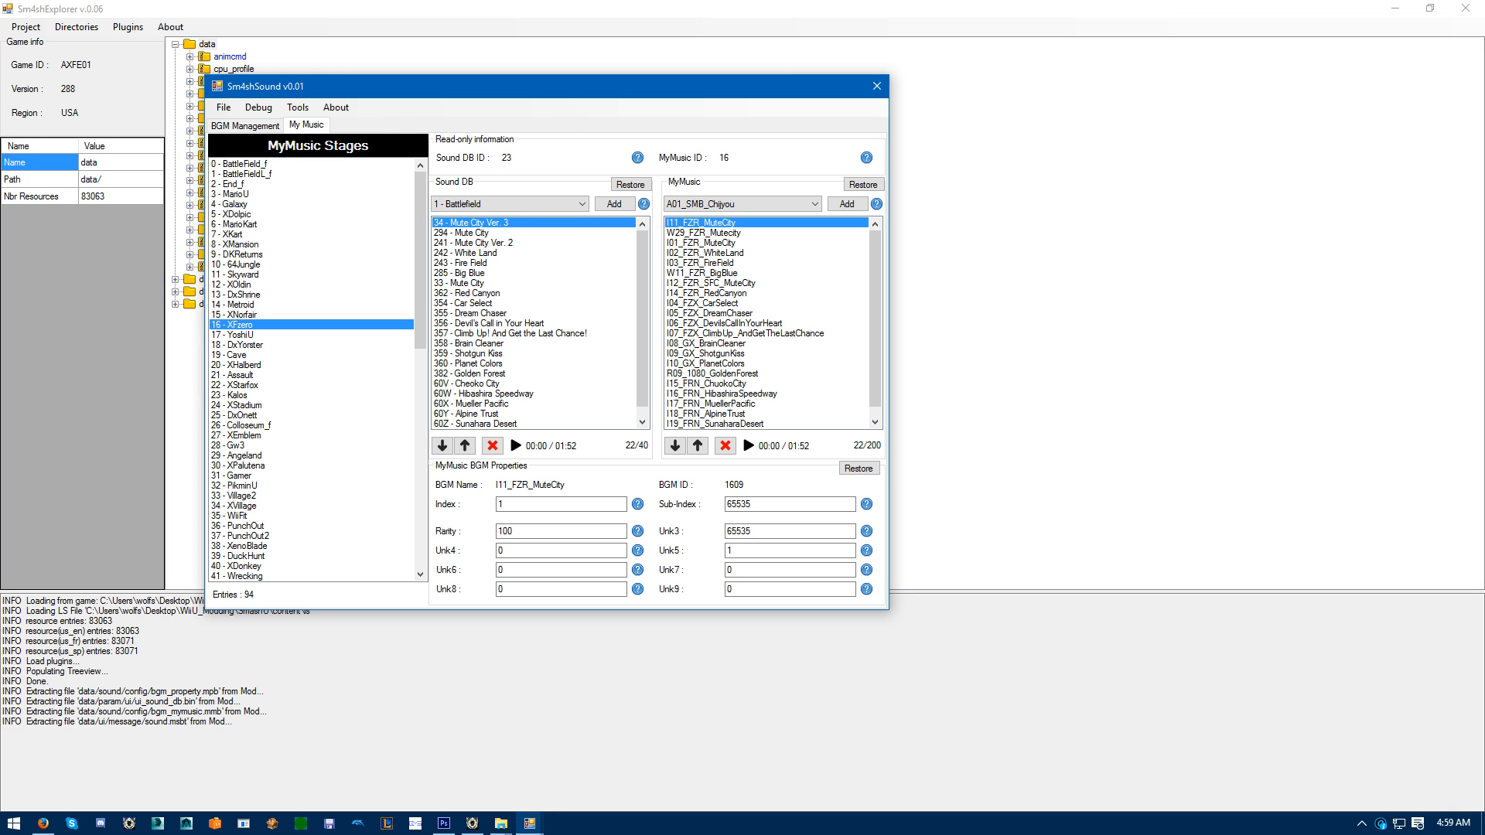
pyautogui.click(513, 445)
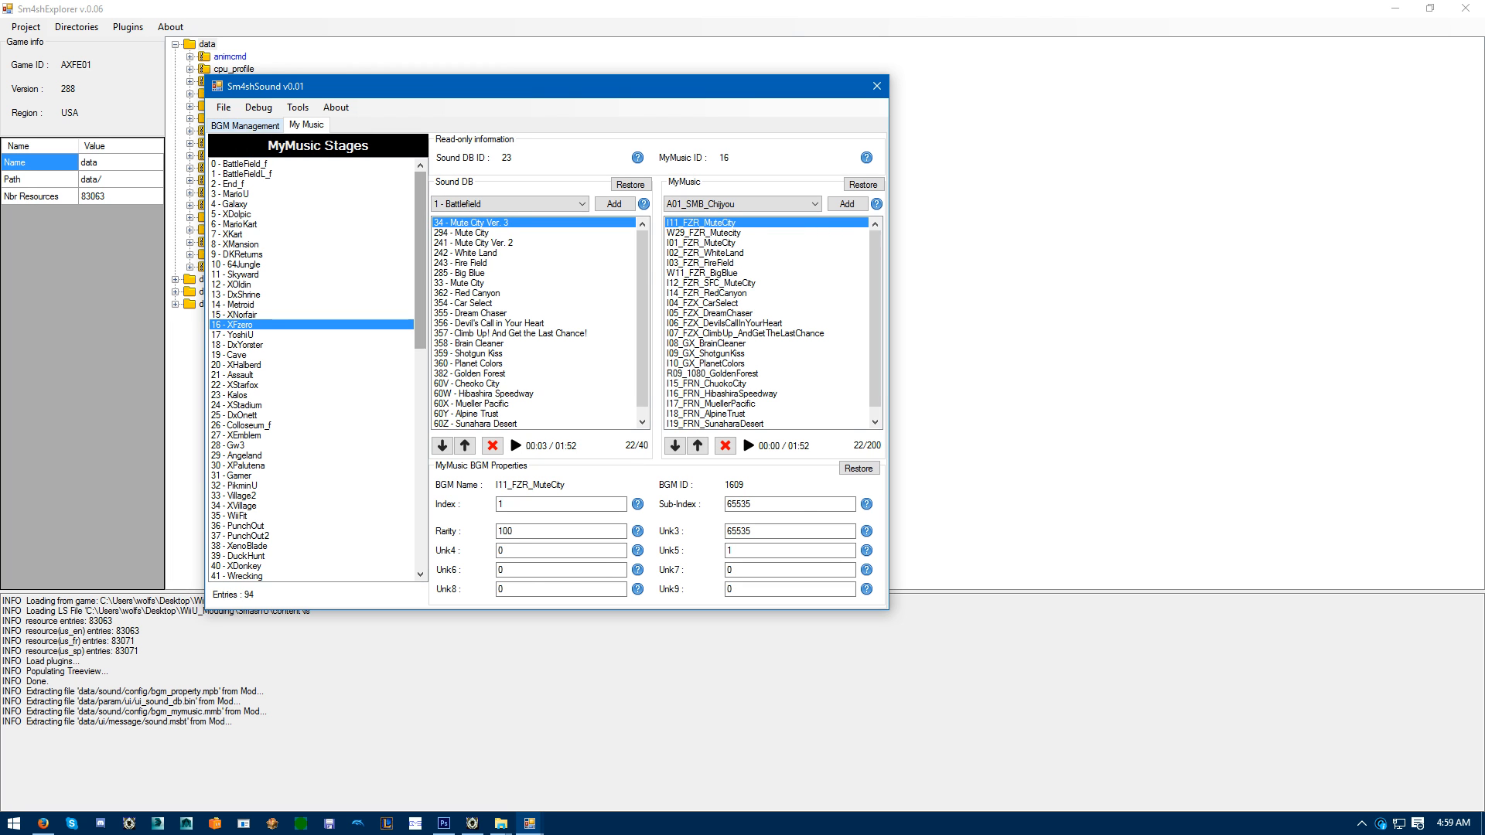
pyautogui.click(243, 123)
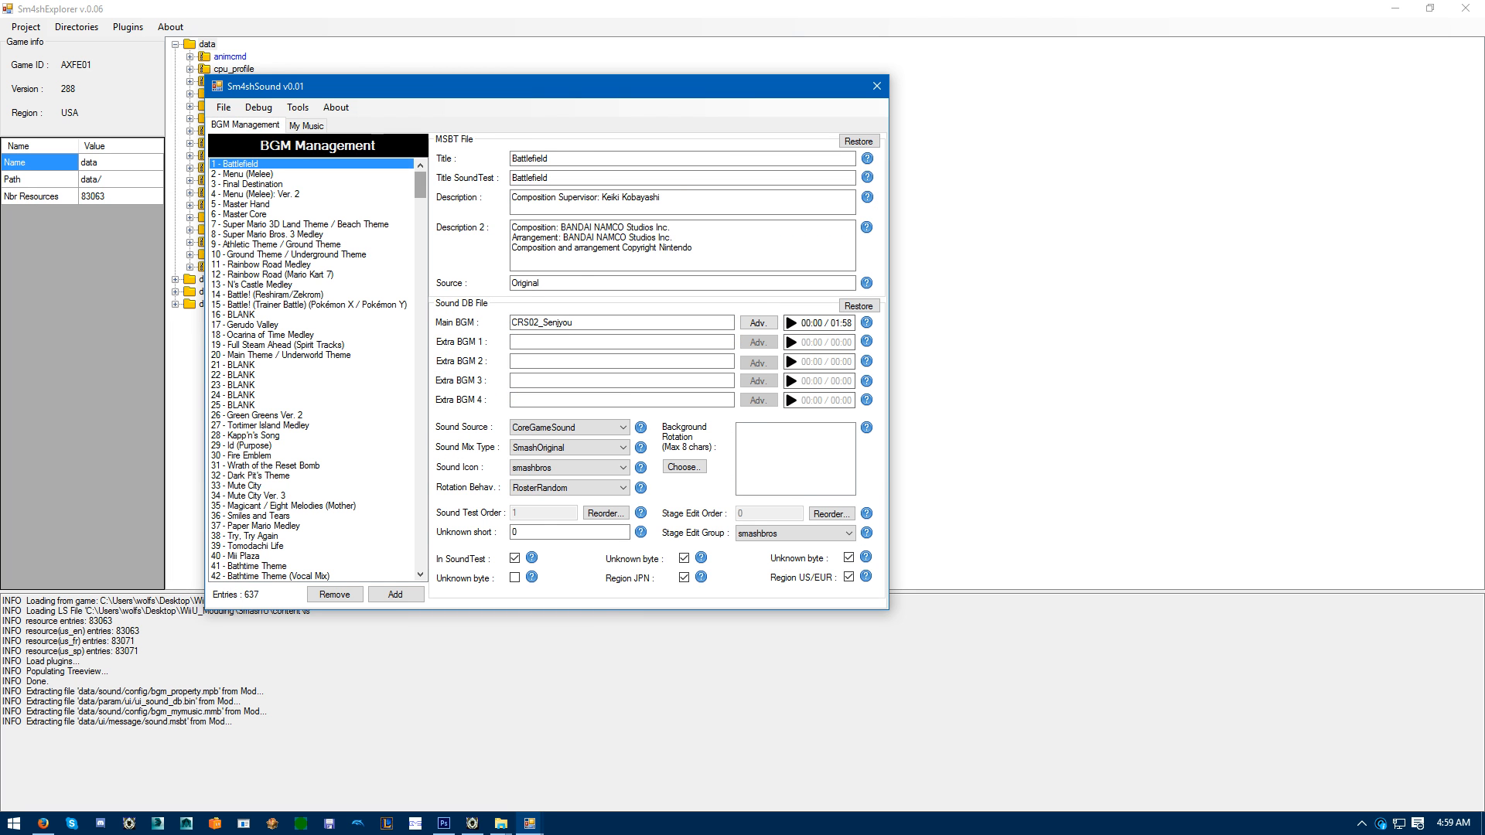
pyautogui.scroll(-3)
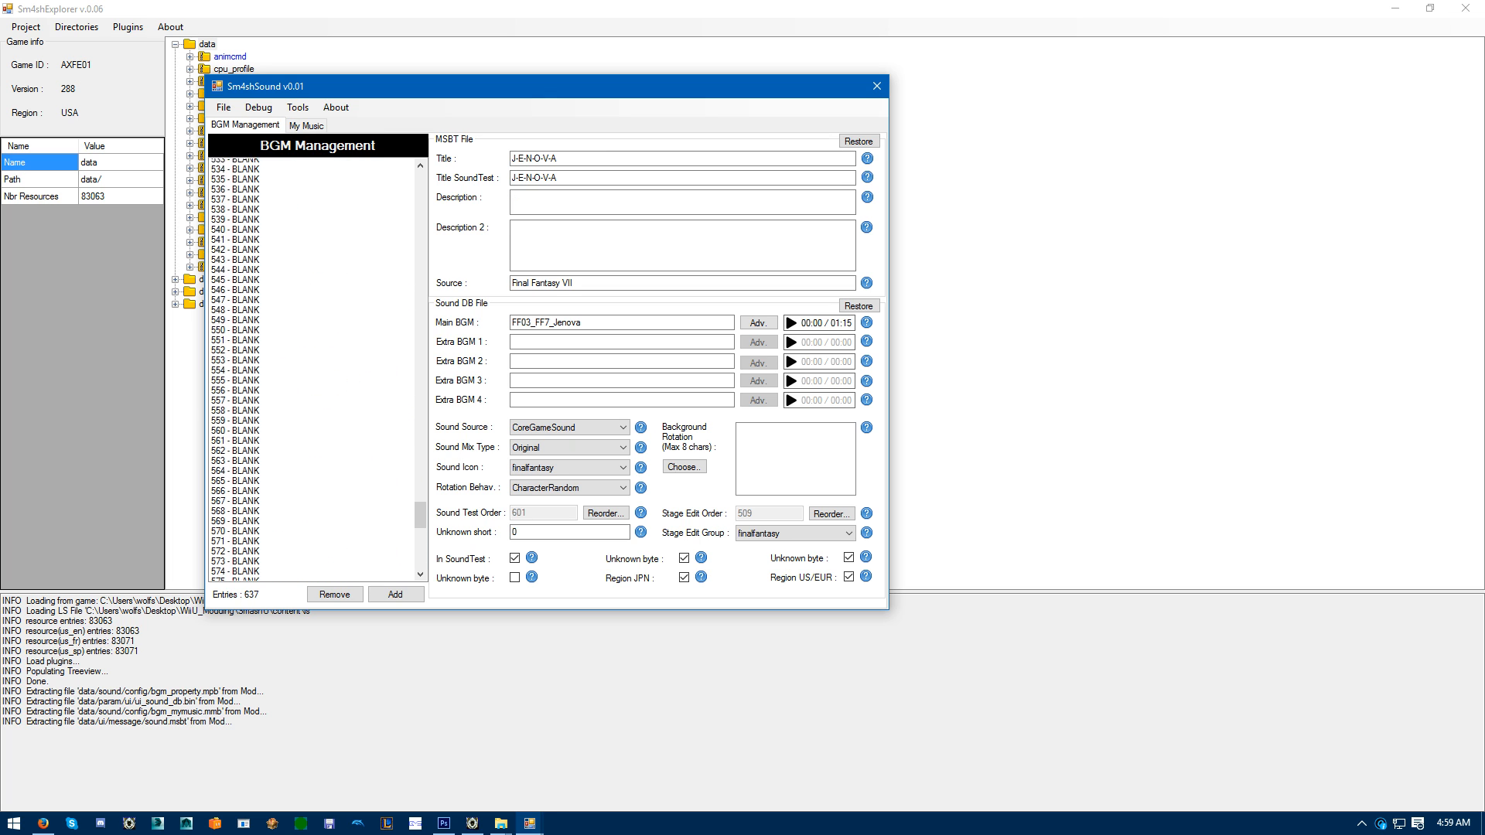
# Inspect the Lost in Thoughts All Alone entries, toggling the JP one's source back to DLCSound.
pyautogui.click(284, 465)
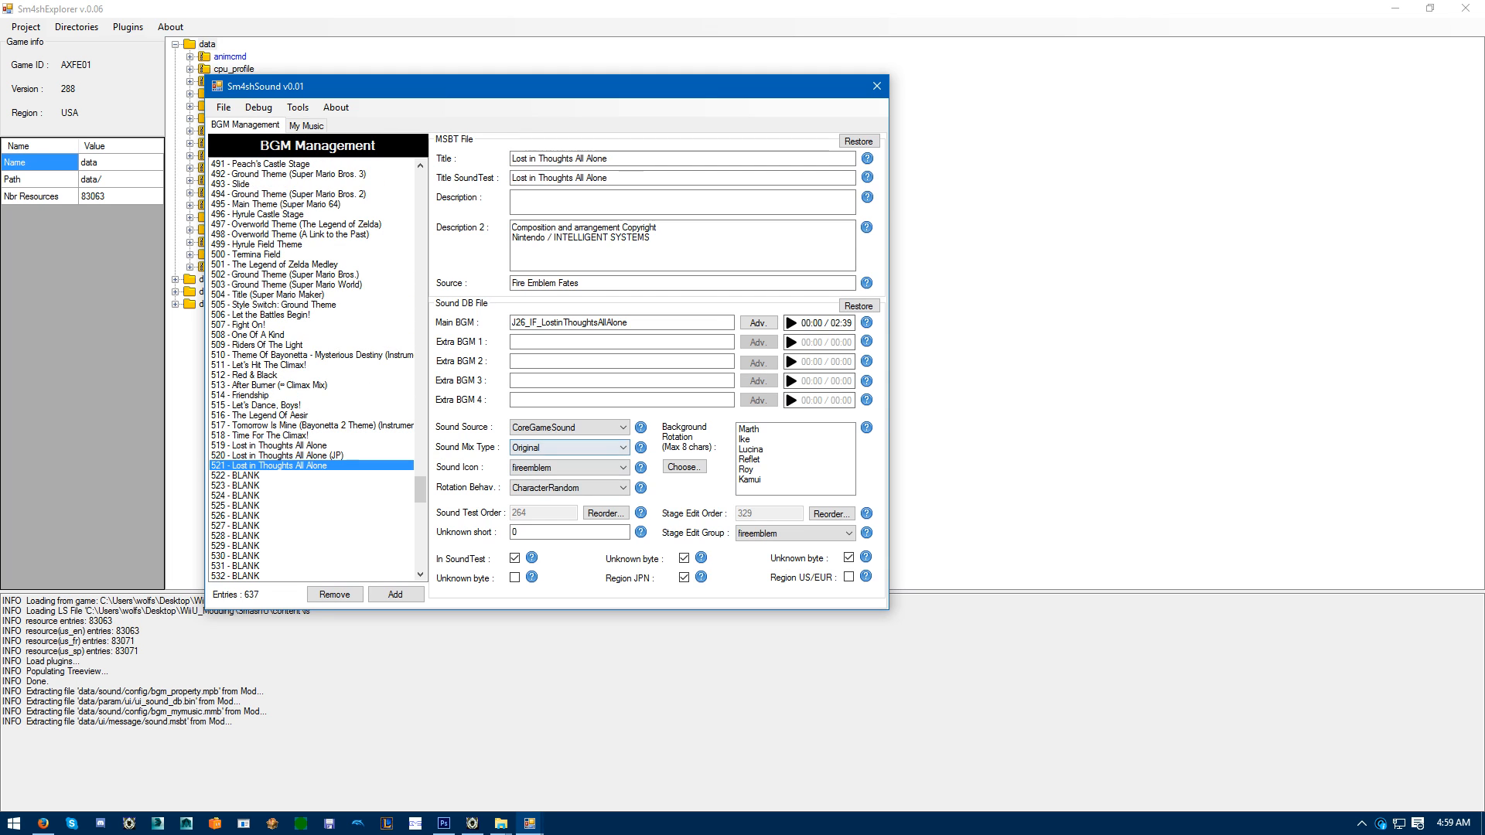
pyautogui.click(277, 455)
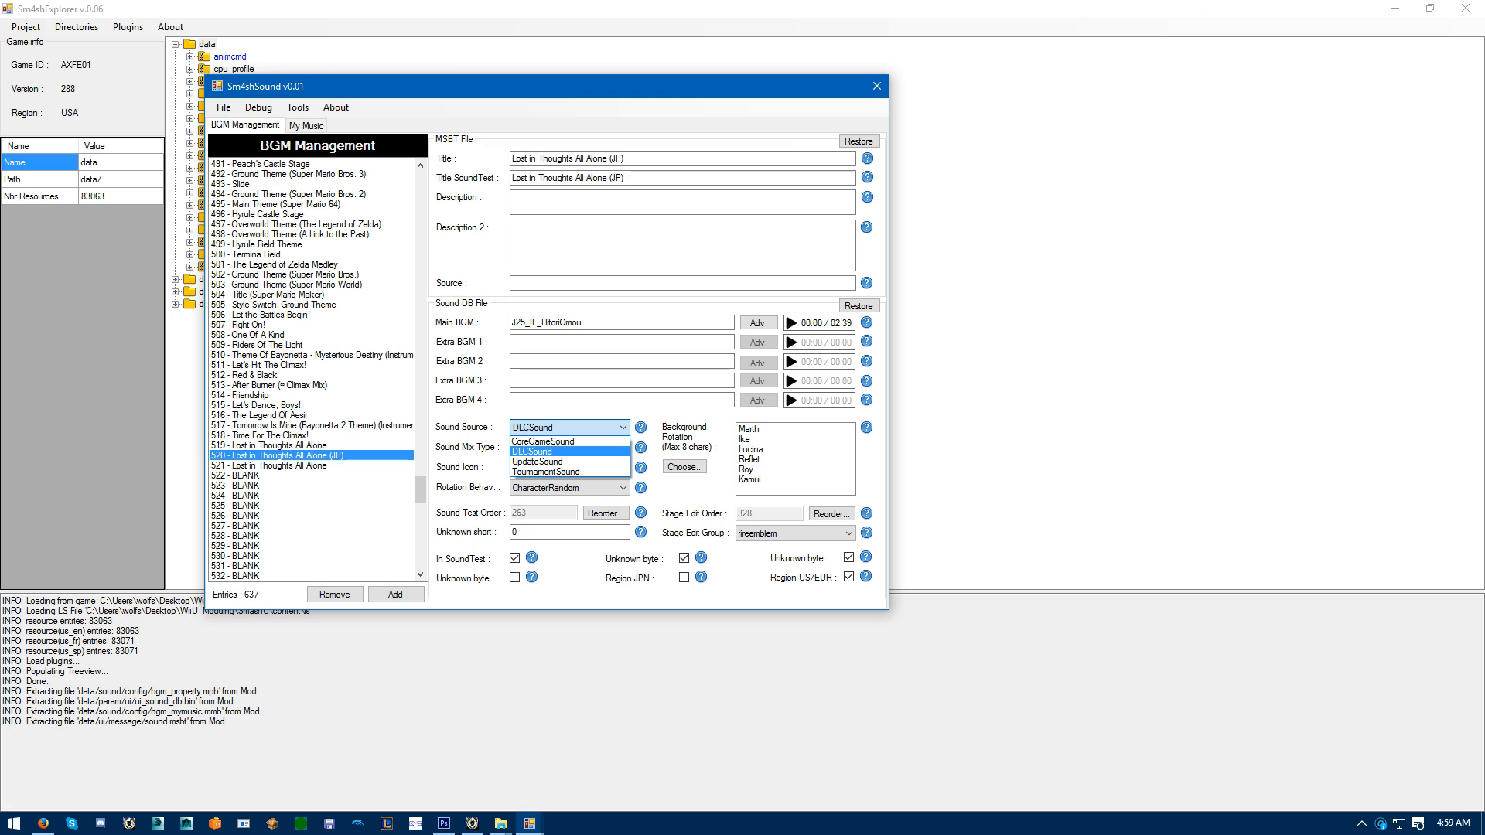
pyautogui.click(542, 441)
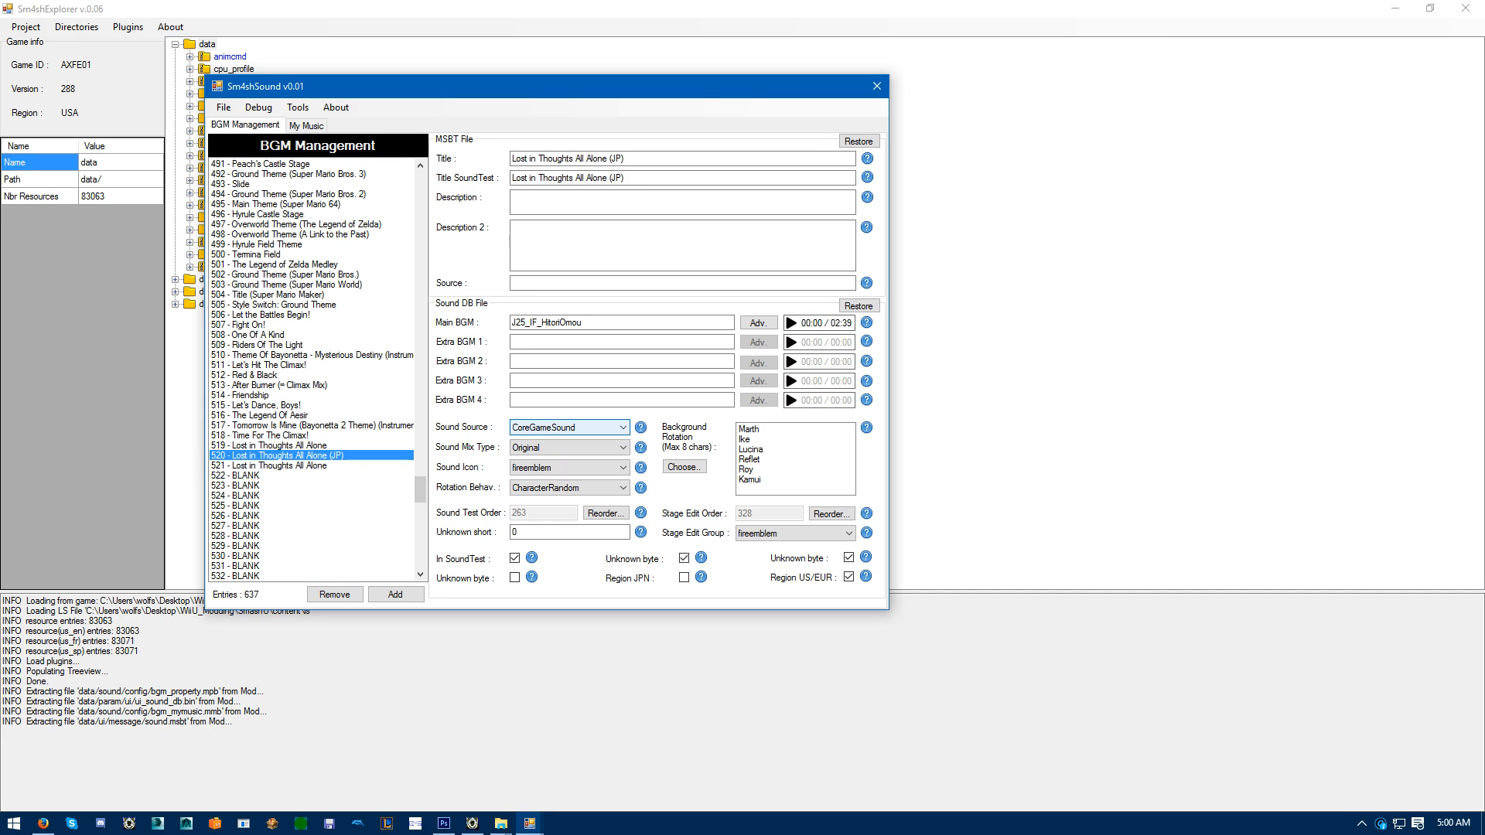
pyautogui.click(566, 427)
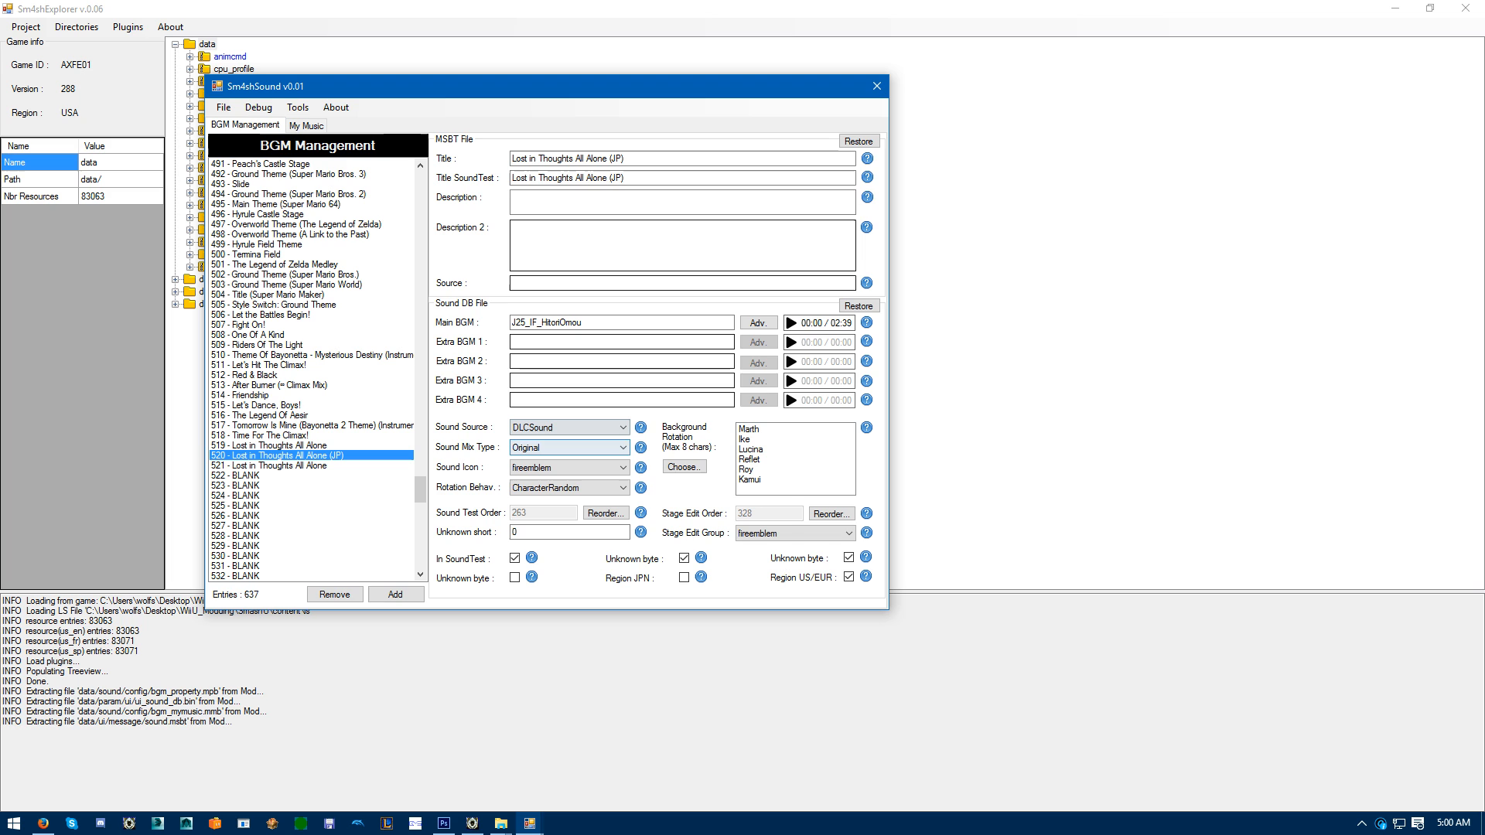
# Use the File menu's compile/configuration options and move to the Smash IDSP Build folder.
pyautogui.click(224, 107)
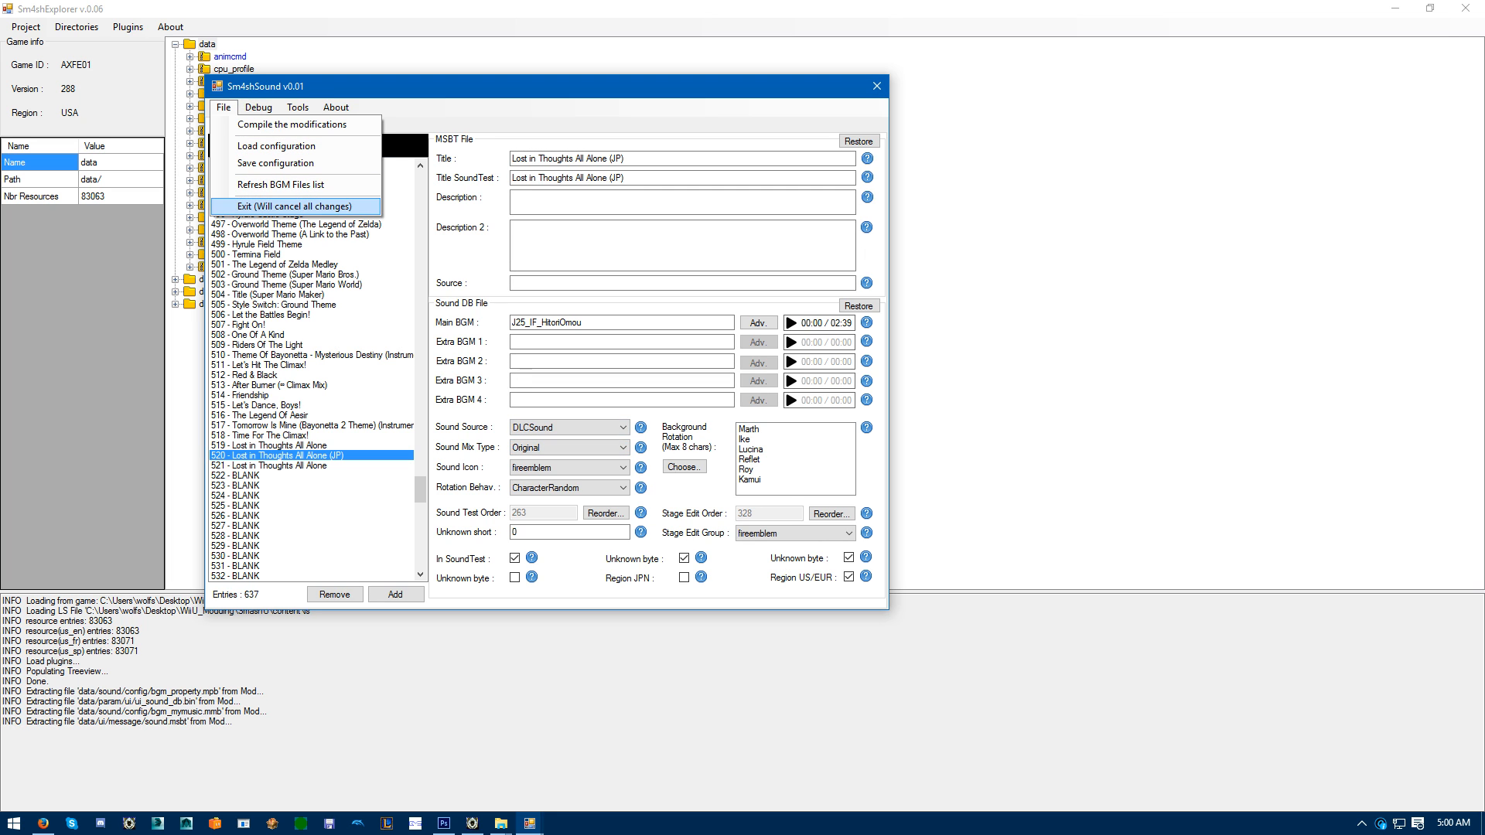
pyautogui.click(275, 206)
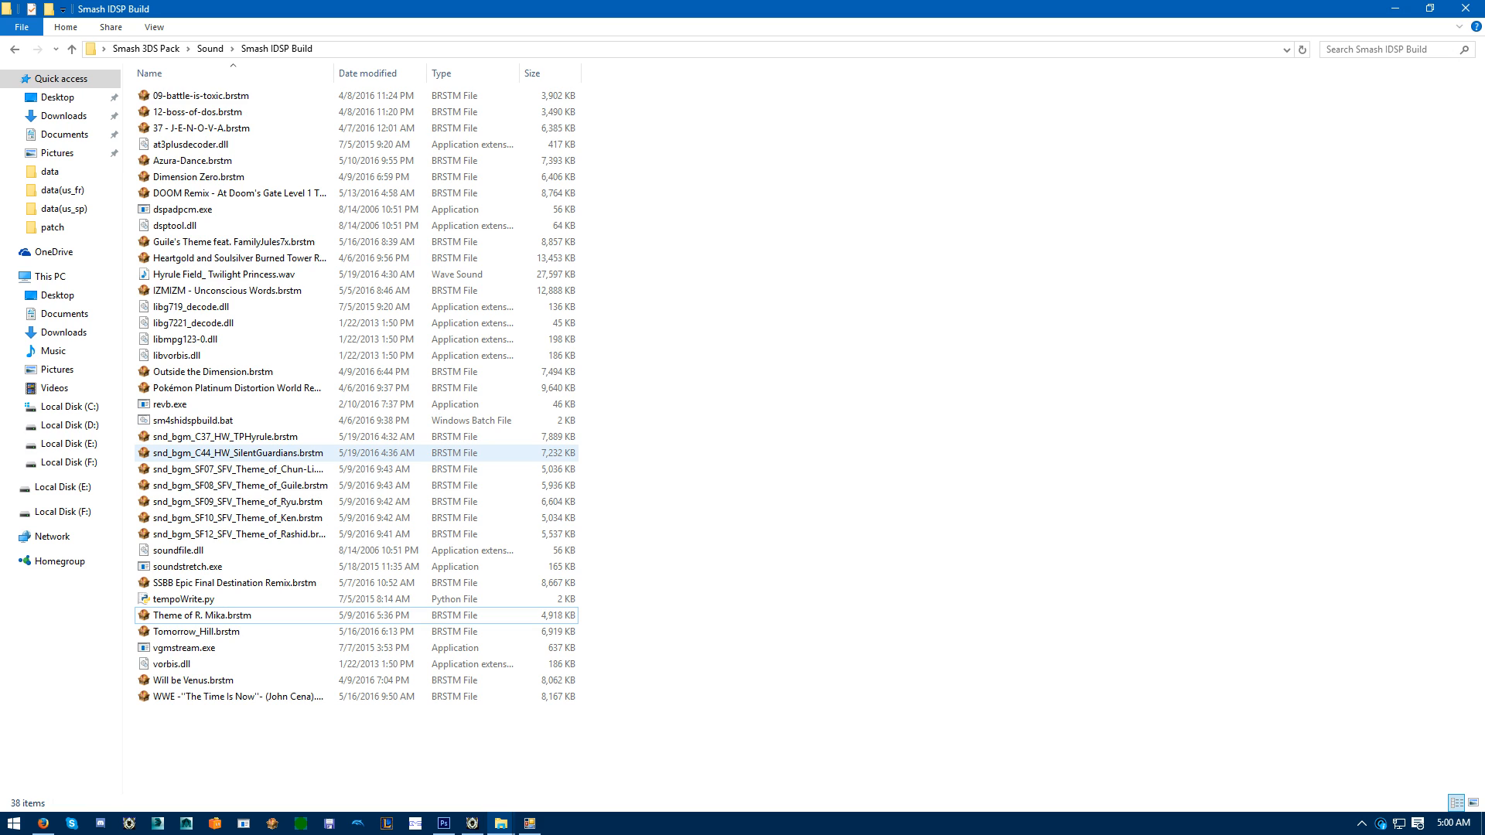
pyautogui.click(237, 453)
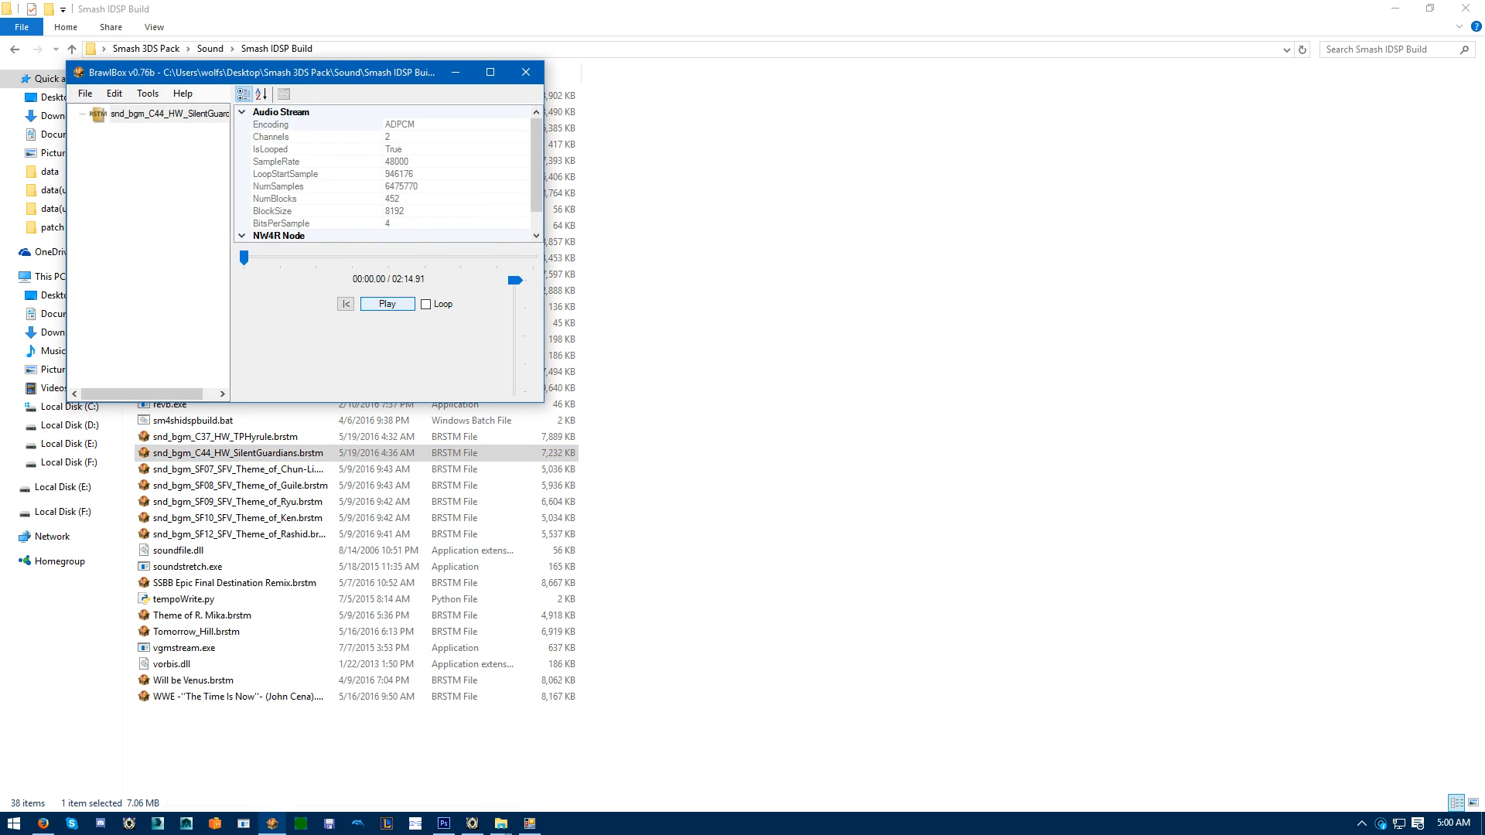
pyautogui.click(387, 304)
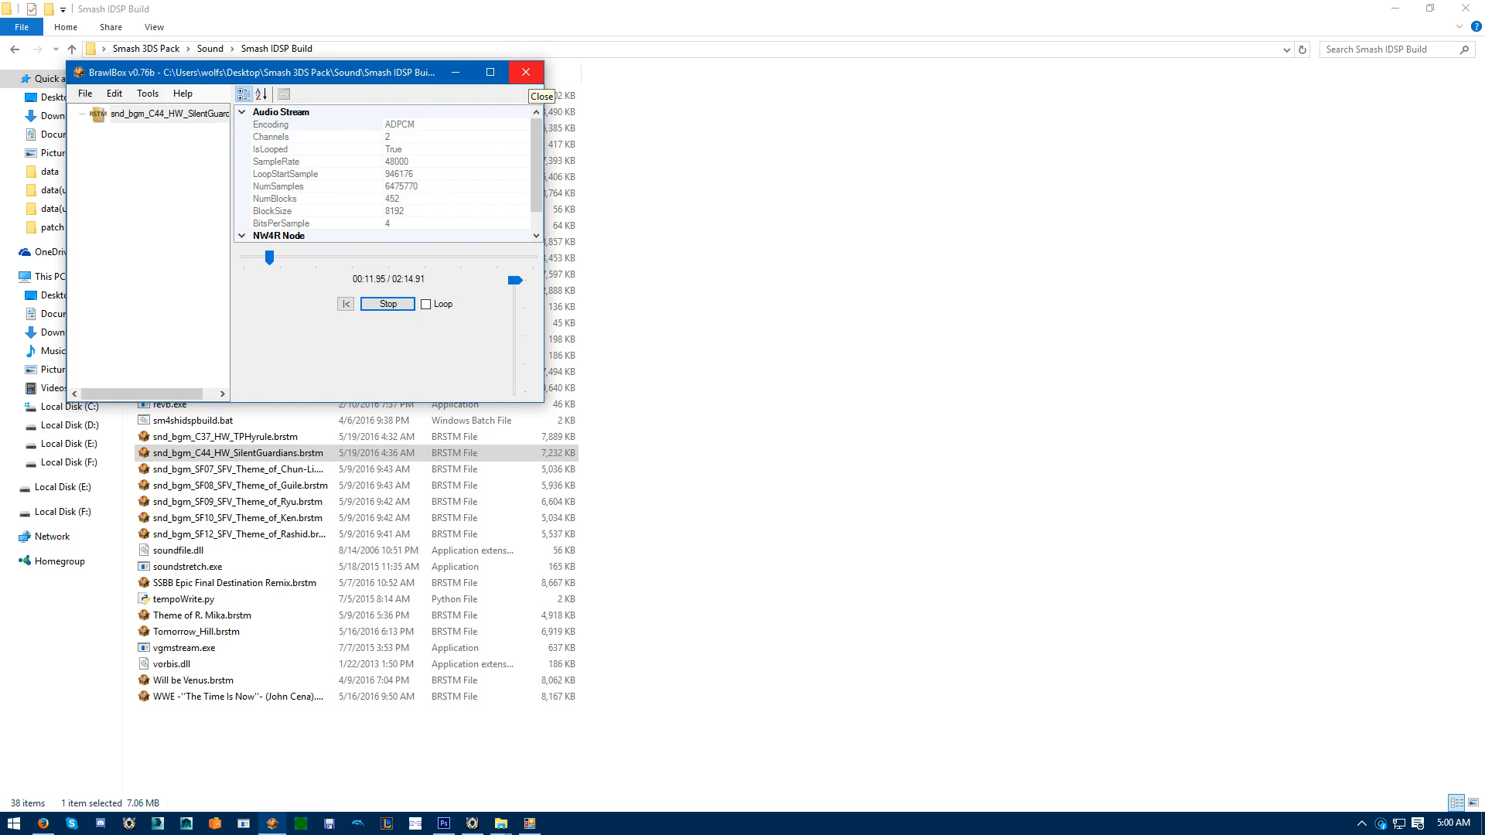
pyautogui.click(540, 96)
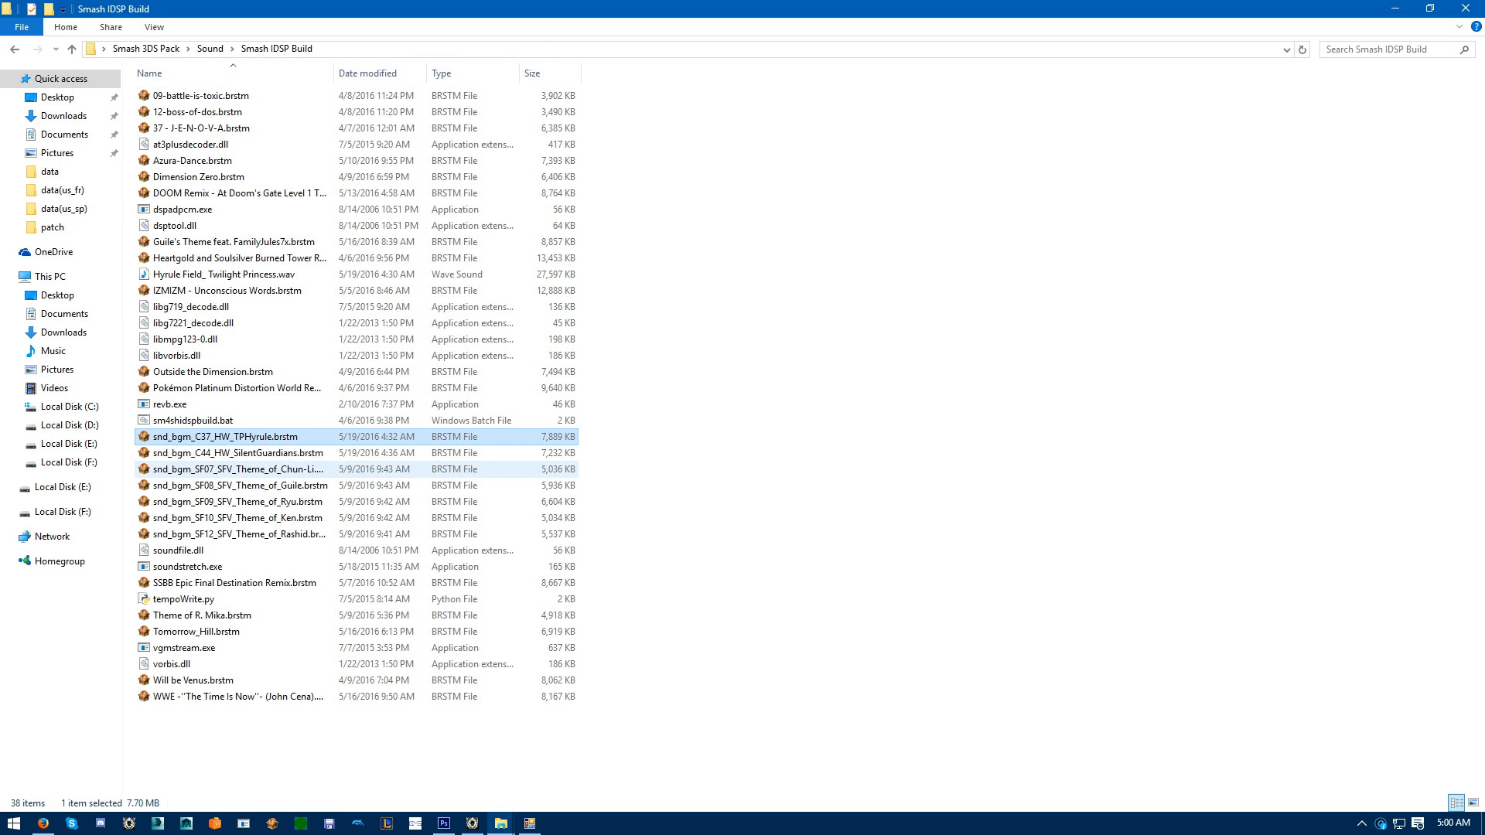
# Run sm4shidspbuild.bat on the Silent Guardians BRSTM to produce an IDSP, then close the console.
pyautogui.click(237, 453)
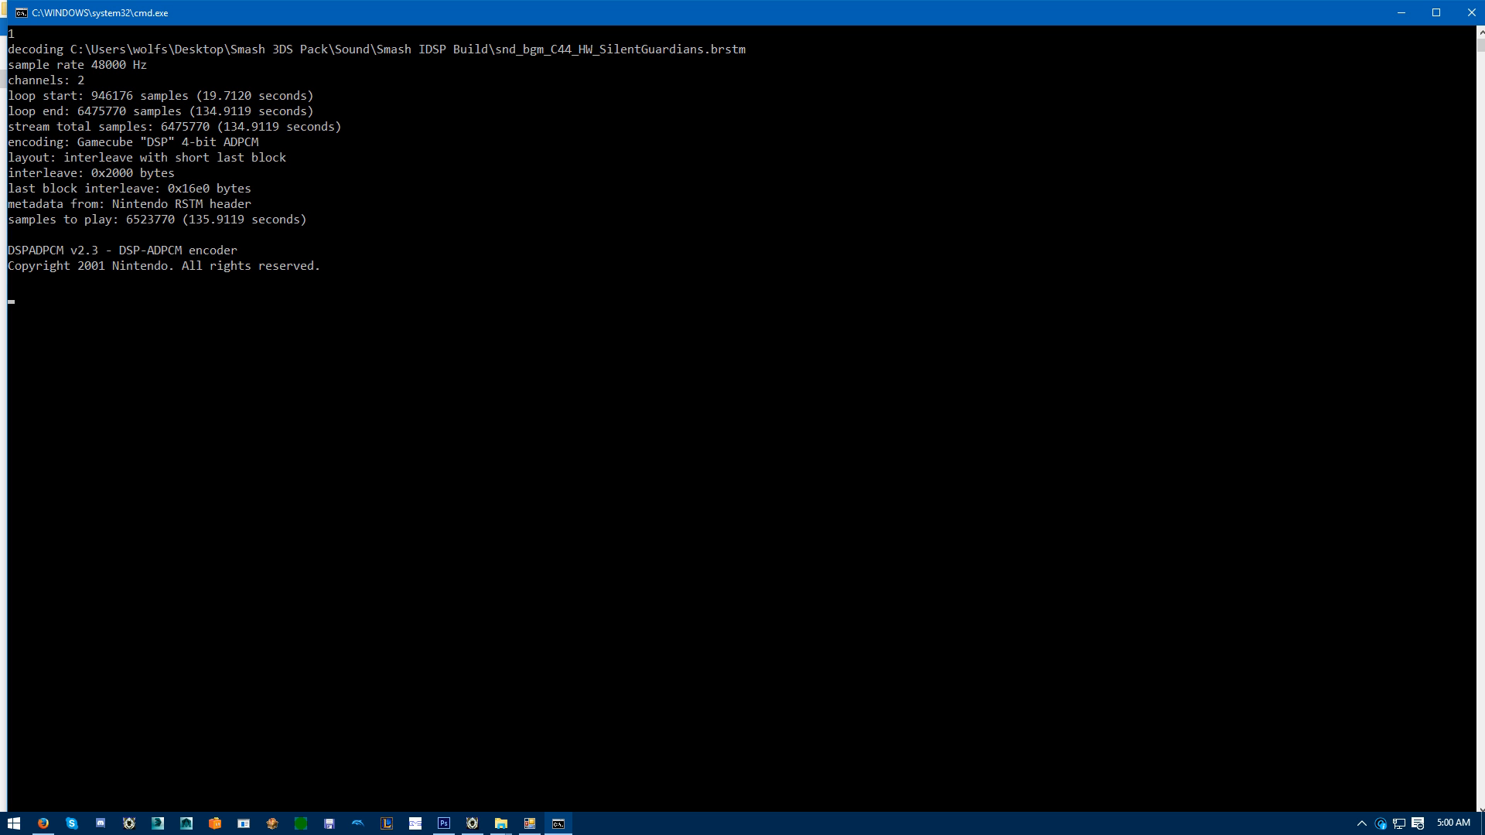
pyautogui.press('Return')
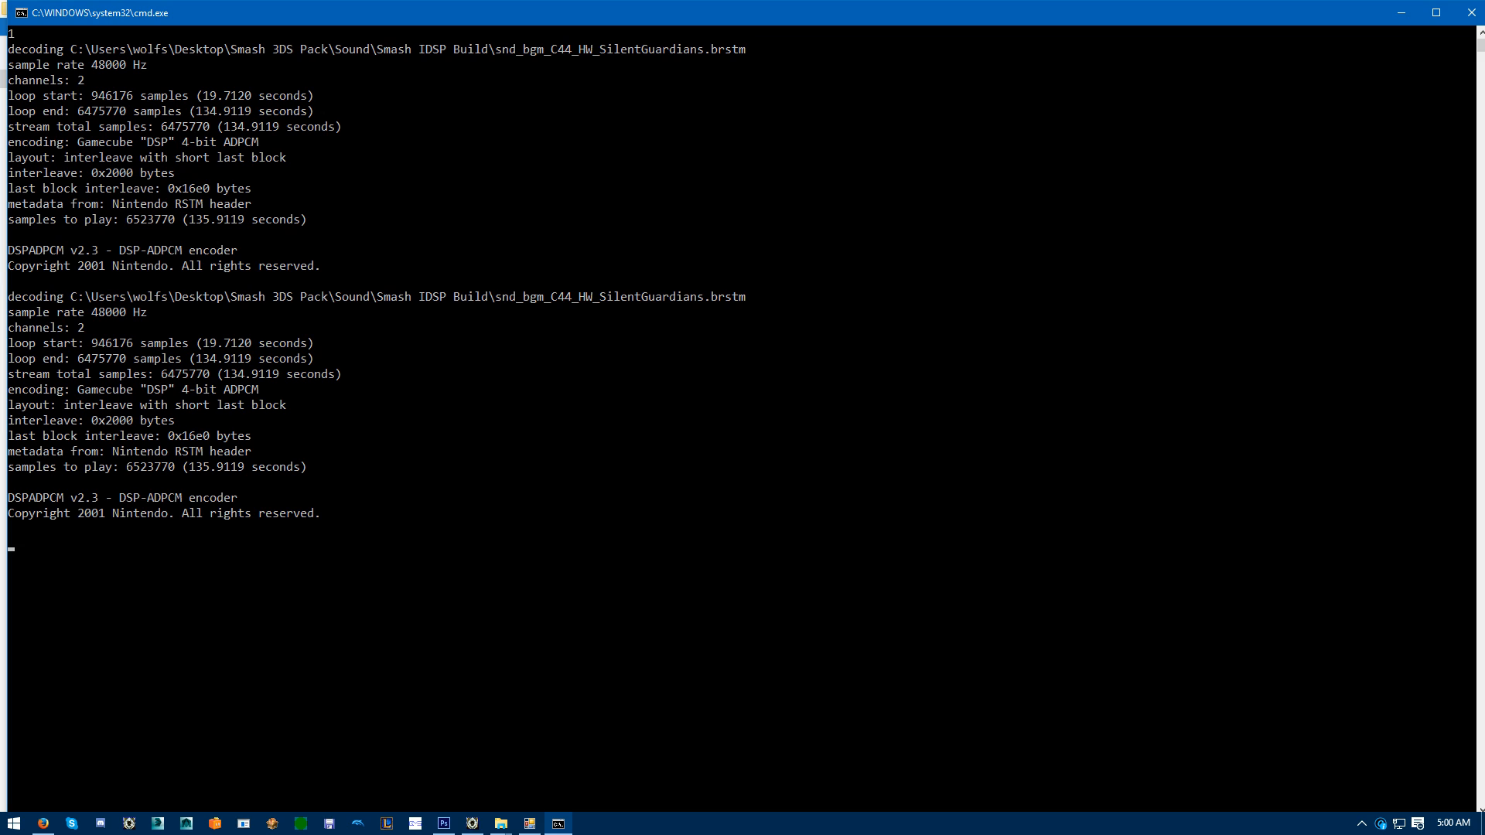
pyautogui.click(500, 822)
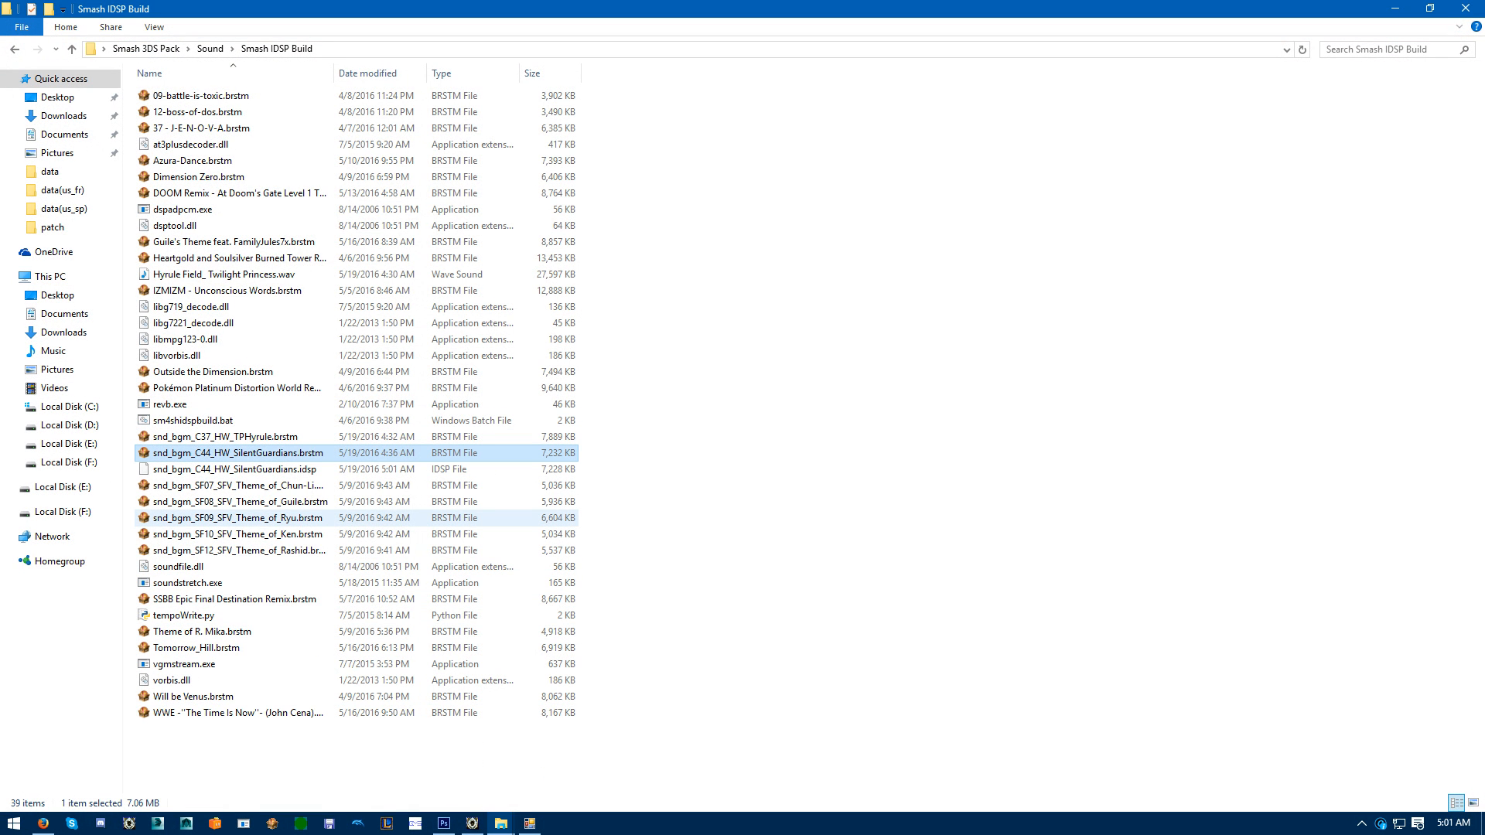
pyautogui.moveTo(232, 518)
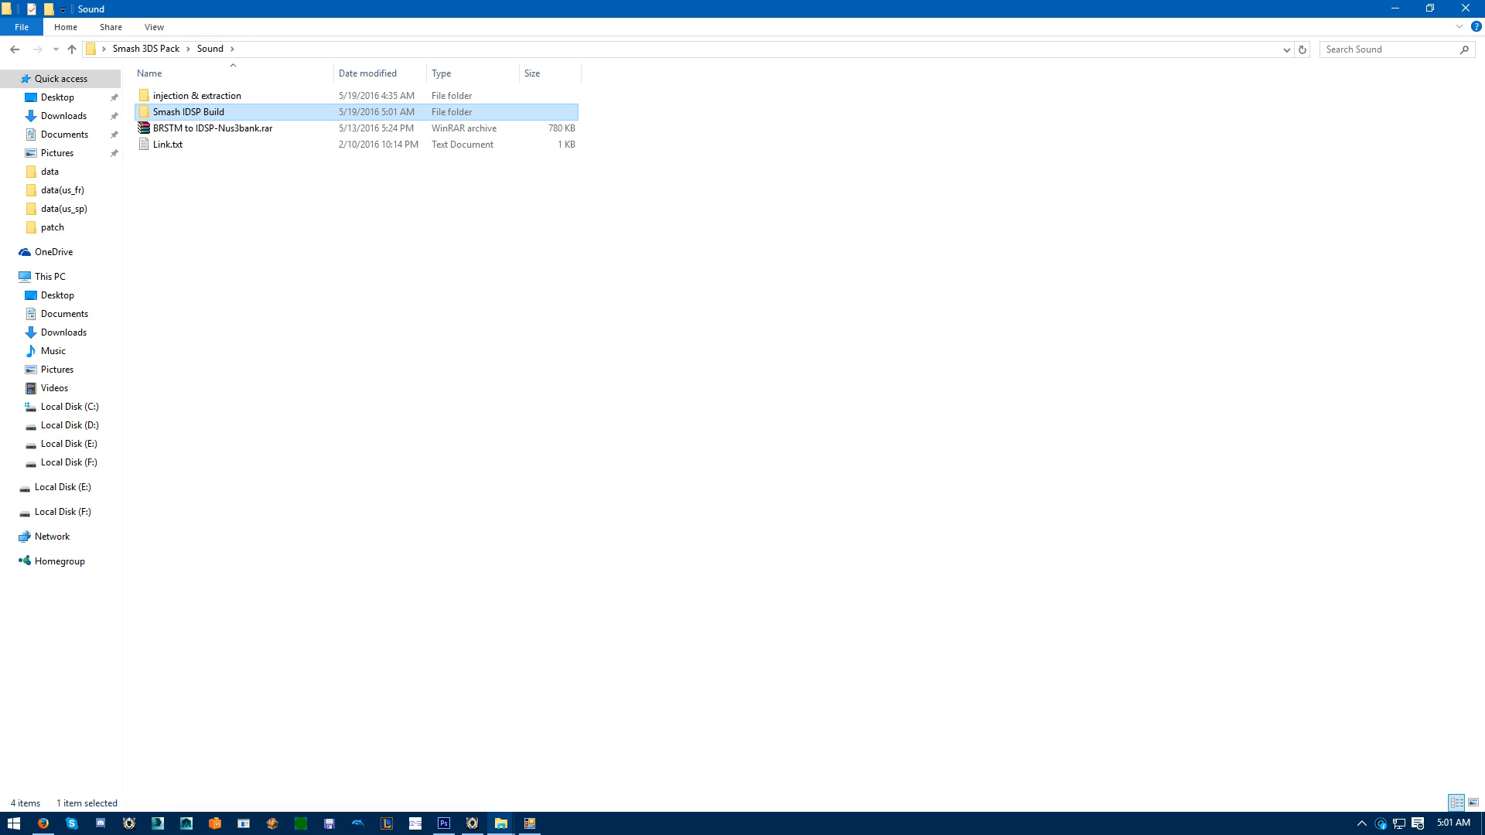
# Place a copied nus3bank in 'injection & extraction' as snd_bgm_C44_HW_SilentGuardians.nus3bank beside the IDSP.
pyautogui.doubleClick(195, 94)
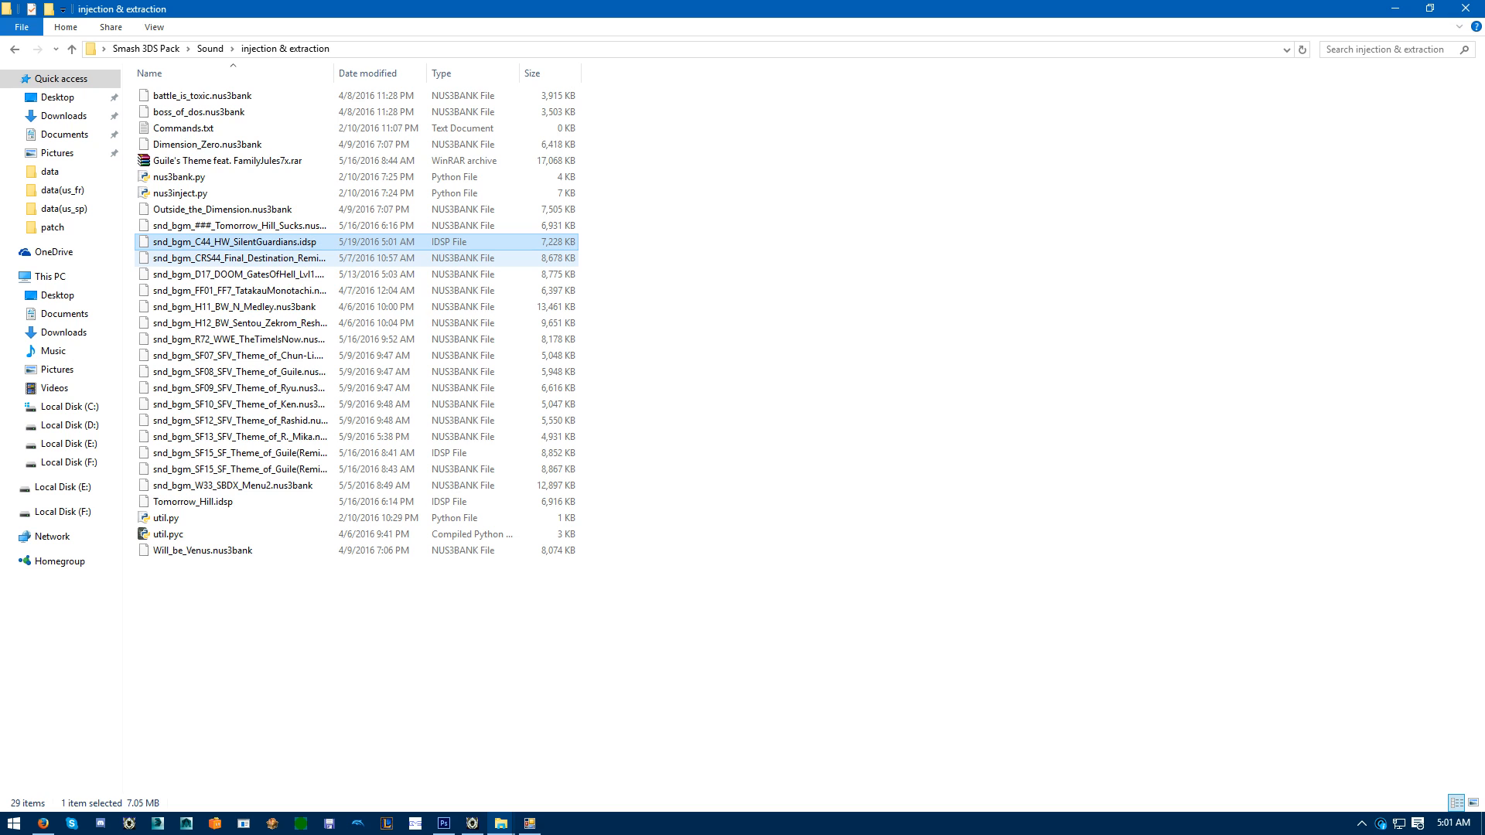
pyautogui.click(237, 259)
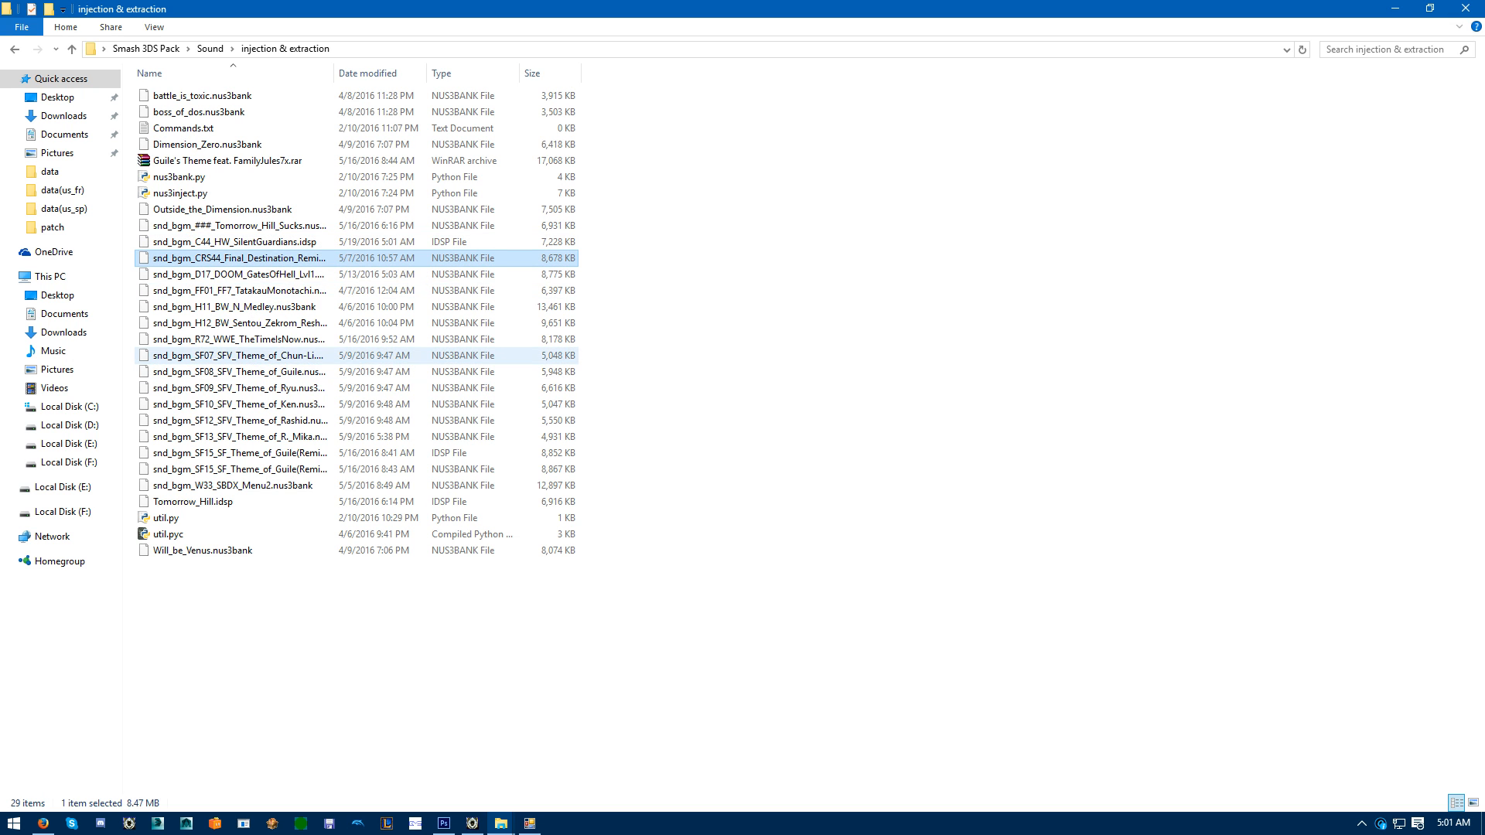
pyautogui.click(236, 241)
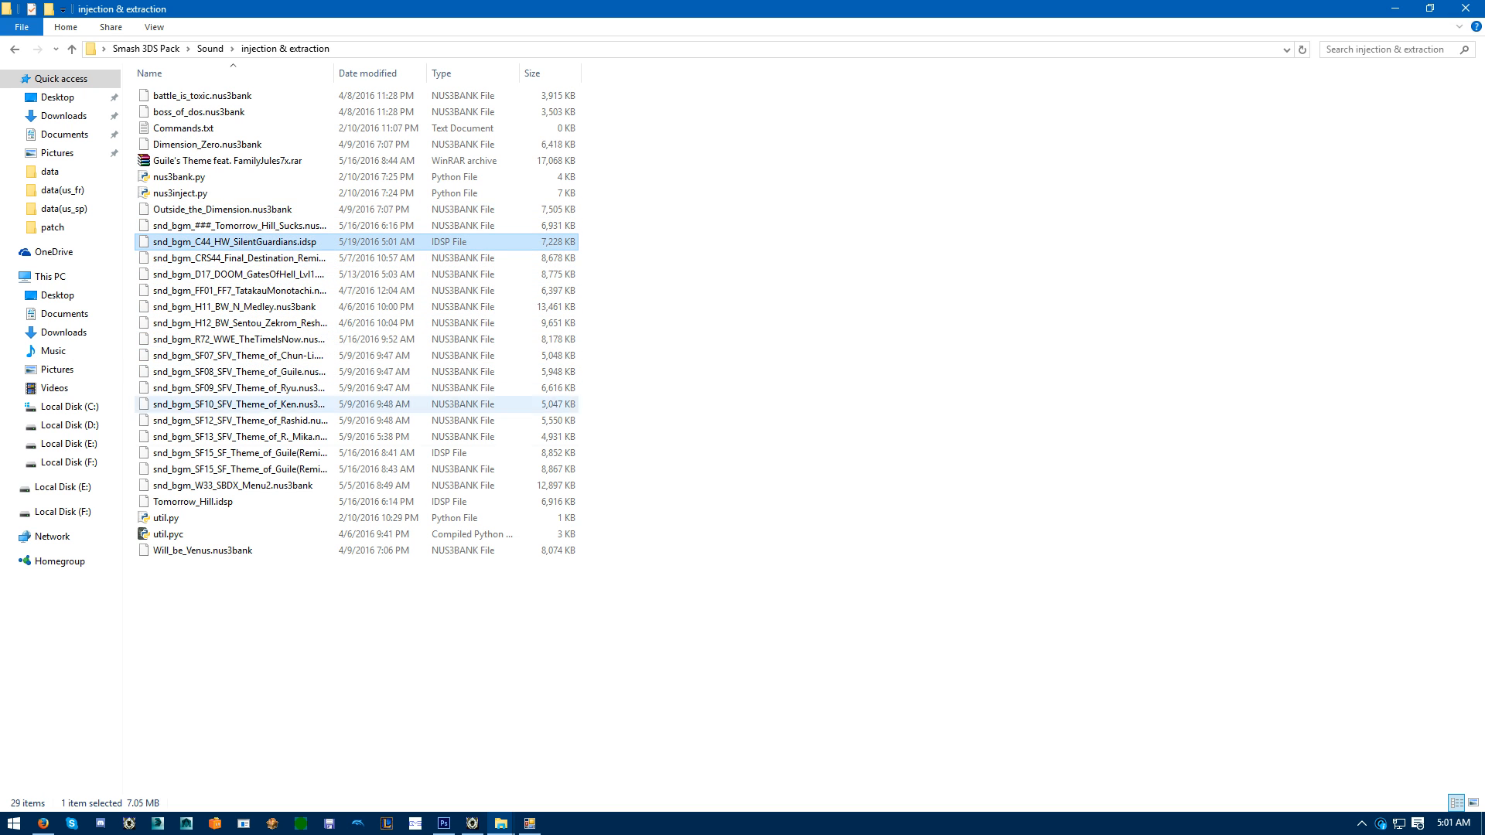
pyautogui.moveTo(235, 484)
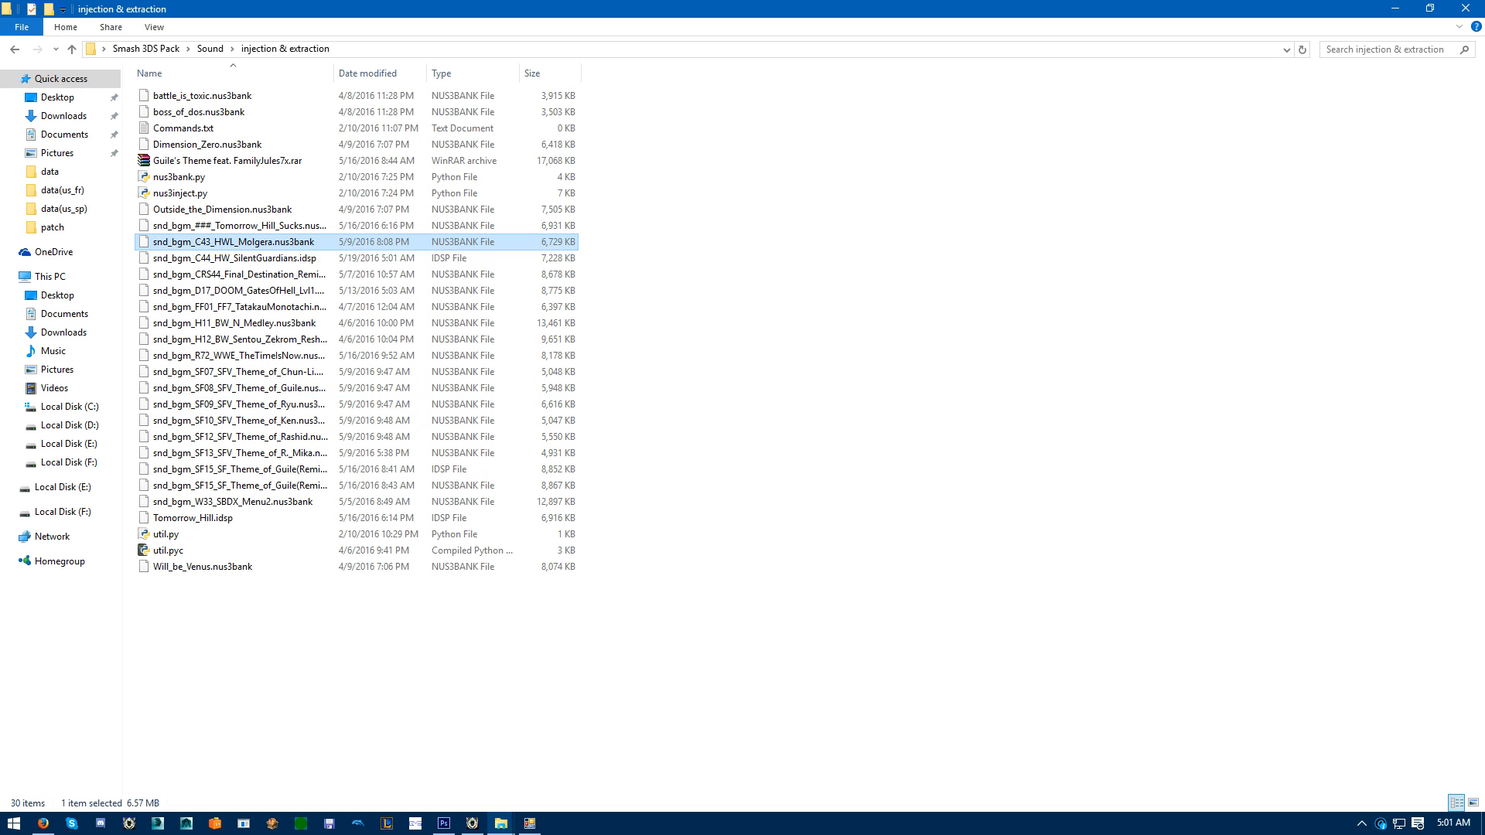
pyautogui.click(237, 259)
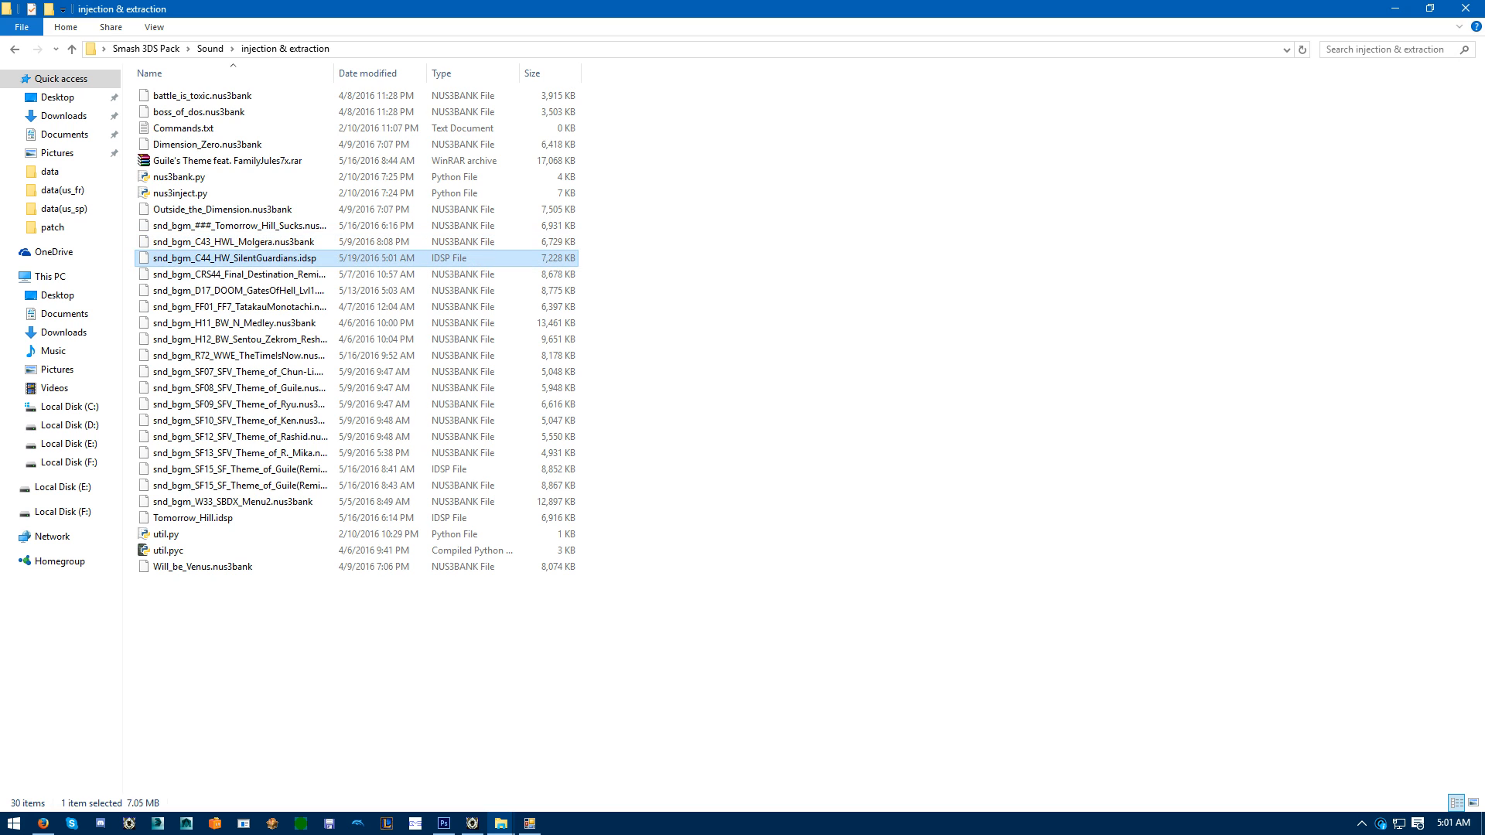
pyautogui.click(237, 241)
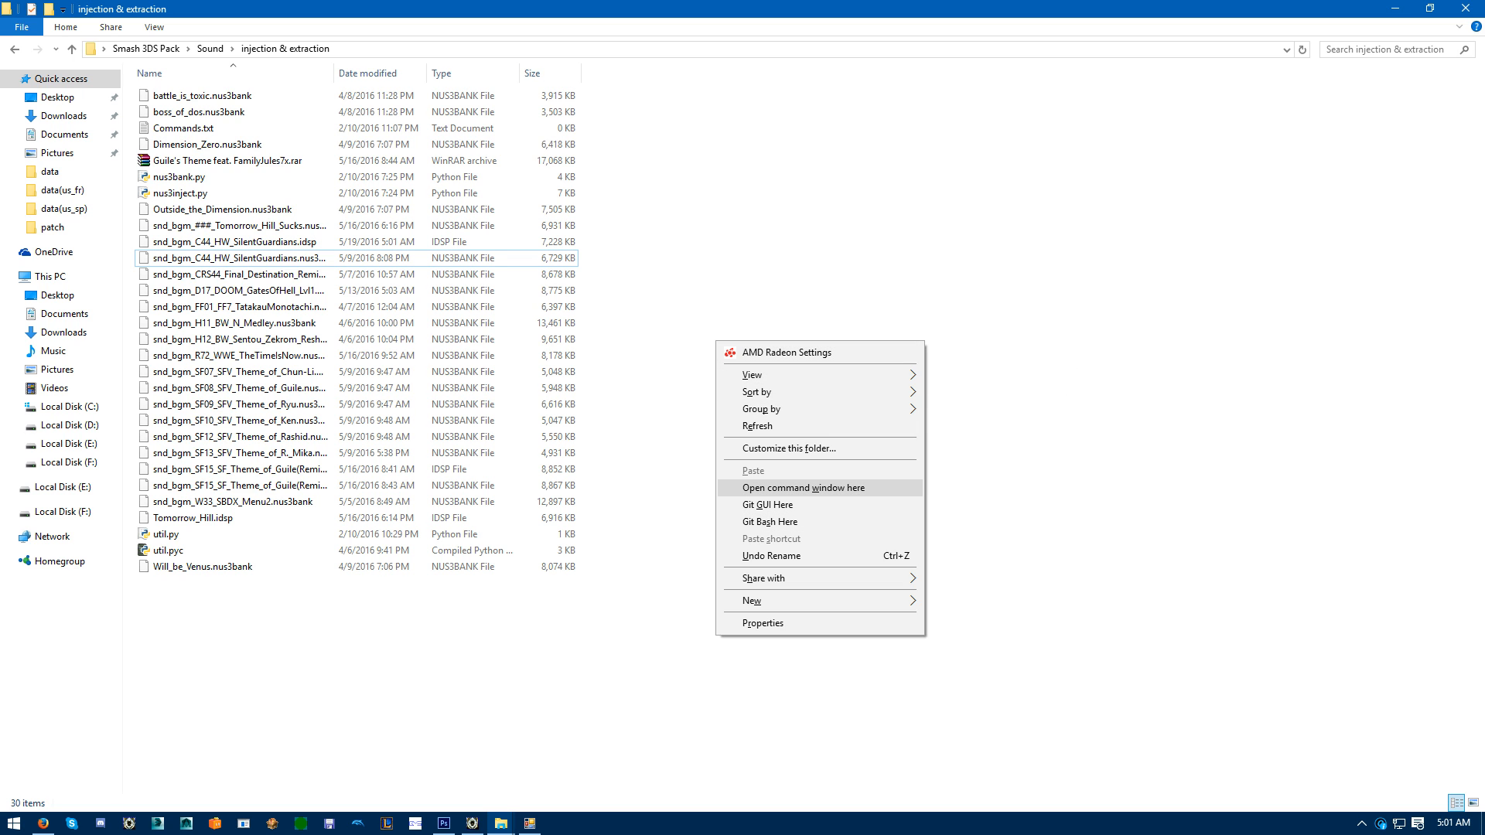
# Run nus3inject.py with snd_bgm_C44_HW_SilentGuardians.nus3bank and its .idsp to inject the audio.
pyautogui.click(802, 487)
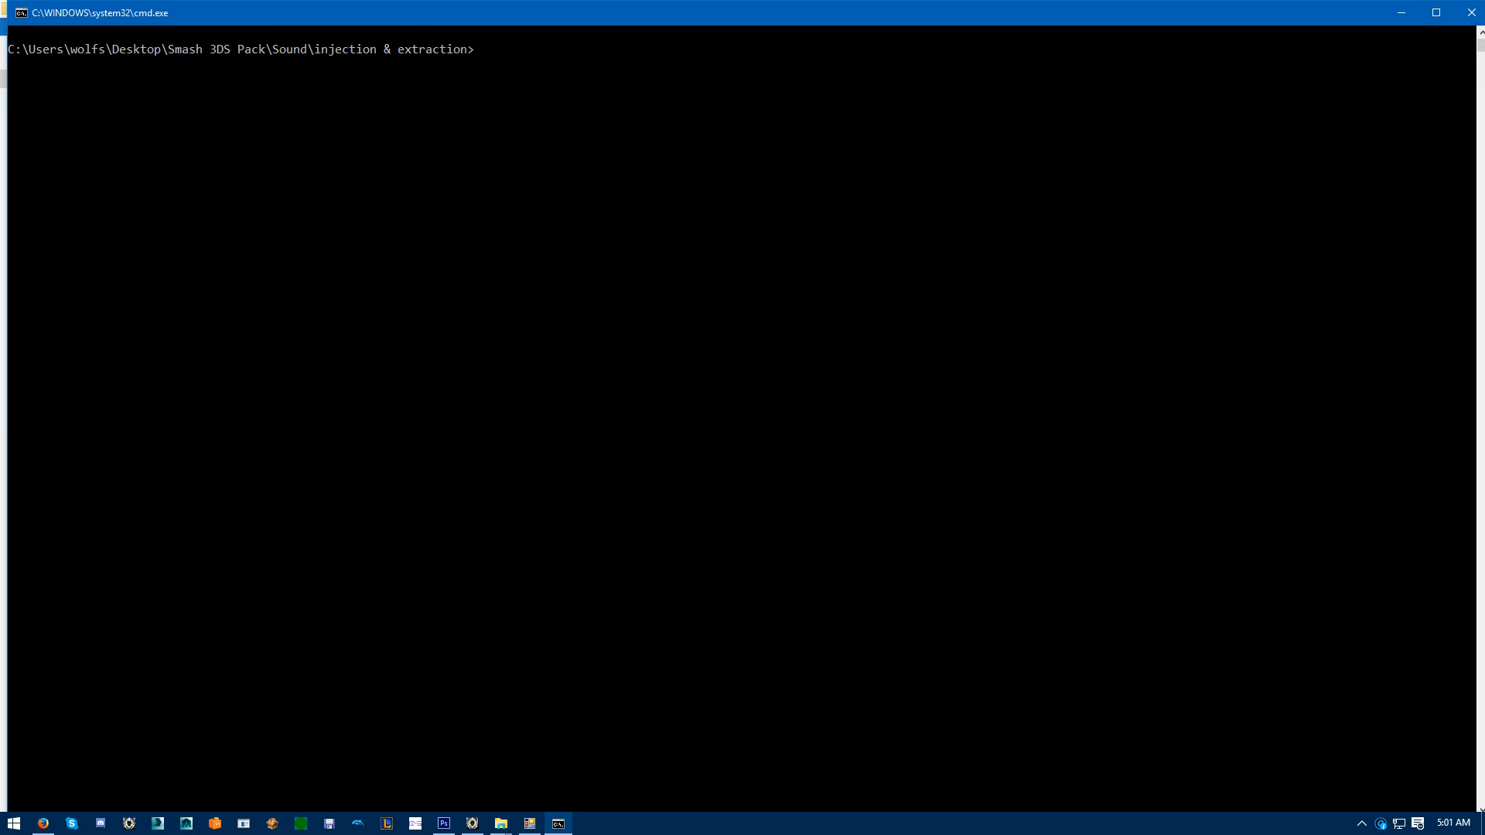
pyautogui.write('nus3')
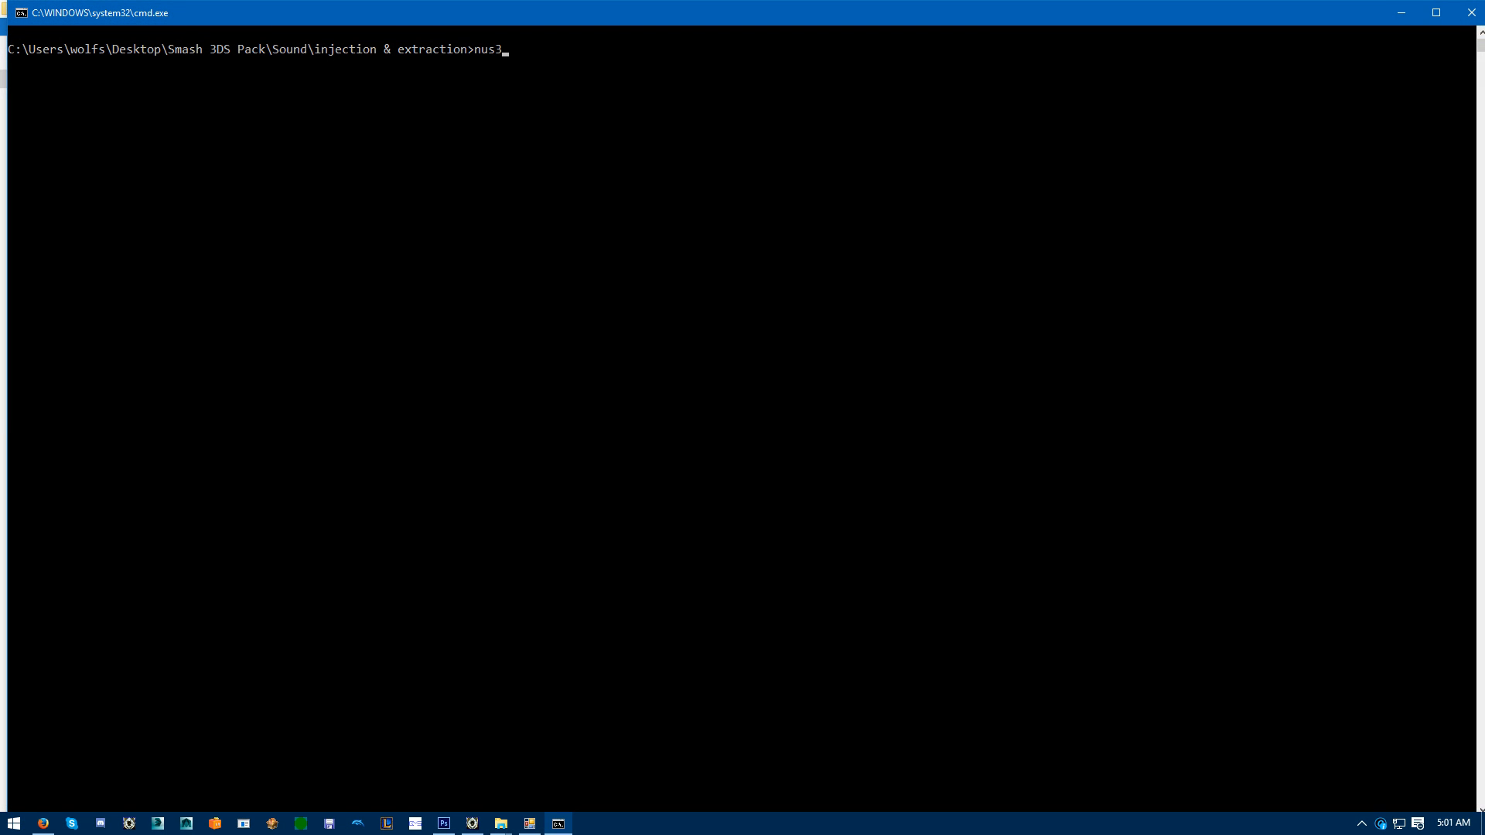
pyautogui.write('inj')
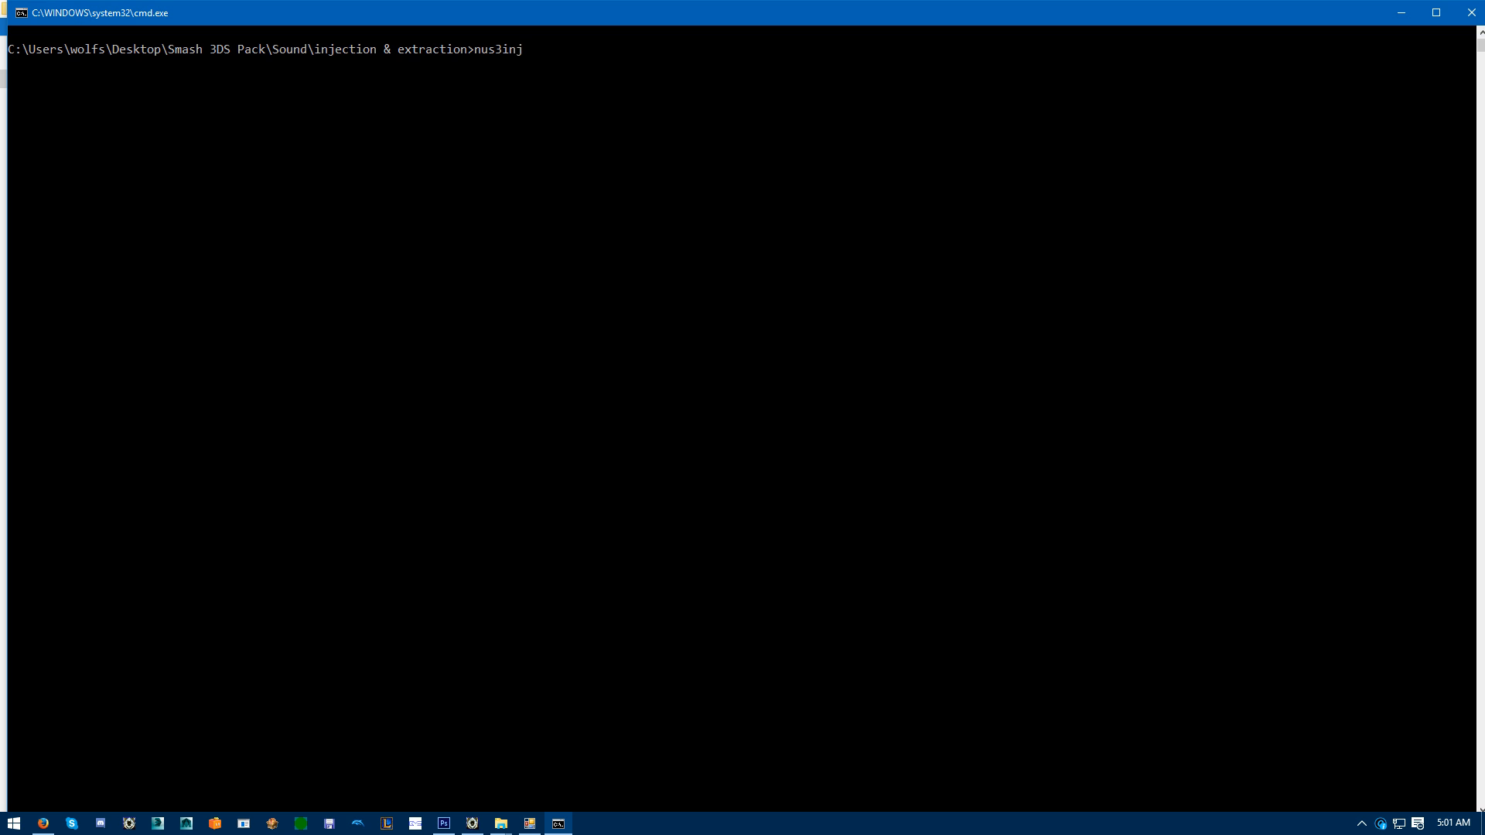
pyautogui.write('ect.py')
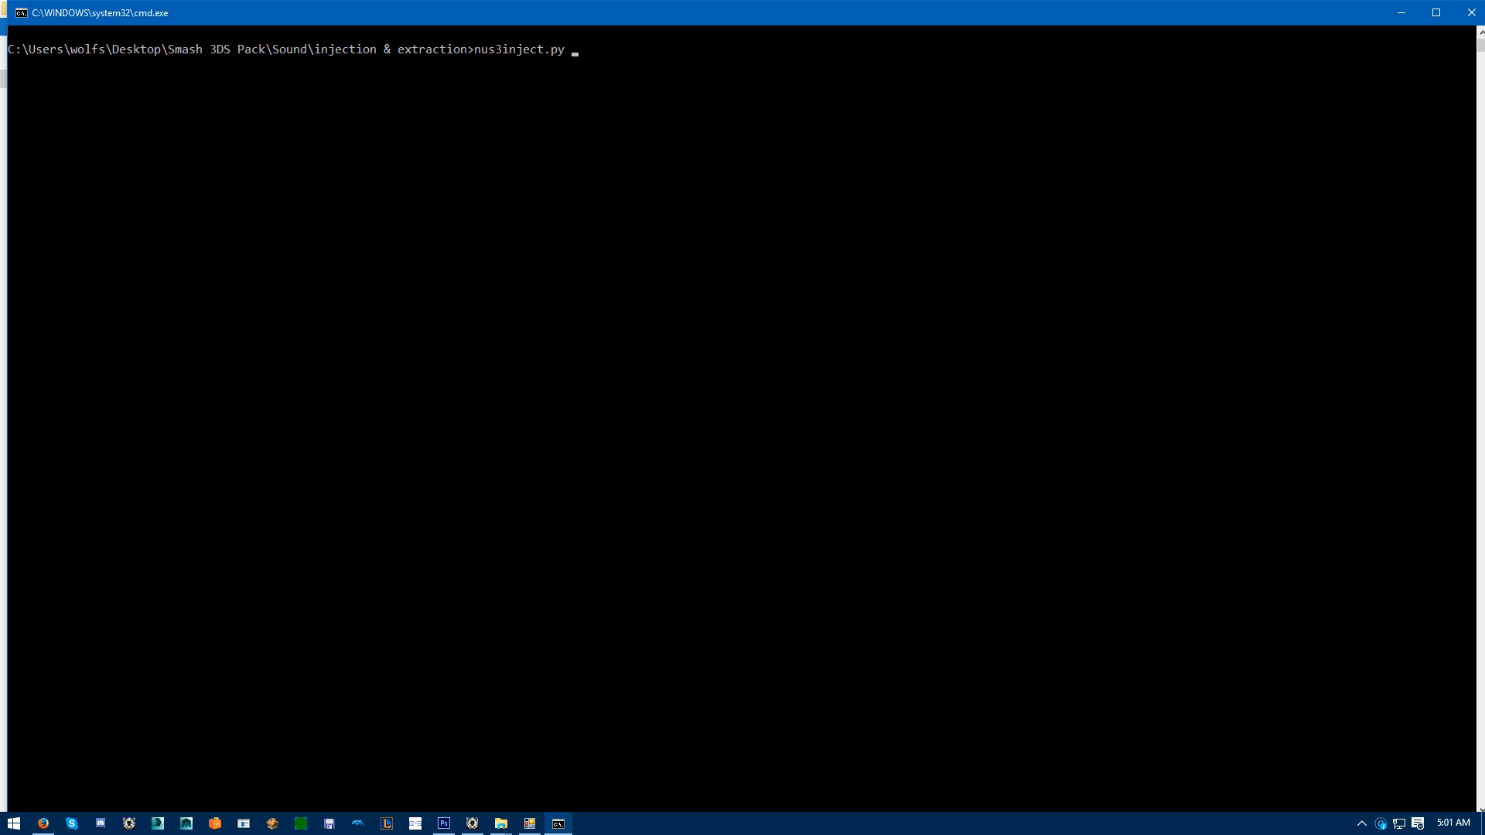
pyautogui.write('snd_bgm_C44_HW_SilentGuardians')
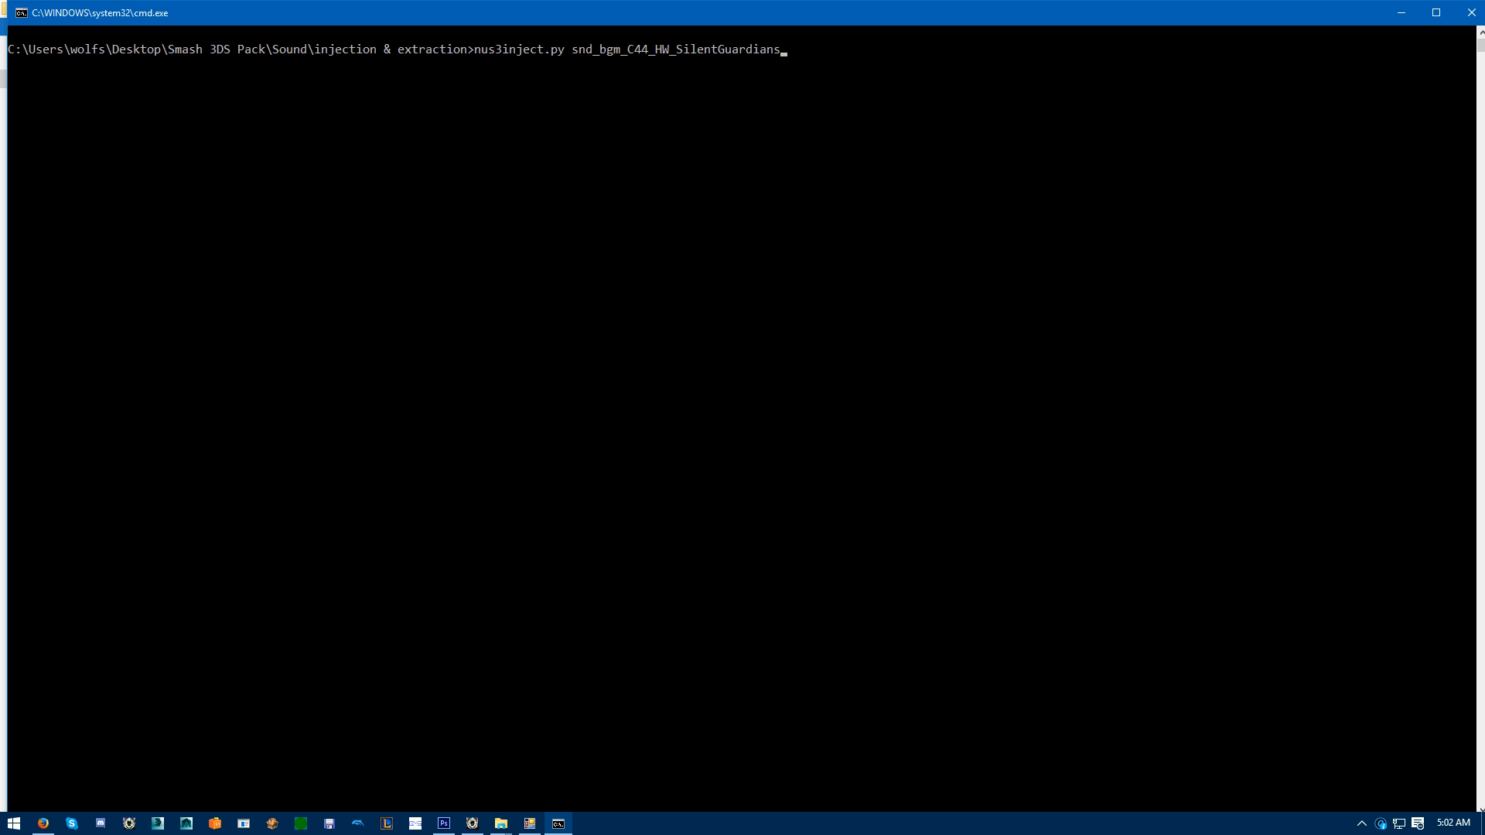
pyautogui.write('.nus3ban')
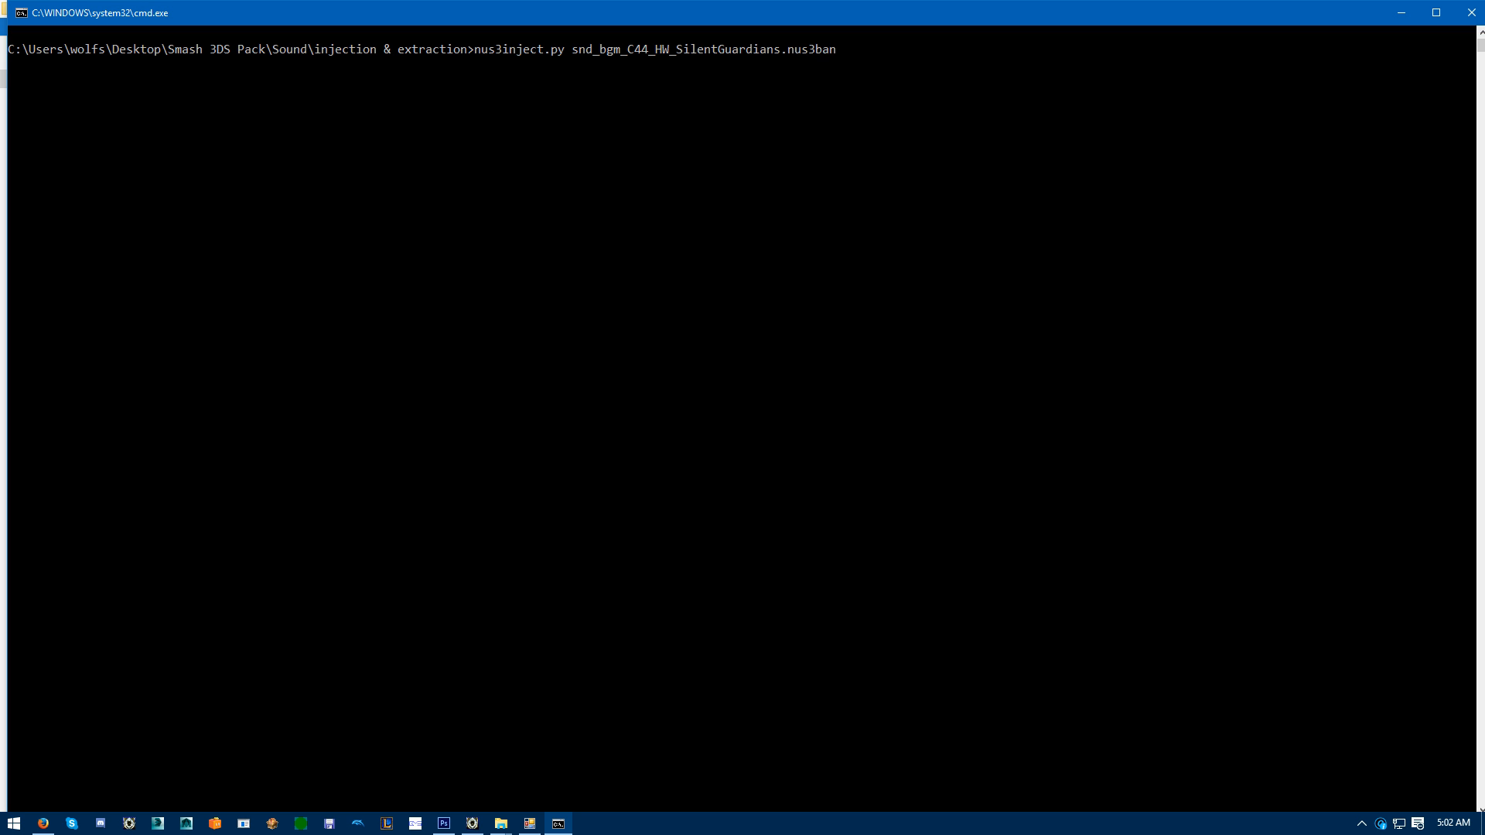
pyautogui.write('snd_bgm_C44_HW_SilentGuardians')
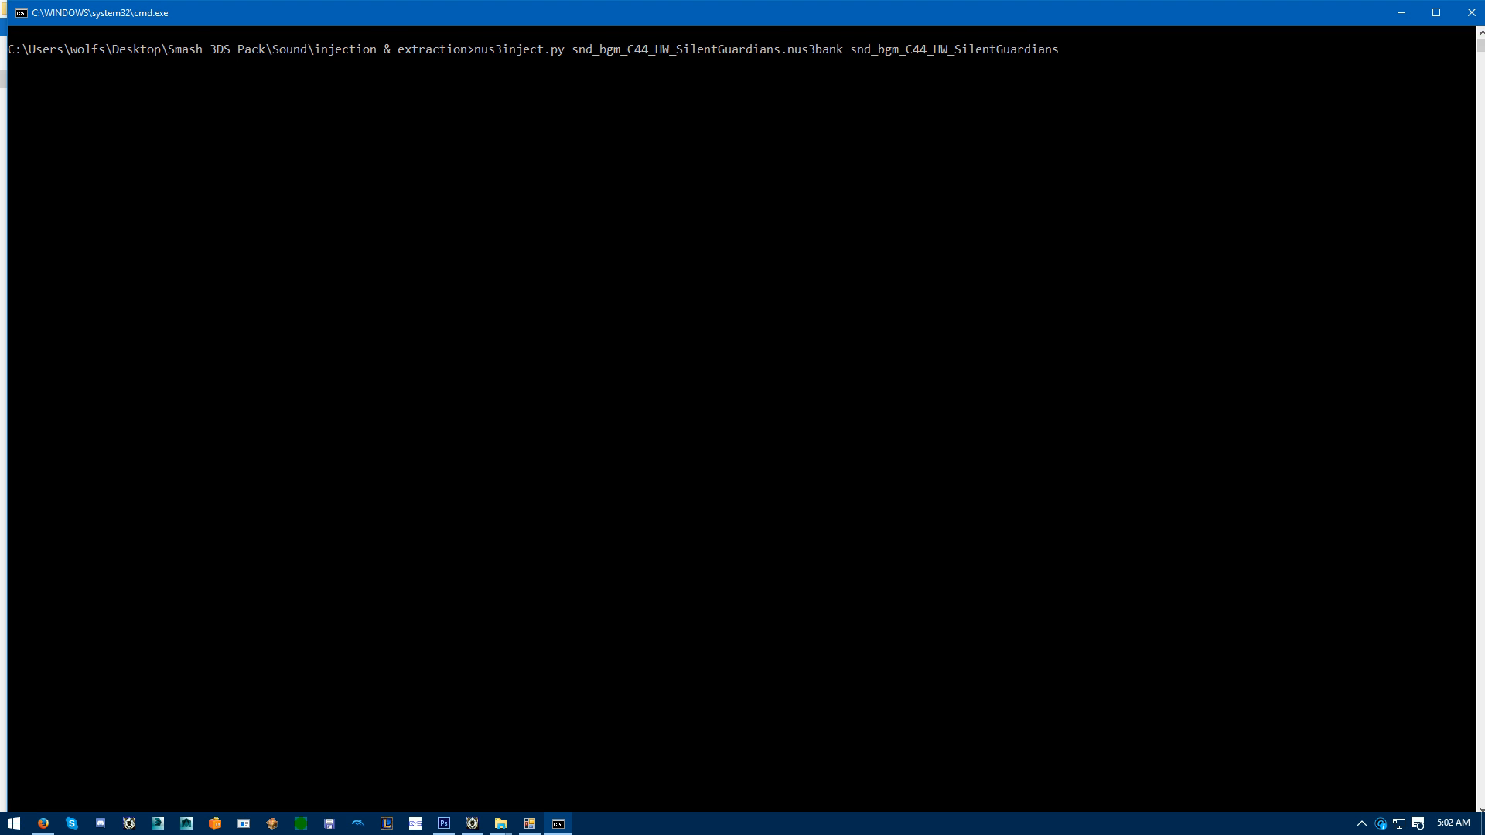
pyautogui.write('.idsp')
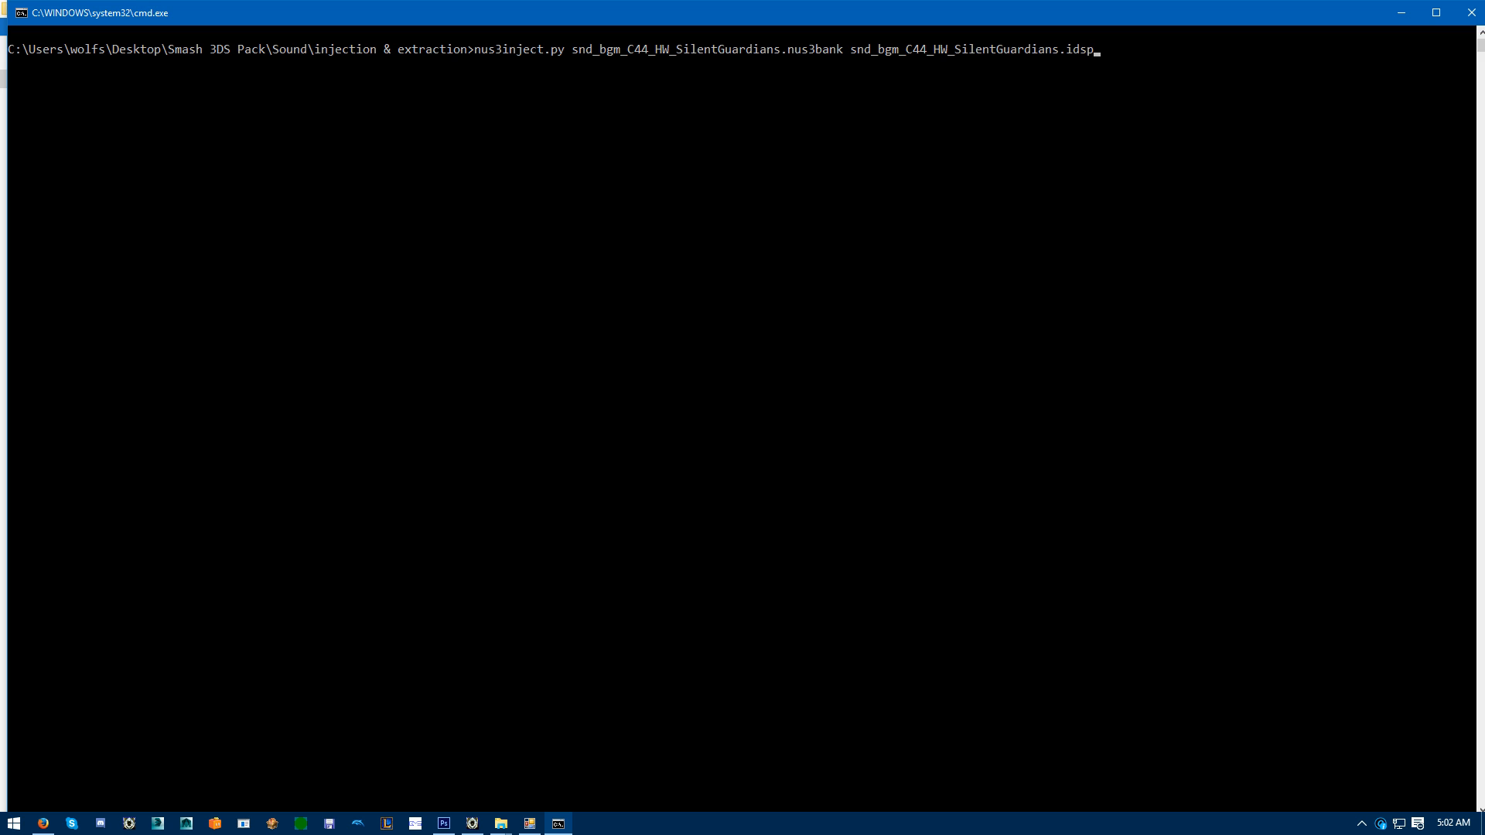
pyautogui.press('Return')
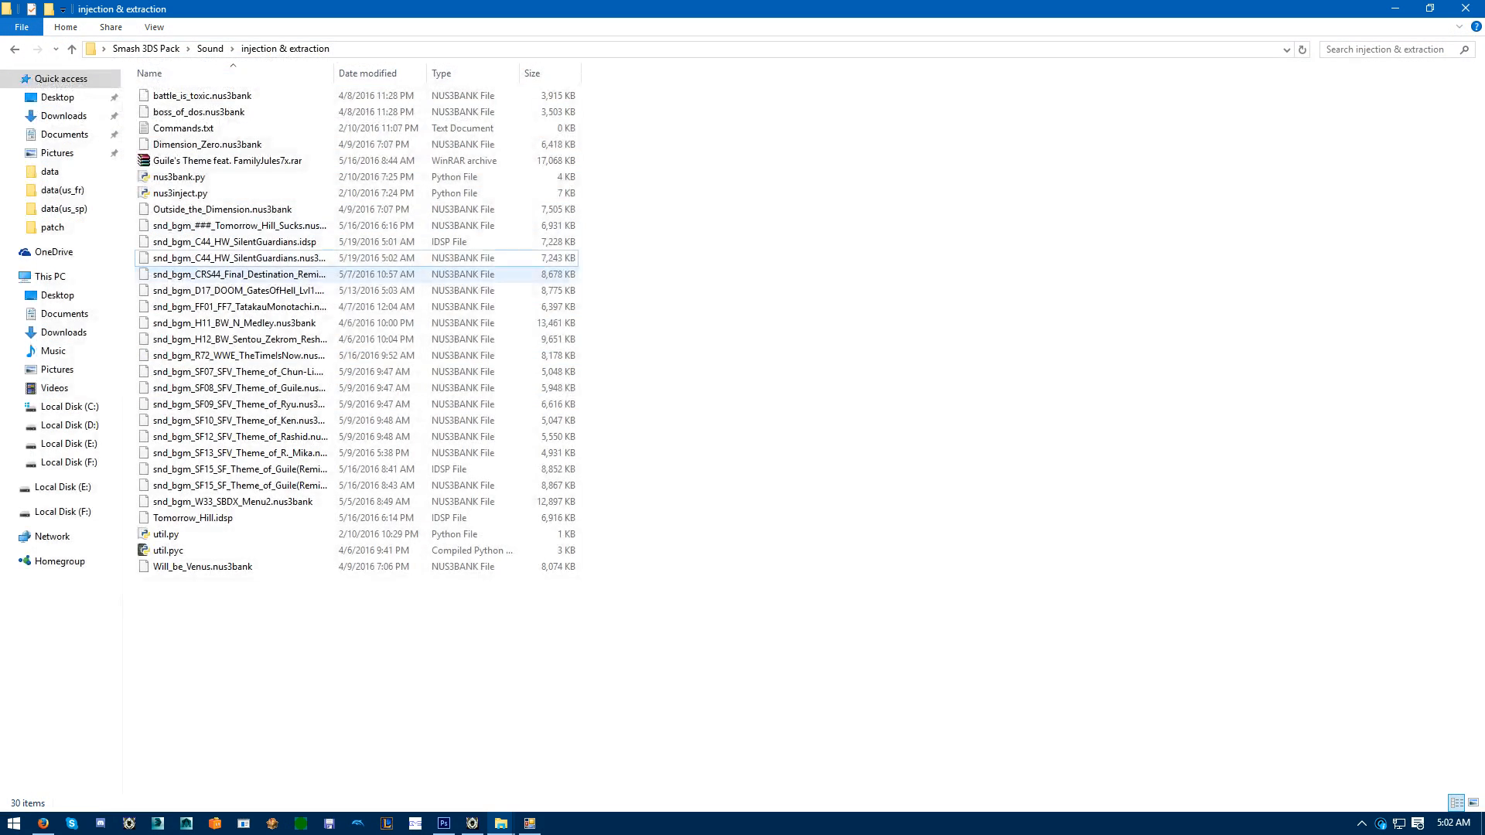
# Browse the game's bgm sound folder, then go to the Sm4sh Explorer folder to relaunch it.
pyautogui.click(237, 274)
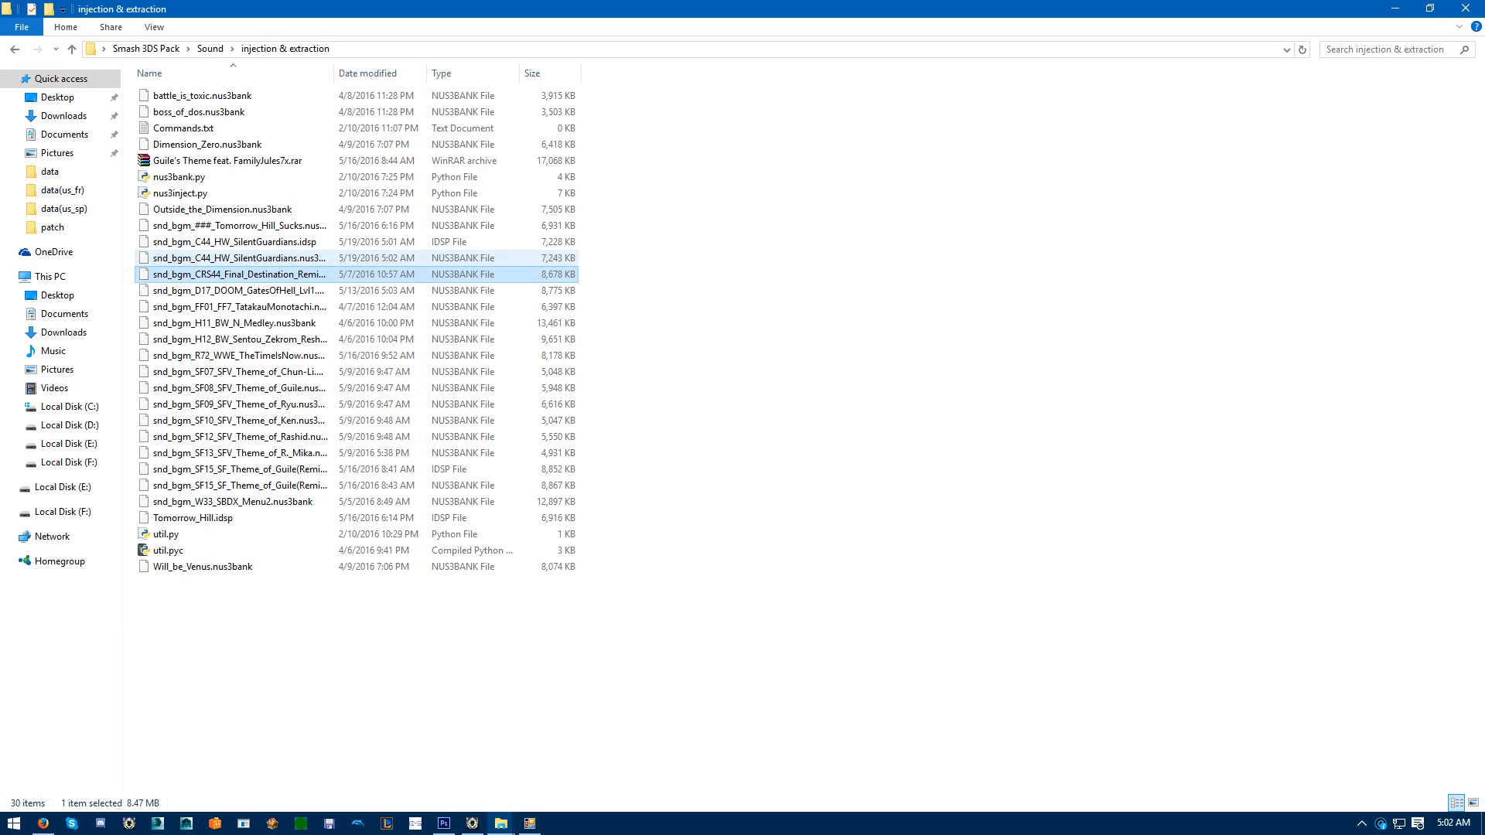
pyautogui.click(237, 258)
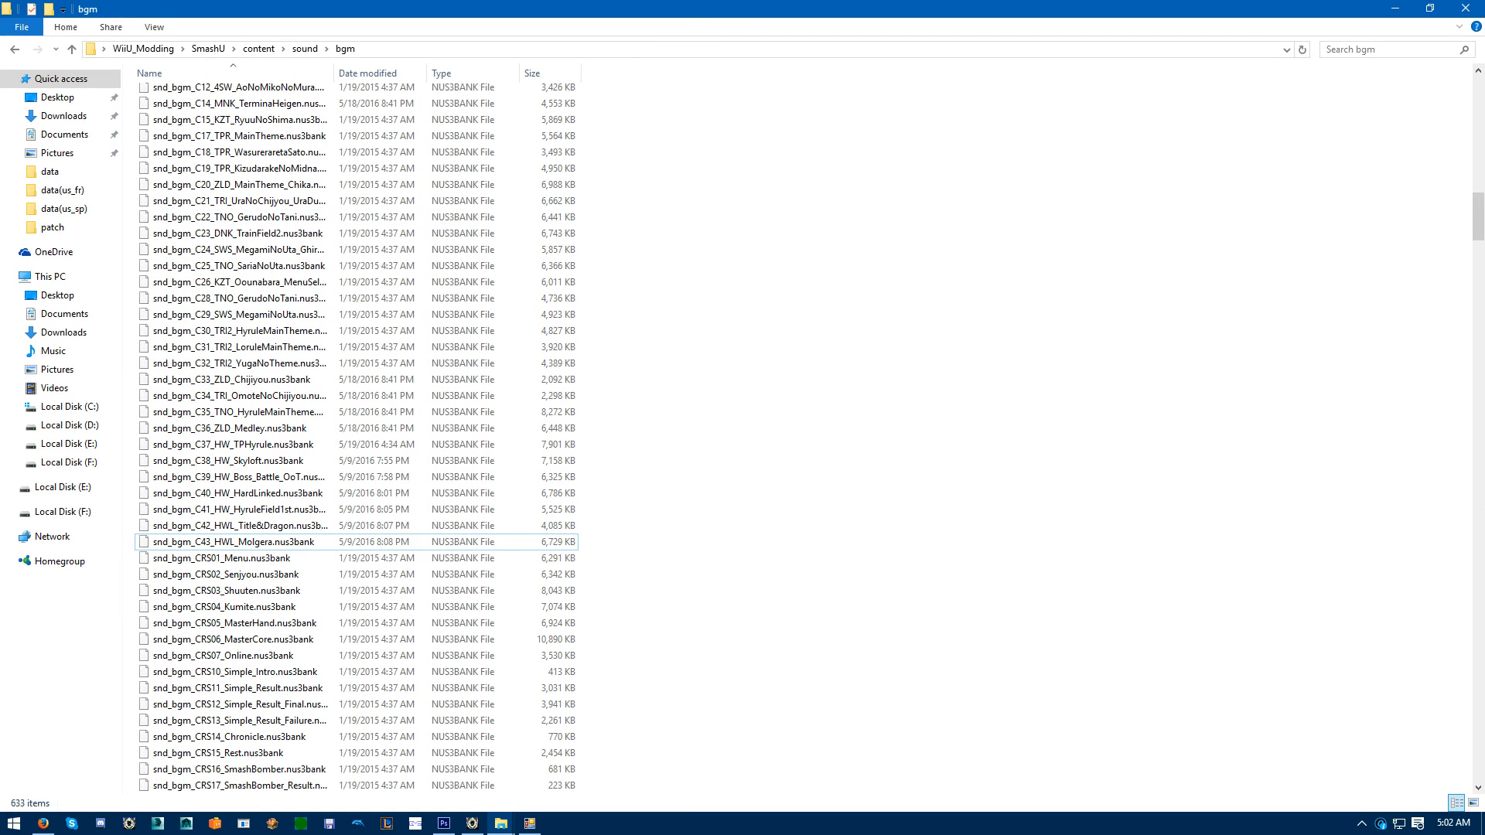
pyautogui.click(237, 559)
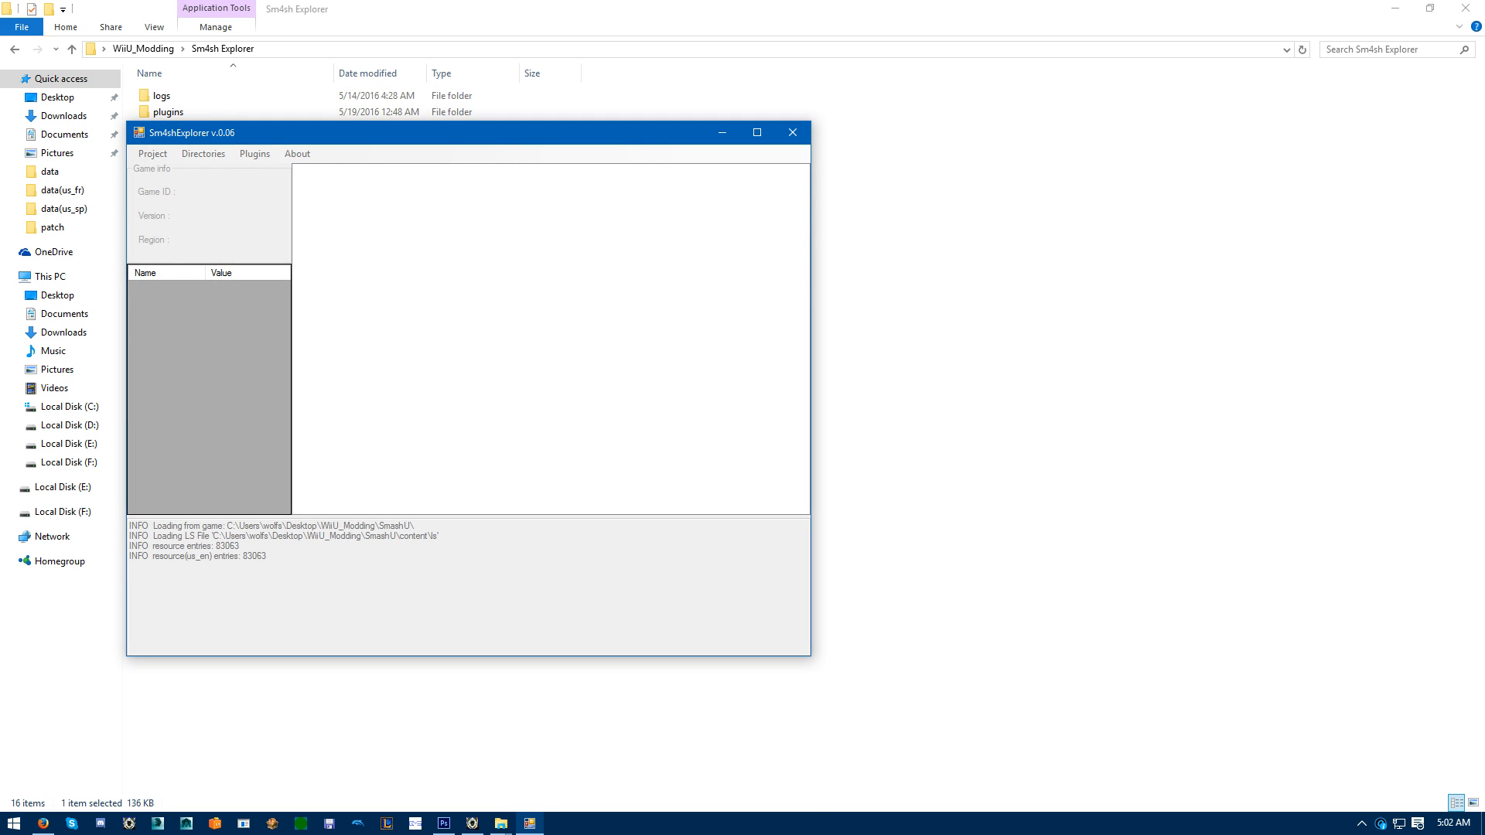
# Maximize Sm4shExplorer and start the Sm4shSound plugin, listing 637 BGM entries.
pyautogui.click(152, 153)
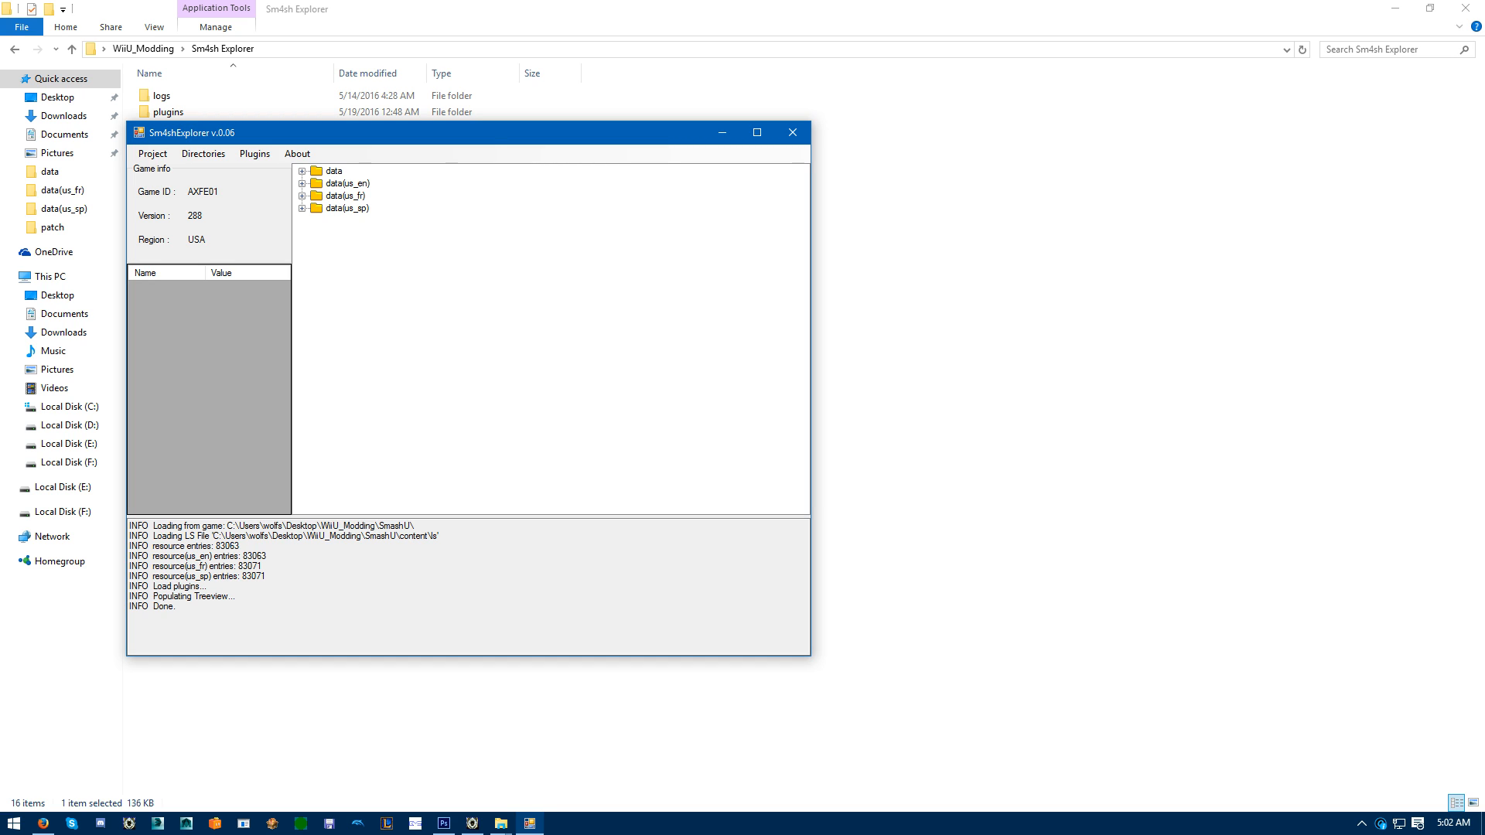
pyautogui.click(755, 132)
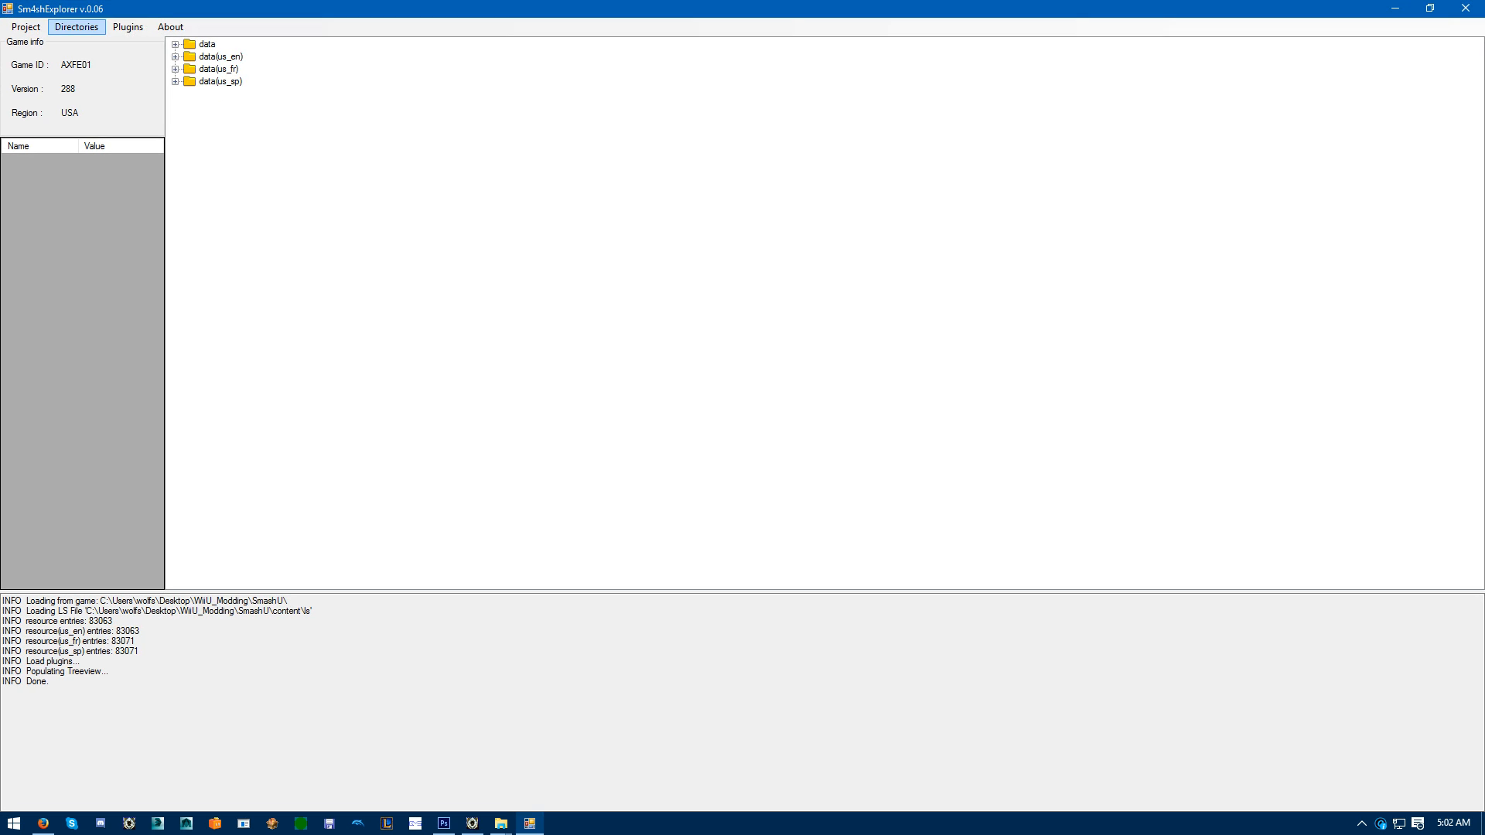
pyautogui.click(127, 26)
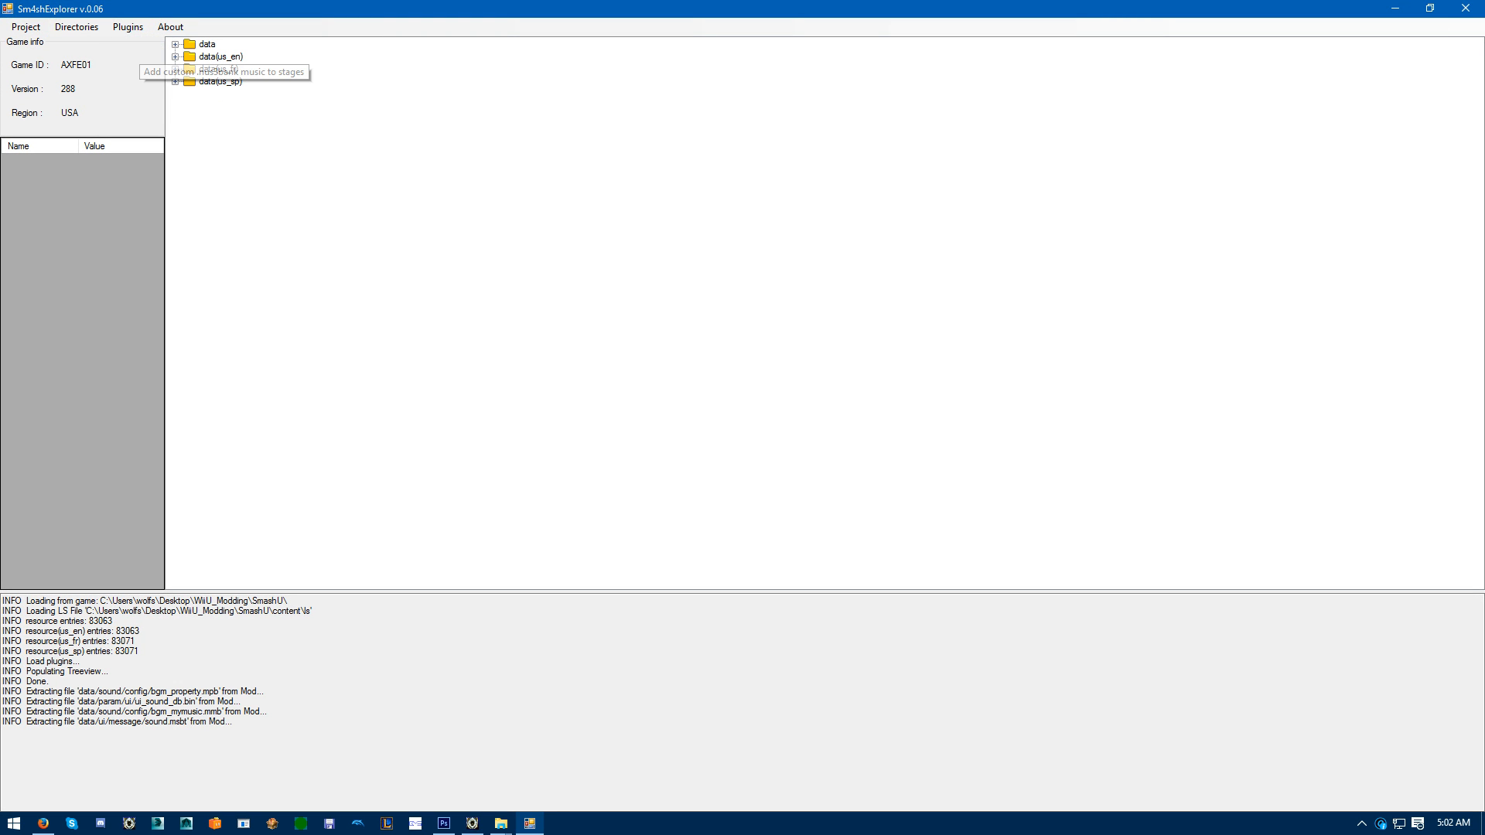
pyautogui.click(225, 71)
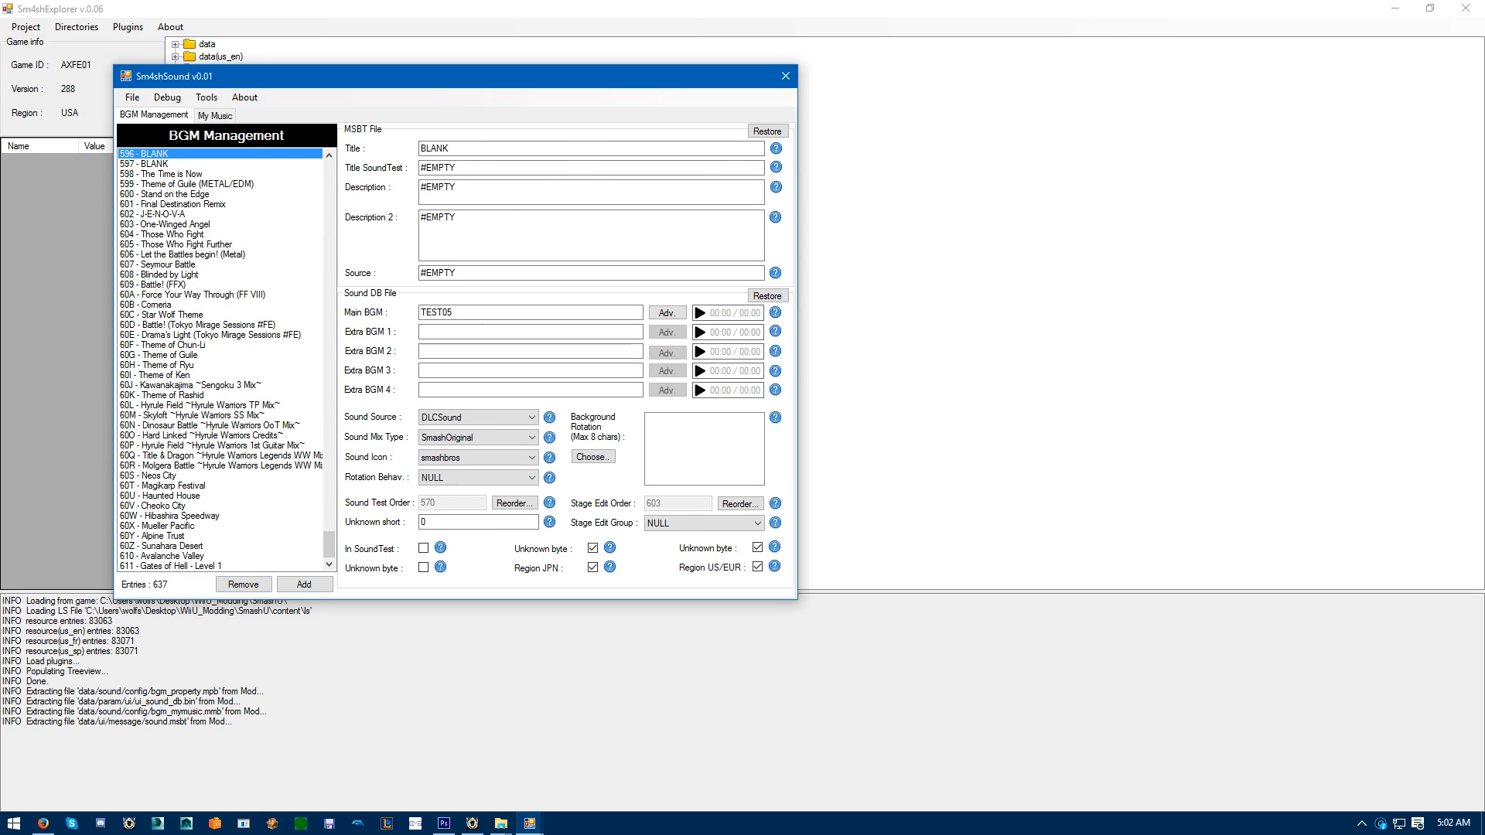
# Give BLANK entry 597 main BGM C44_HW_SilentGuardians, CoreGameSound source, zelda icon and zelda stage edit group.
pyautogui.scroll(3)
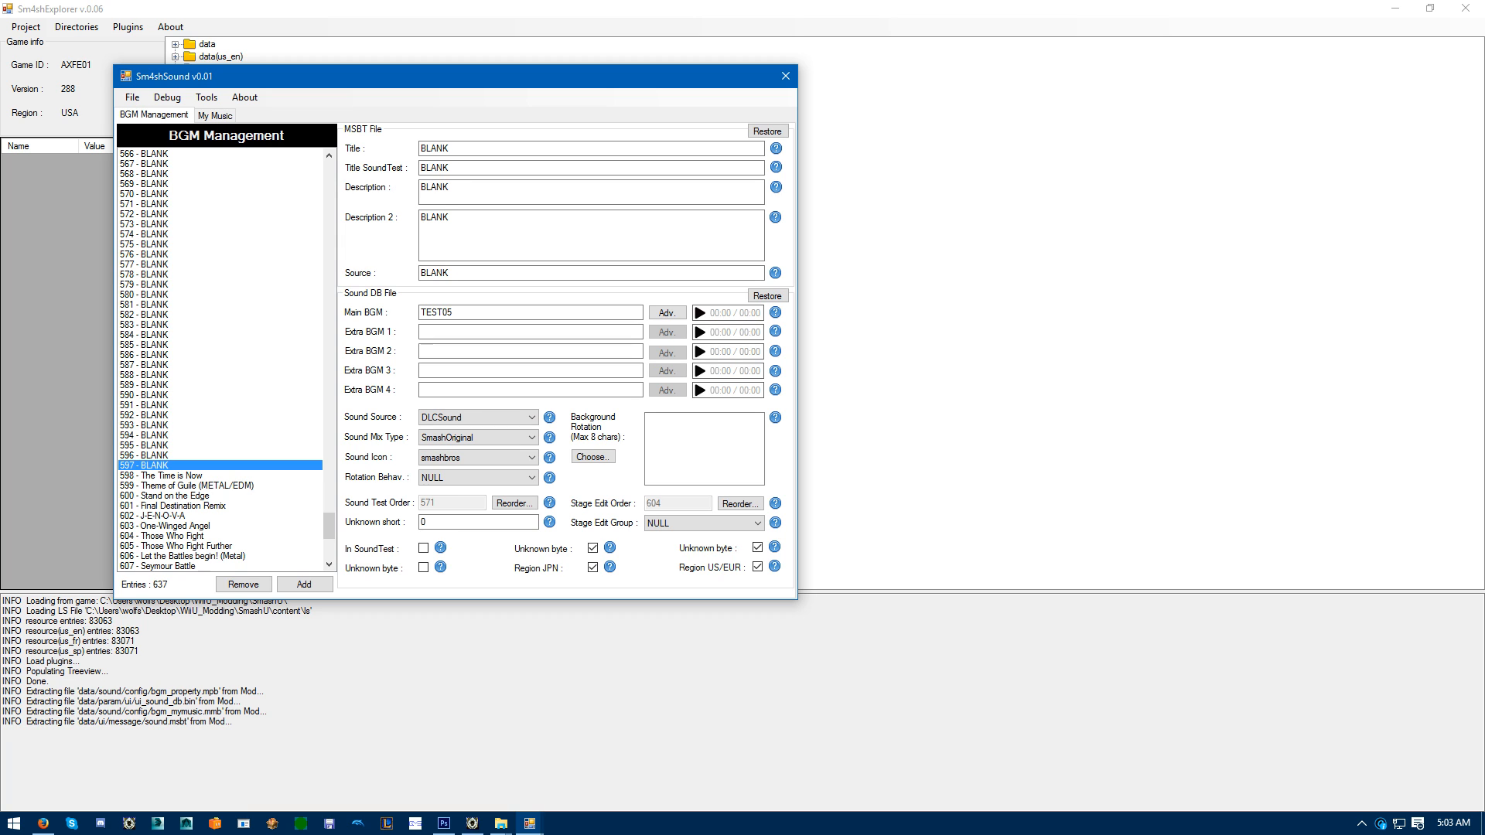
pyautogui.tripleClick(526, 311)
pyautogui.write('C44_HW_SilentGuardians')
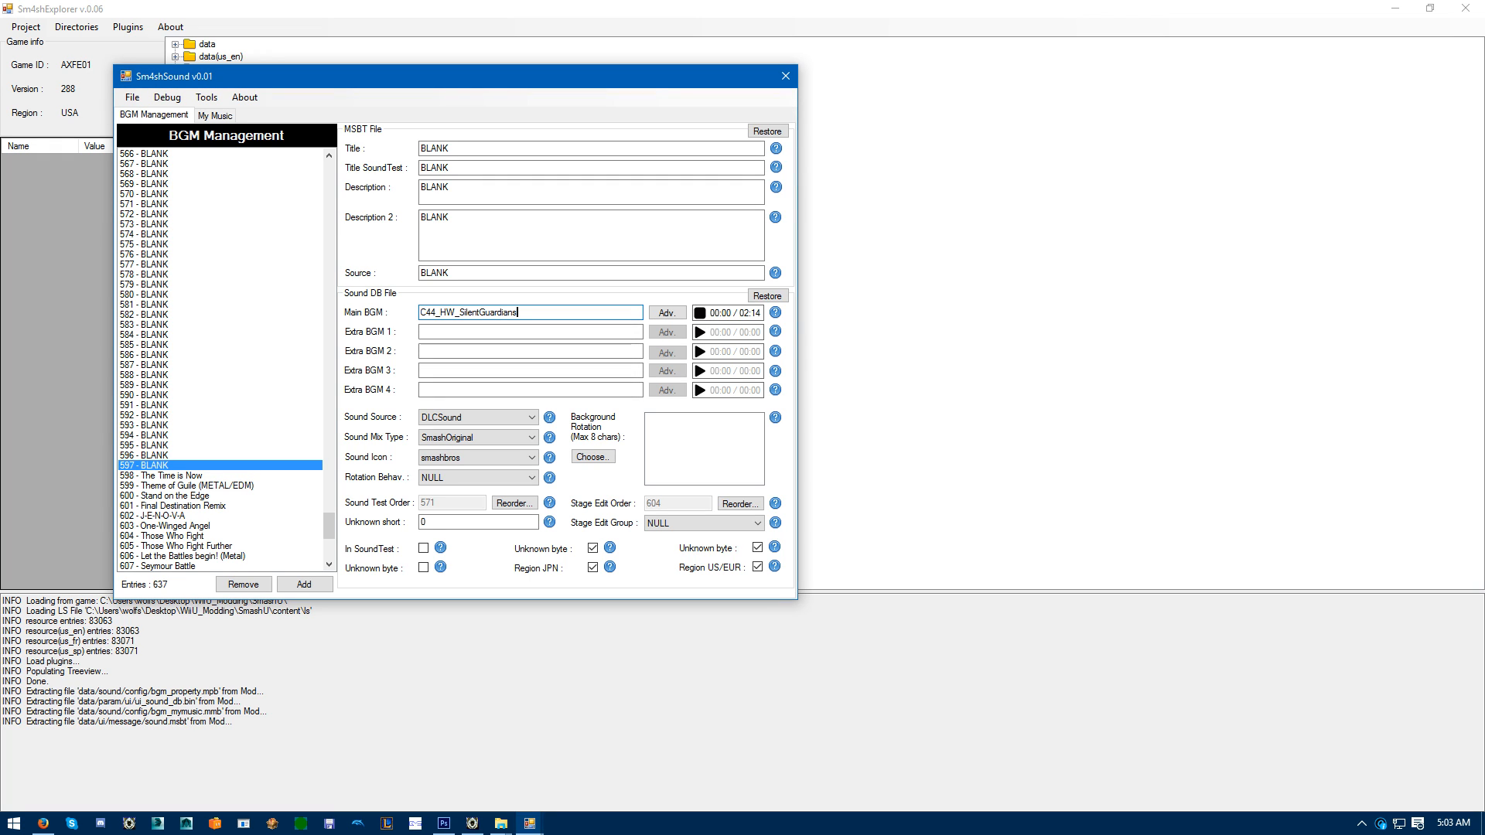
pyautogui.click(699, 313)
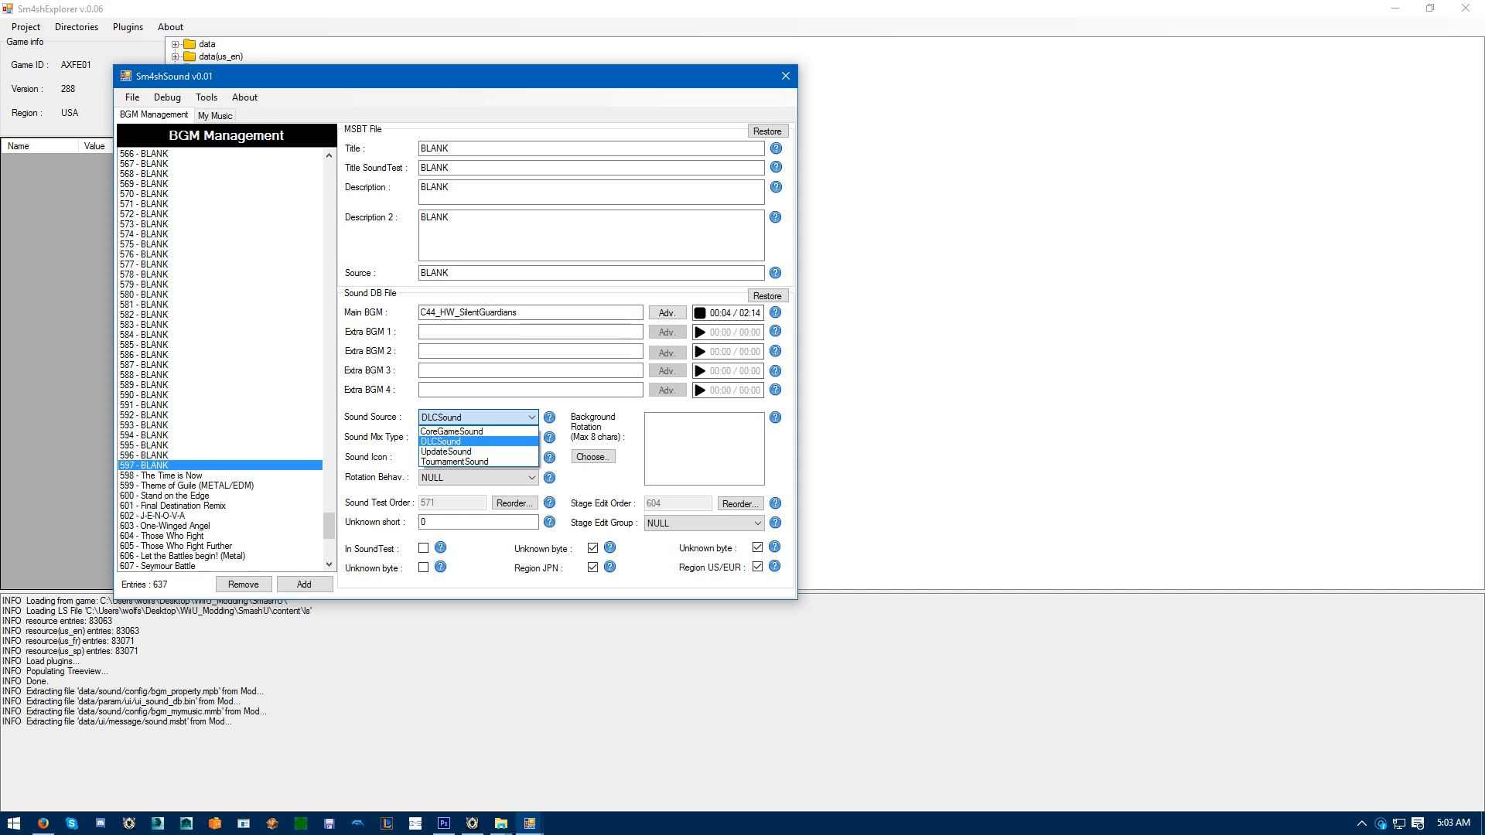
pyautogui.click(450, 432)
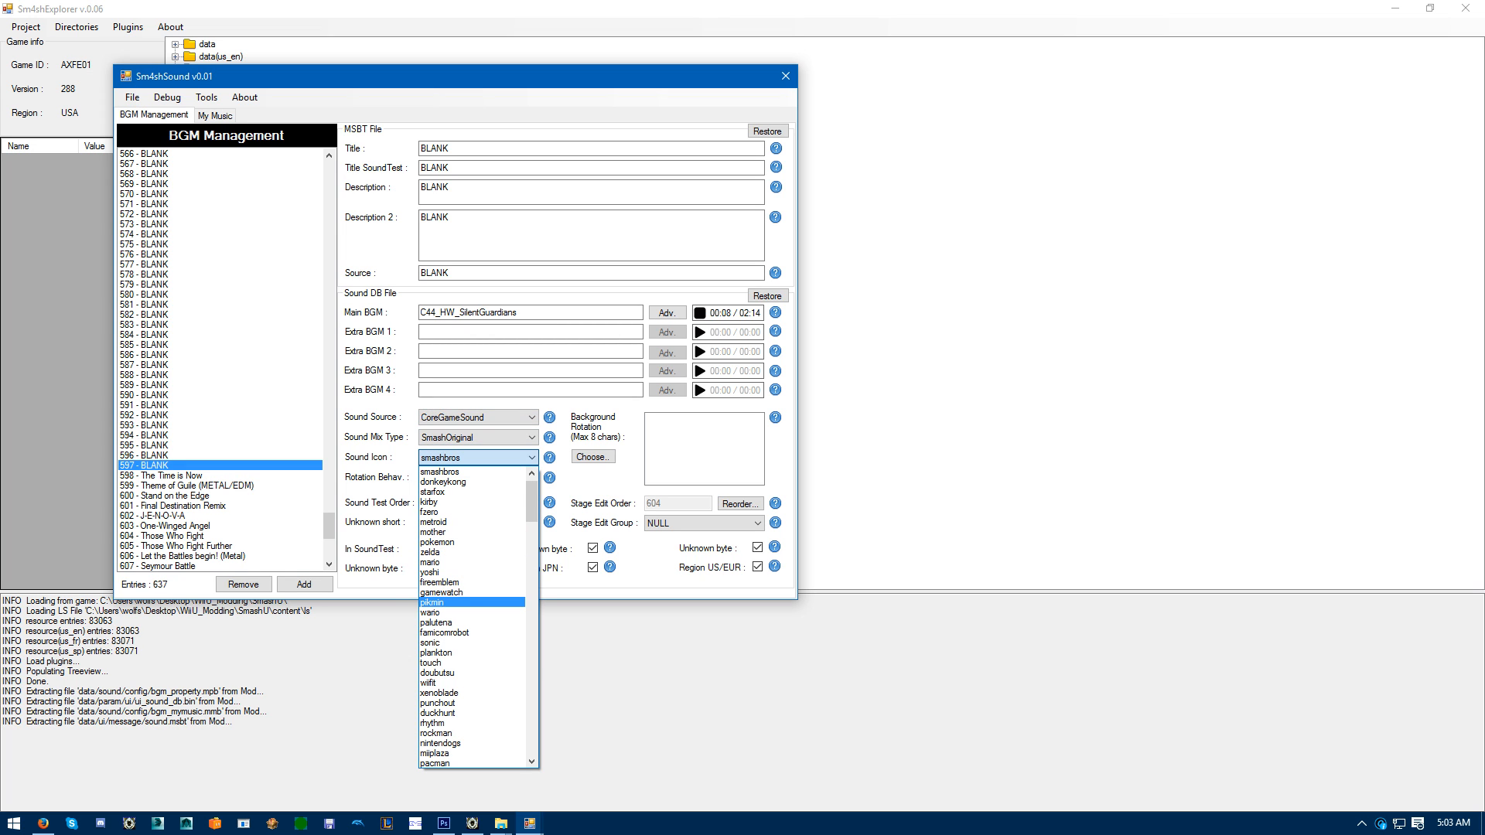
pyautogui.moveTo(429, 561)
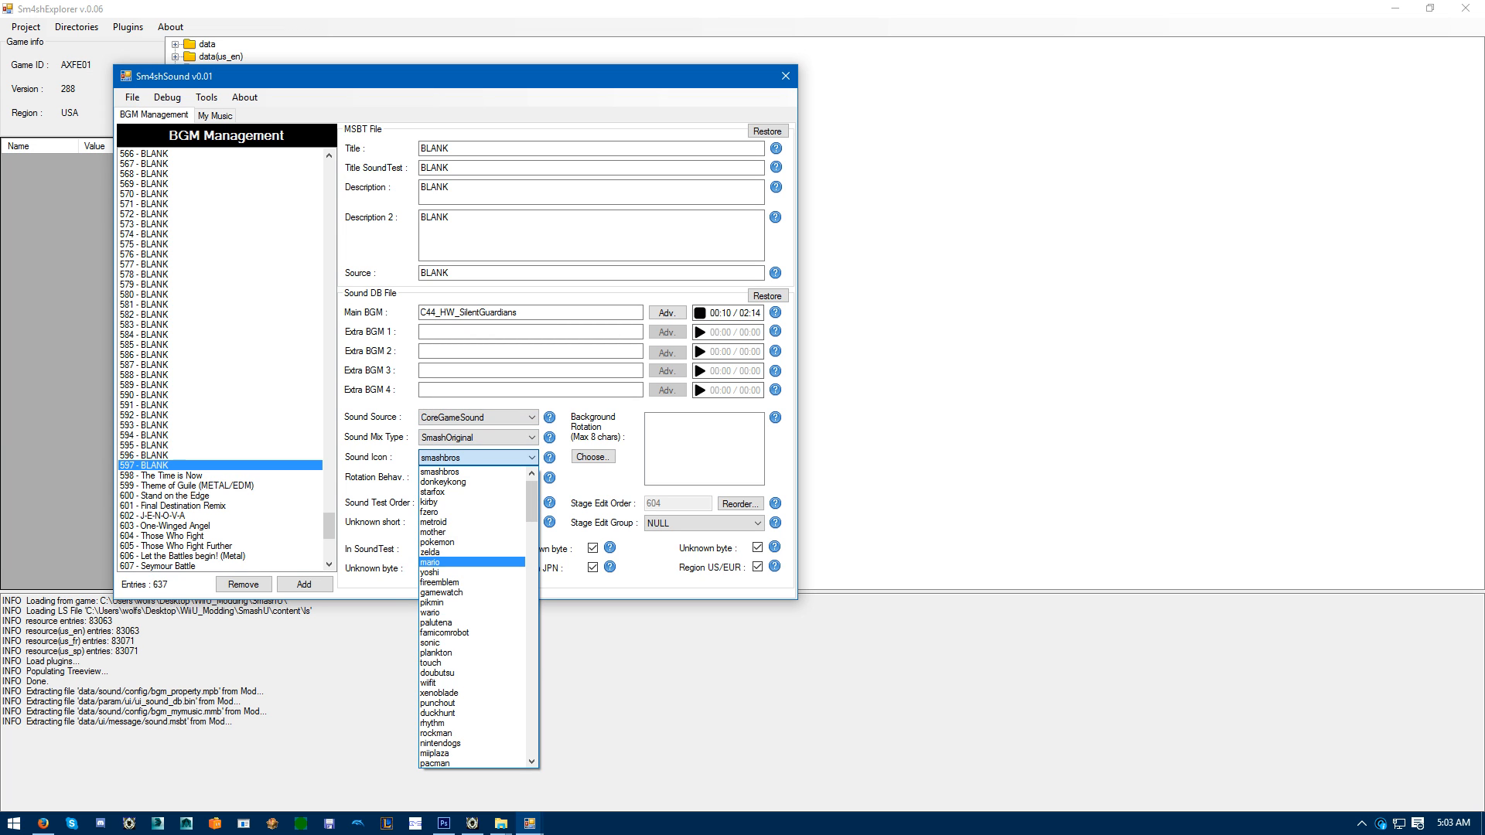
pyautogui.click(436, 552)
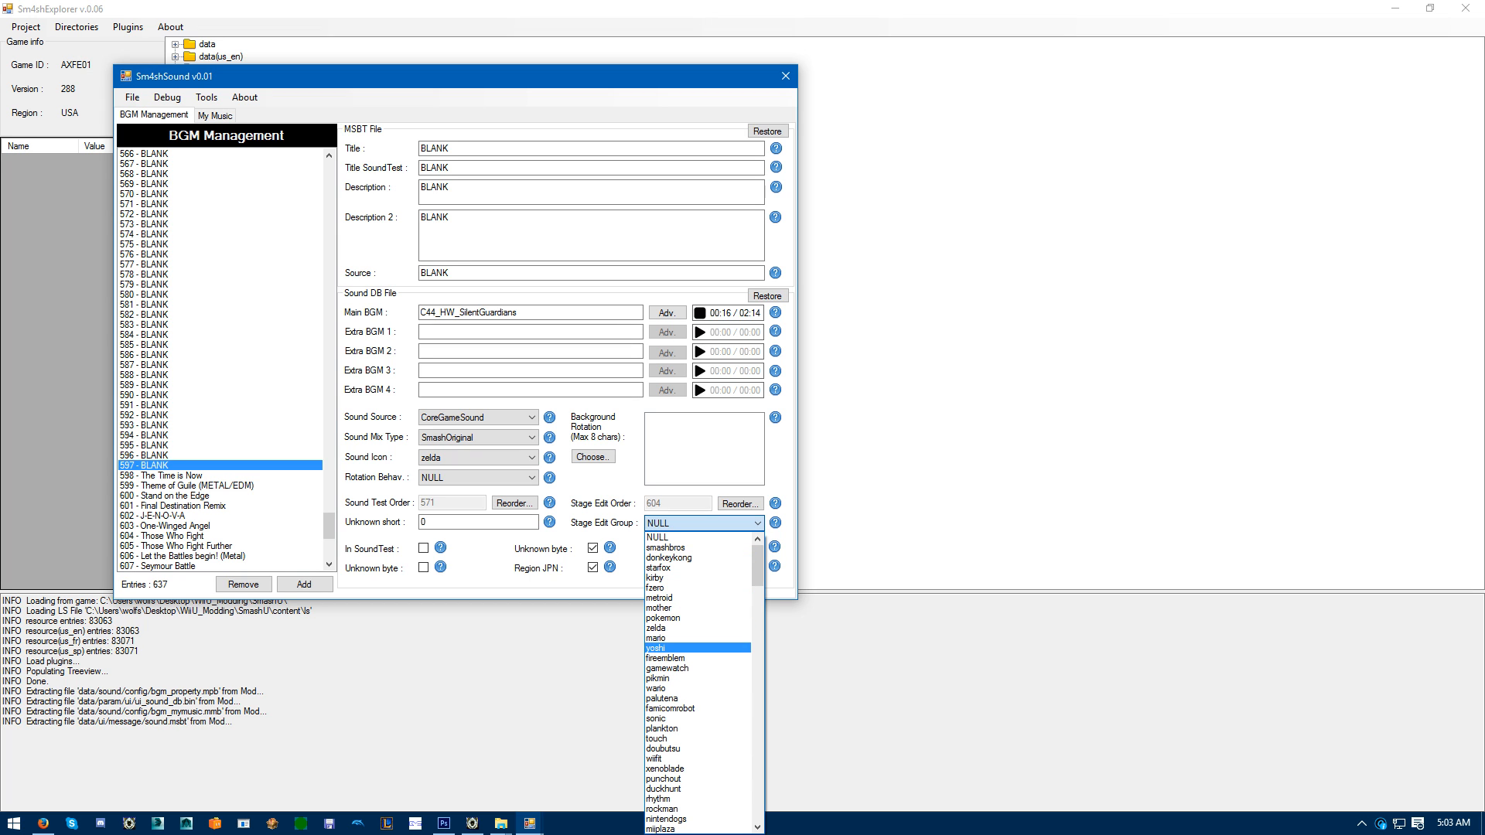
pyautogui.click(654, 628)
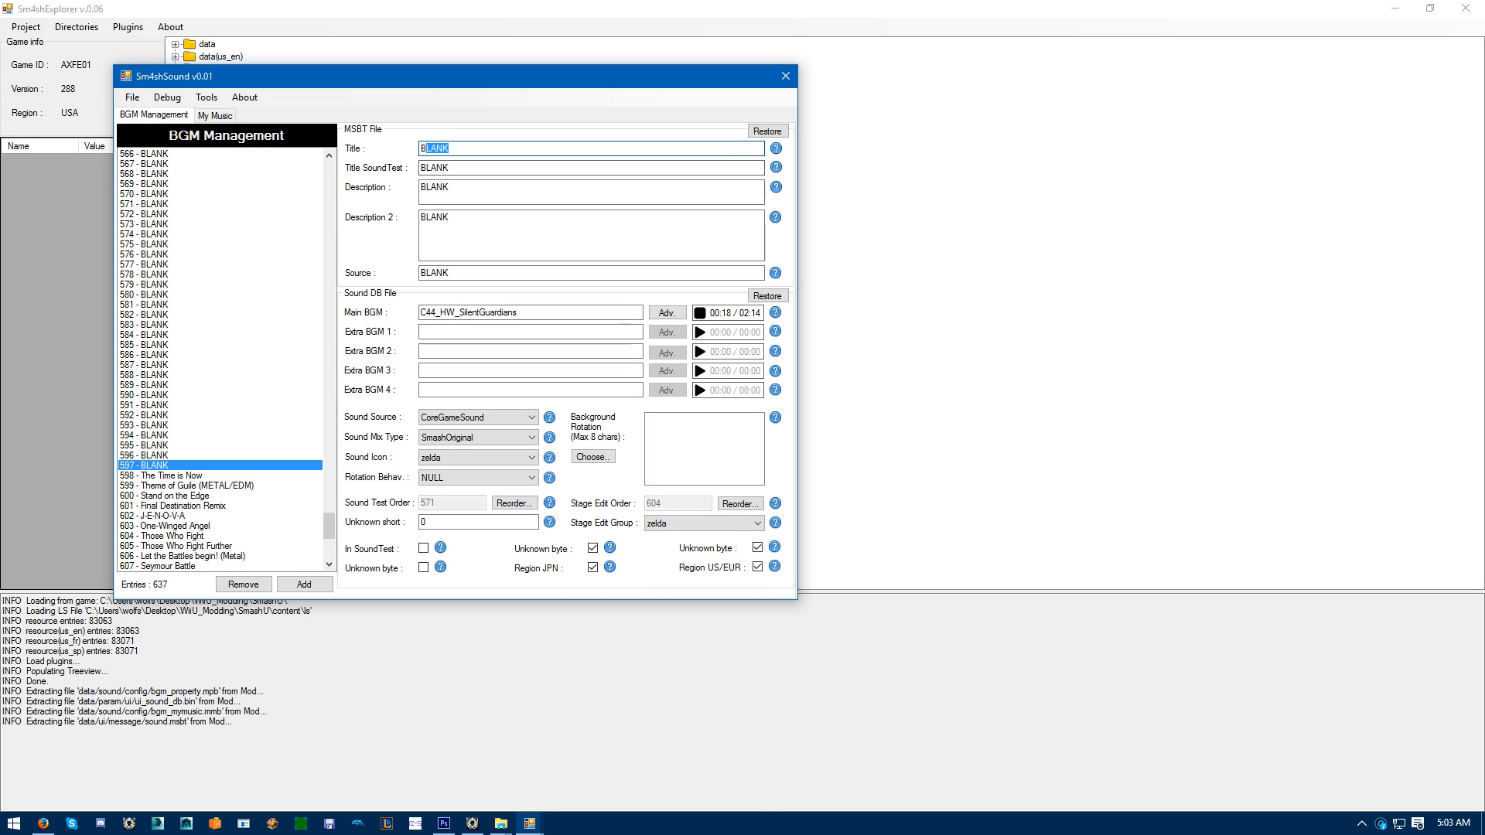
# Enter the song title Silent Guardians and replace the blank source with Hyrule Warriors.
pyautogui.write('Silent Guardians')
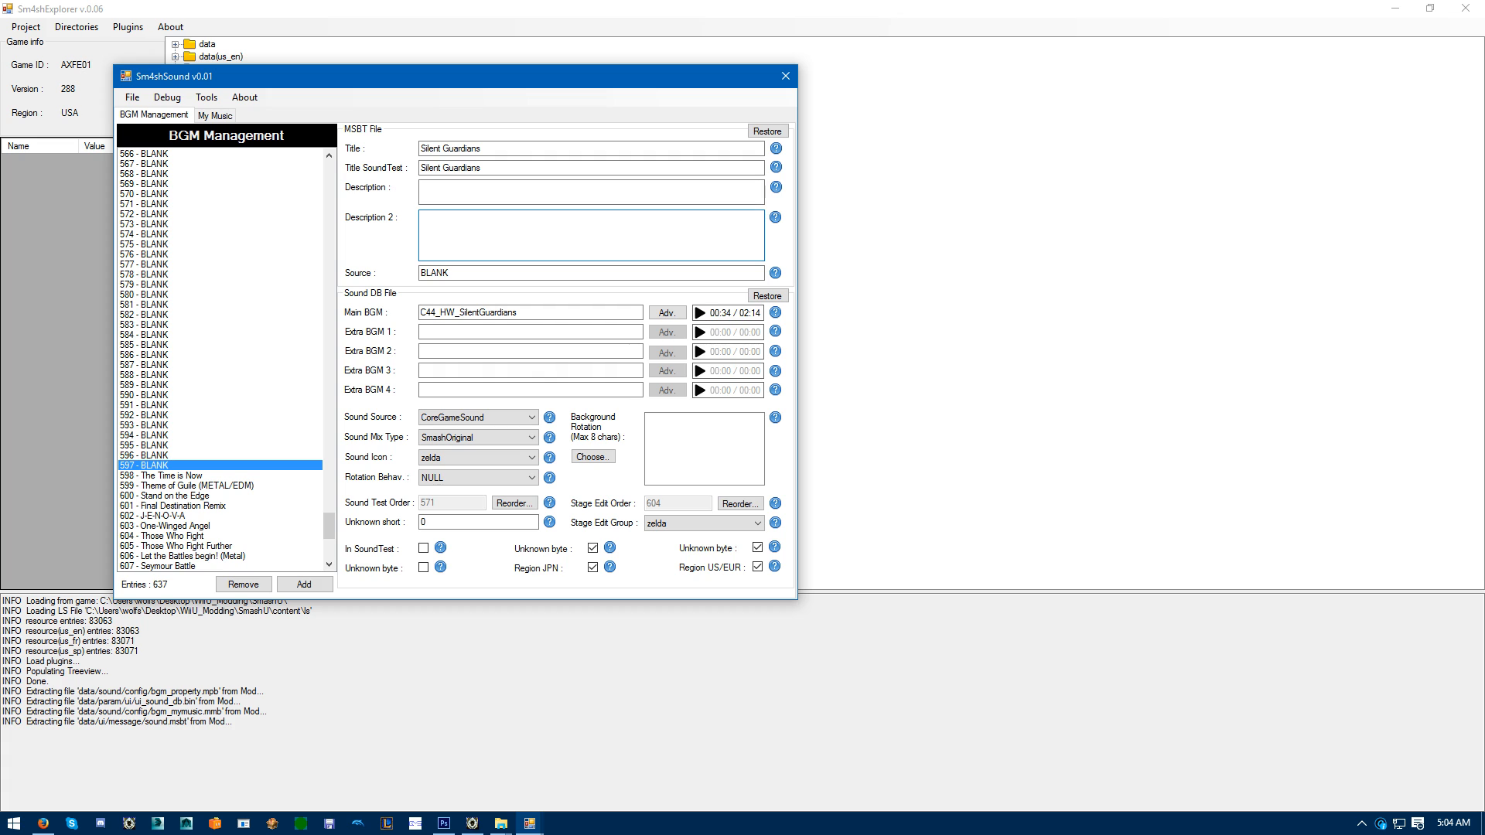
pyautogui.click(590, 167)
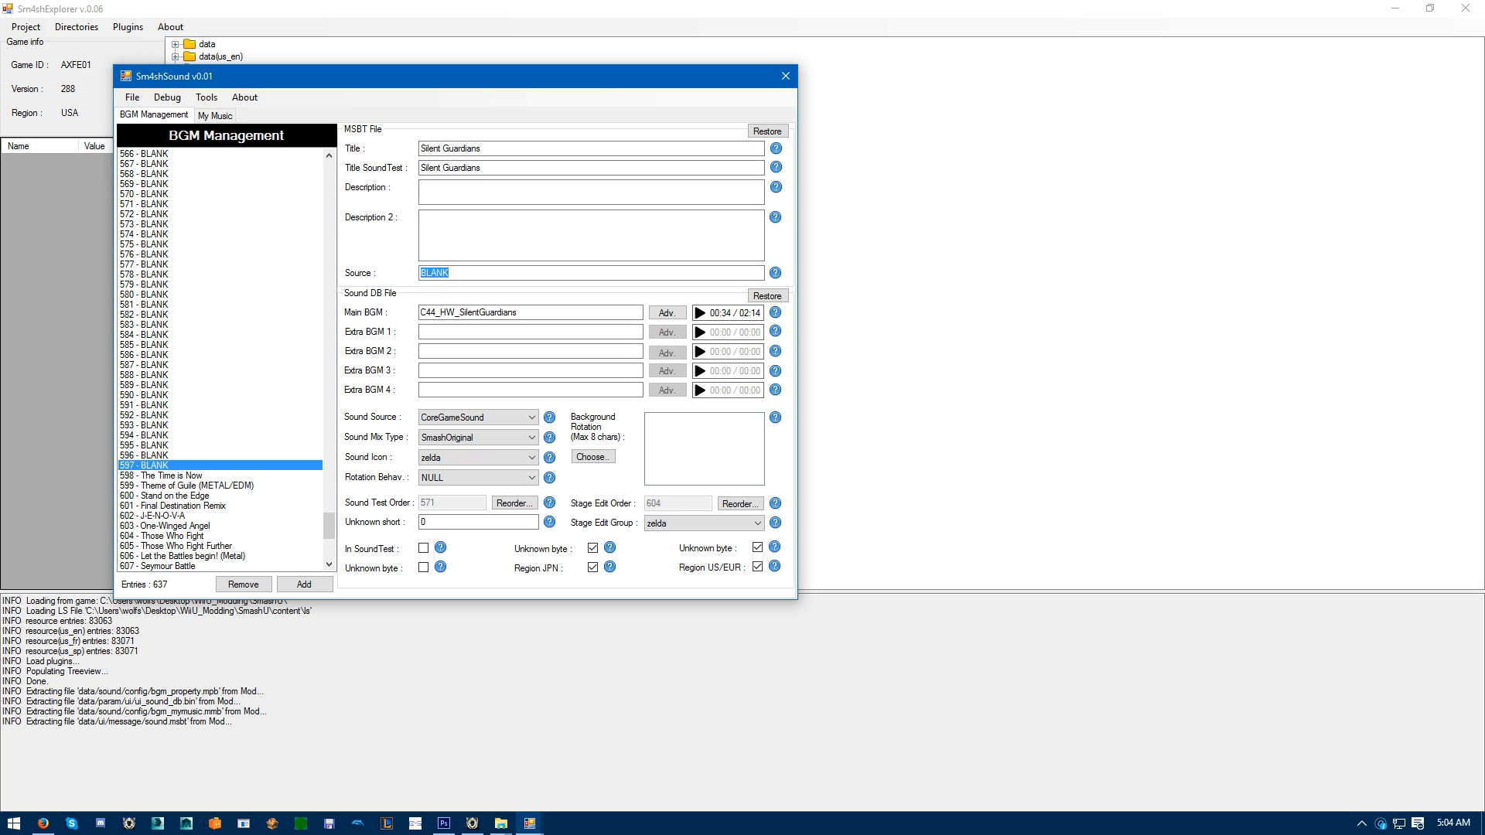
pyautogui.write('Hyrule')
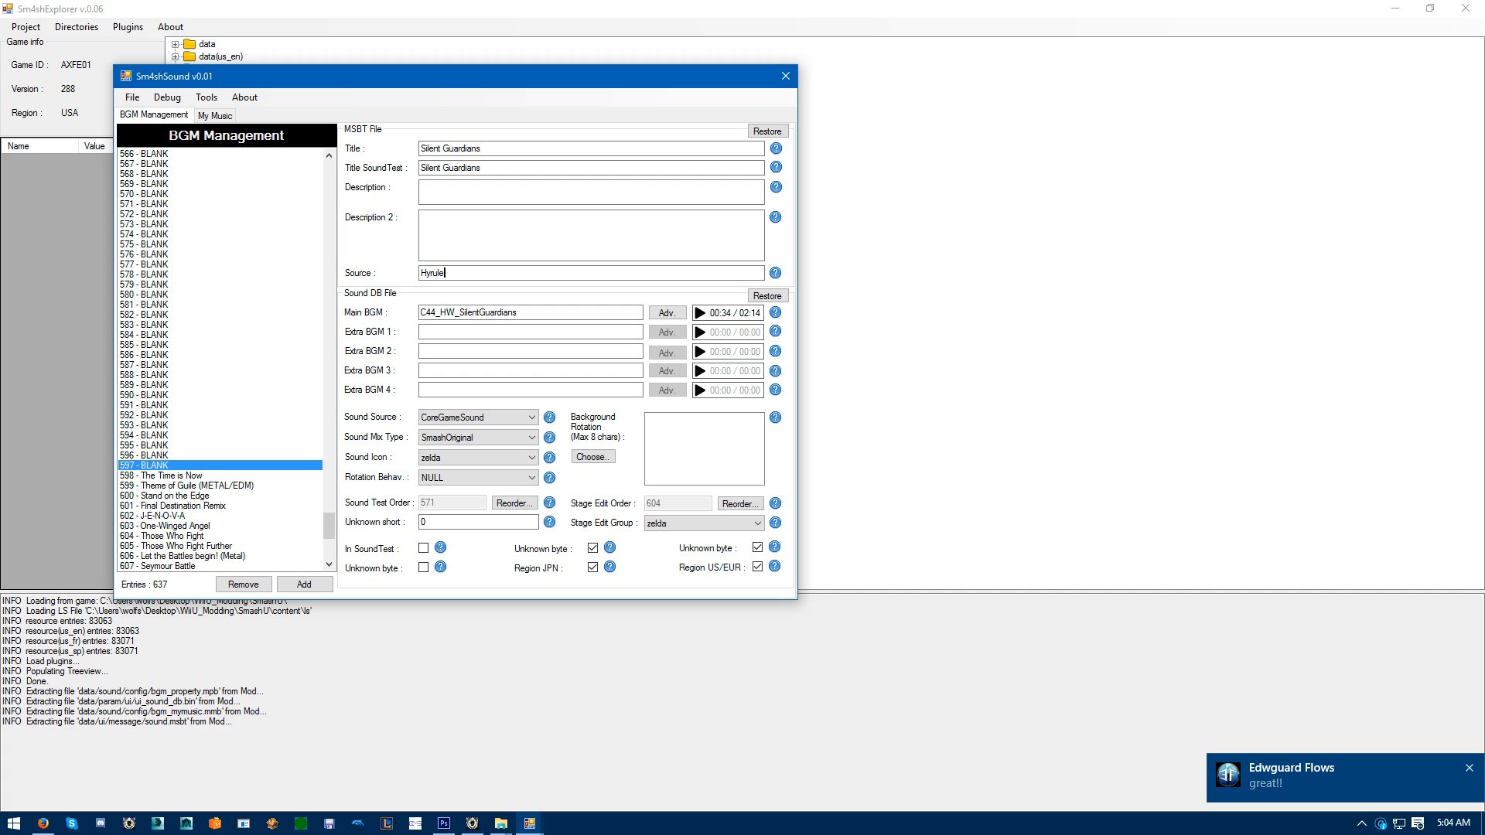
pyautogui.write('Warr')
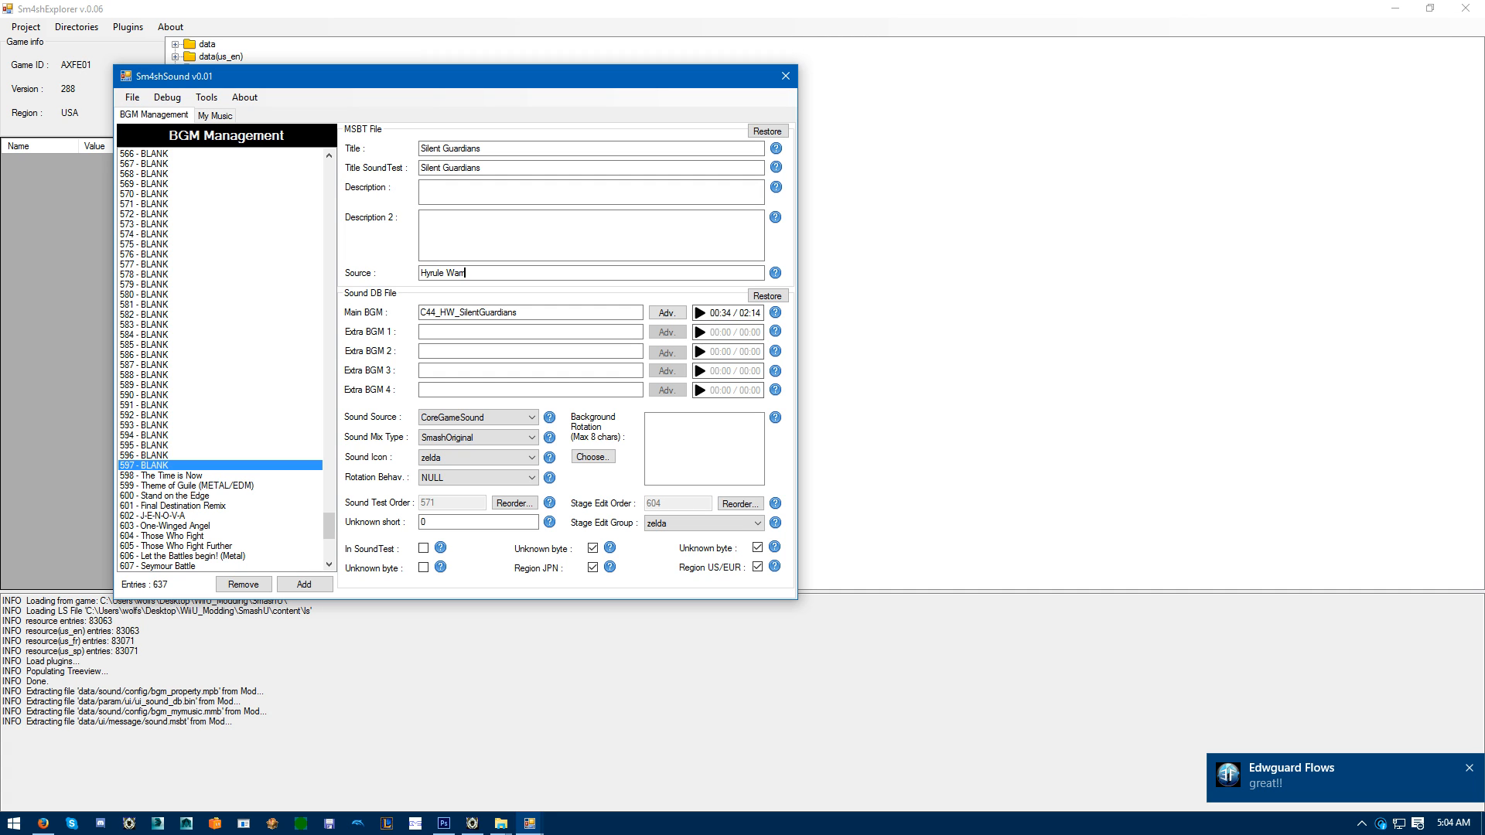
pyautogui.write('iors')
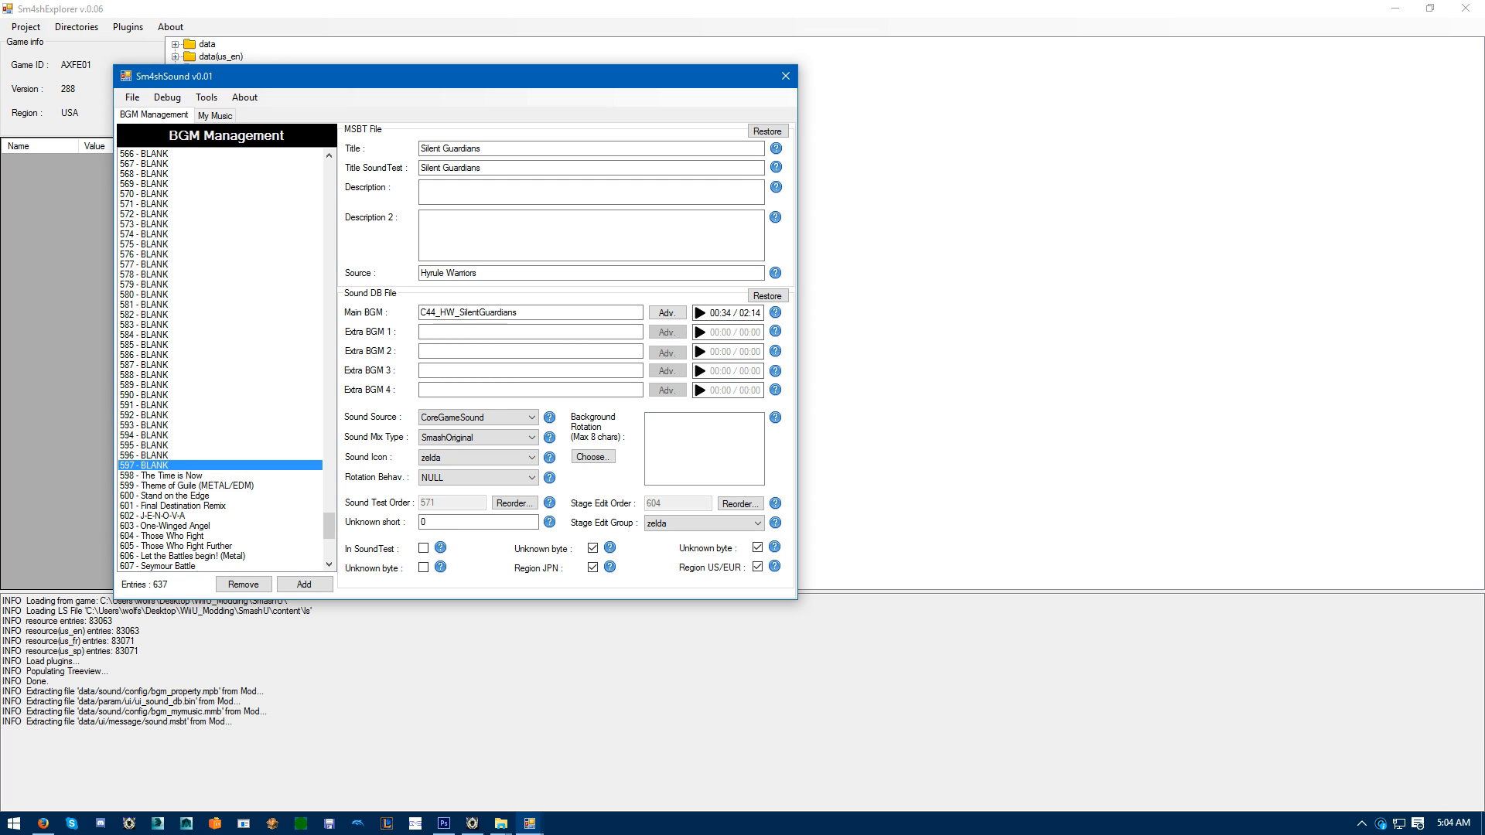
pyautogui.click(568, 273)
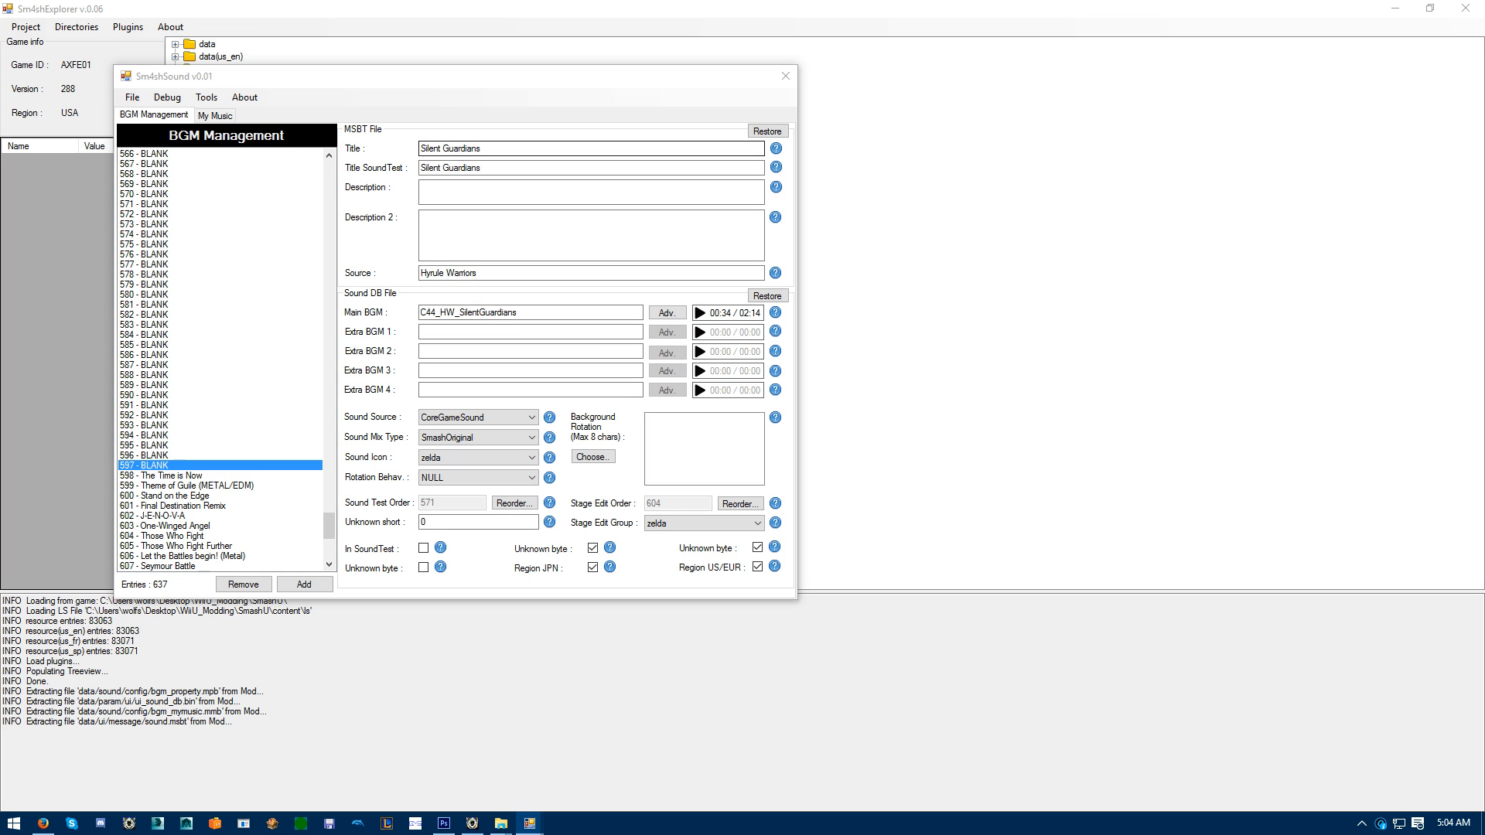
# Append ' (Focus Spirit)' to the title and copy the full title into Title SoundTest.
pyautogui.click(589, 148)
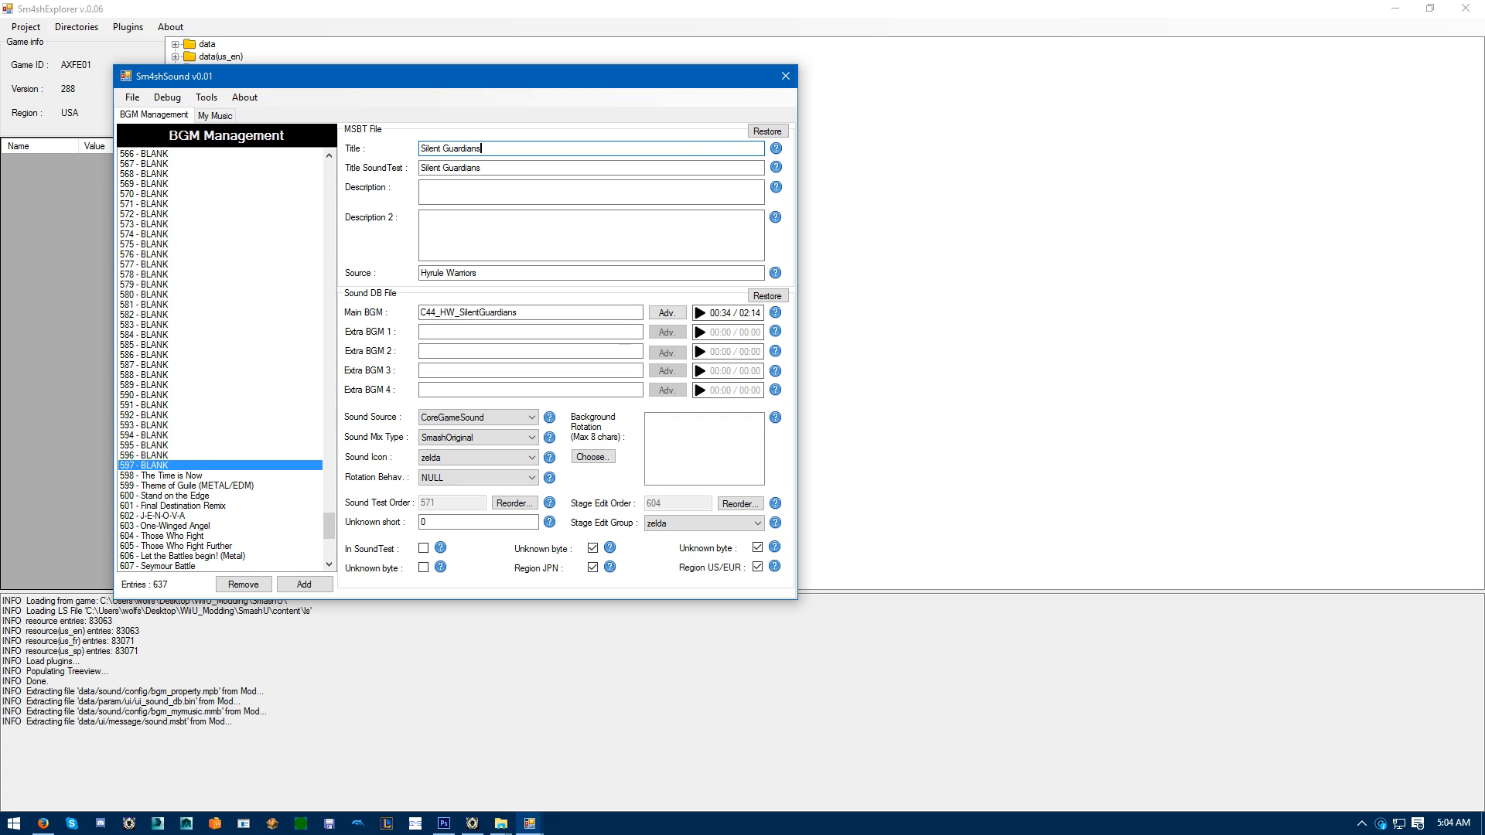
pyautogui.write('(Fo')
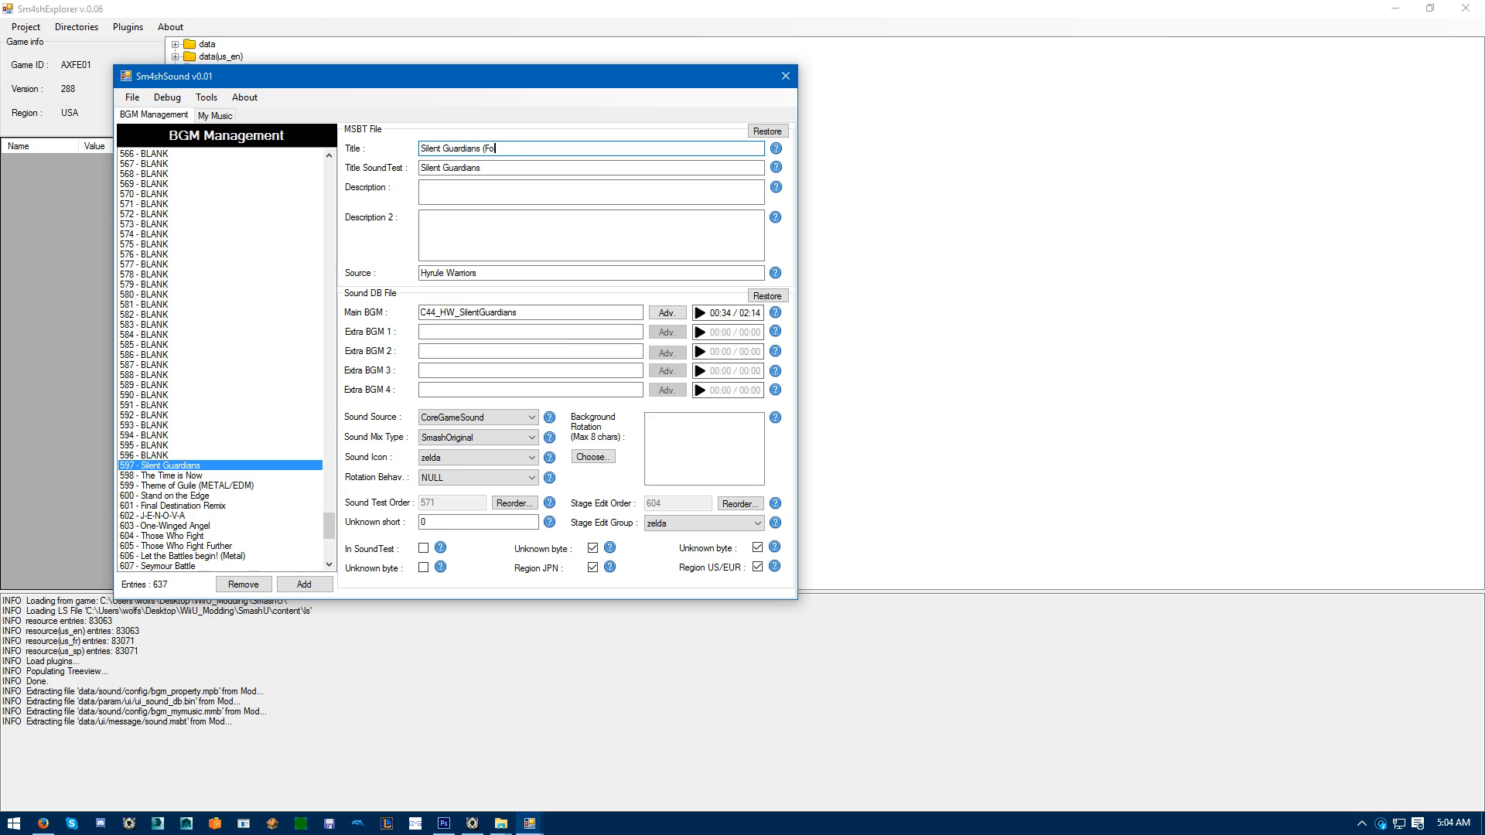
pyautogui.write('cus')
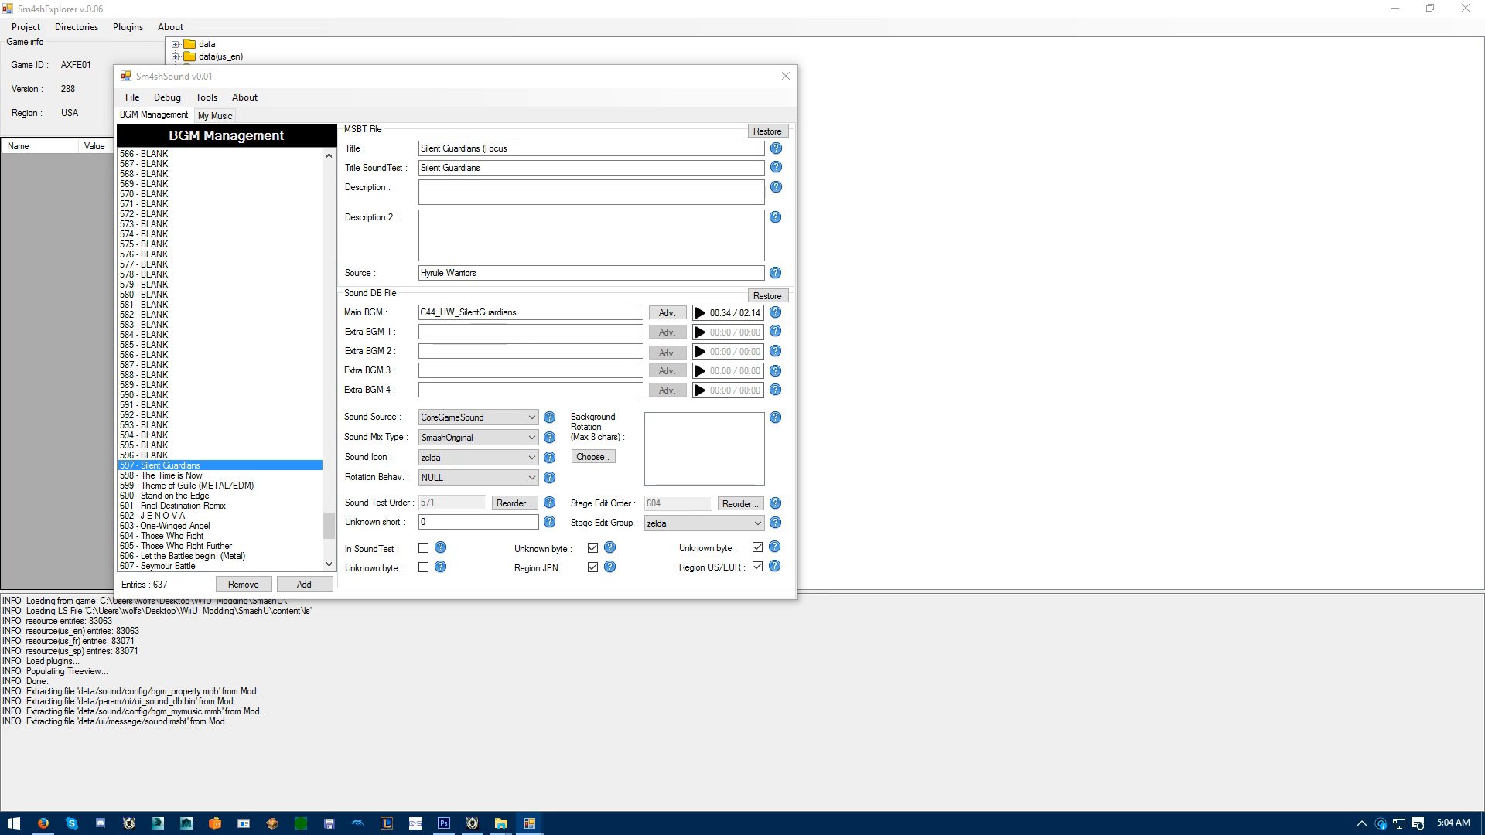
pyautogui.write('Spirit')
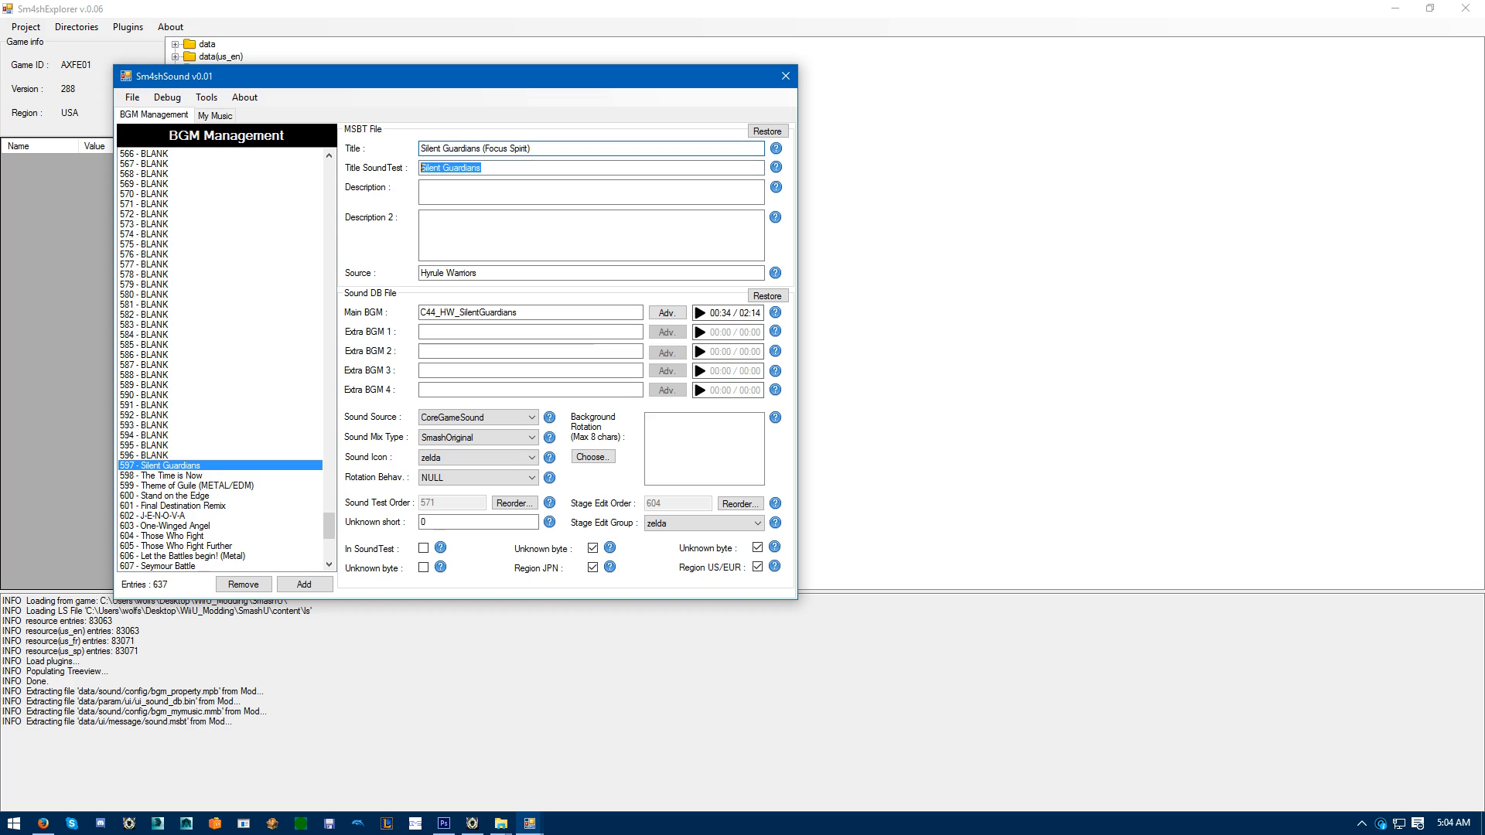
pyautogui.click(590, 167)
pyautogui.write(' (Focus Spirit)')
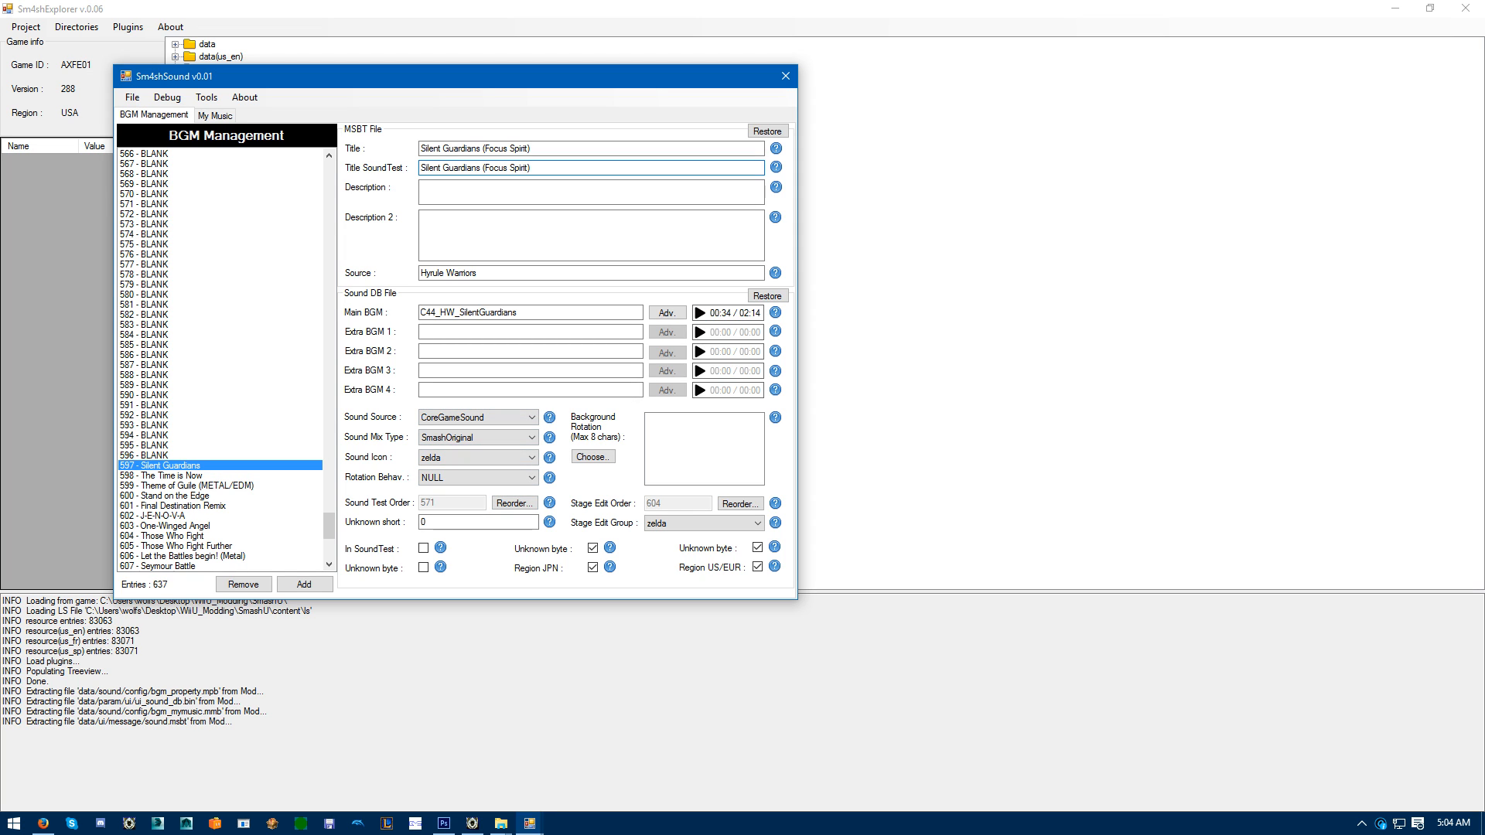
pyautogui.click(514, 502)
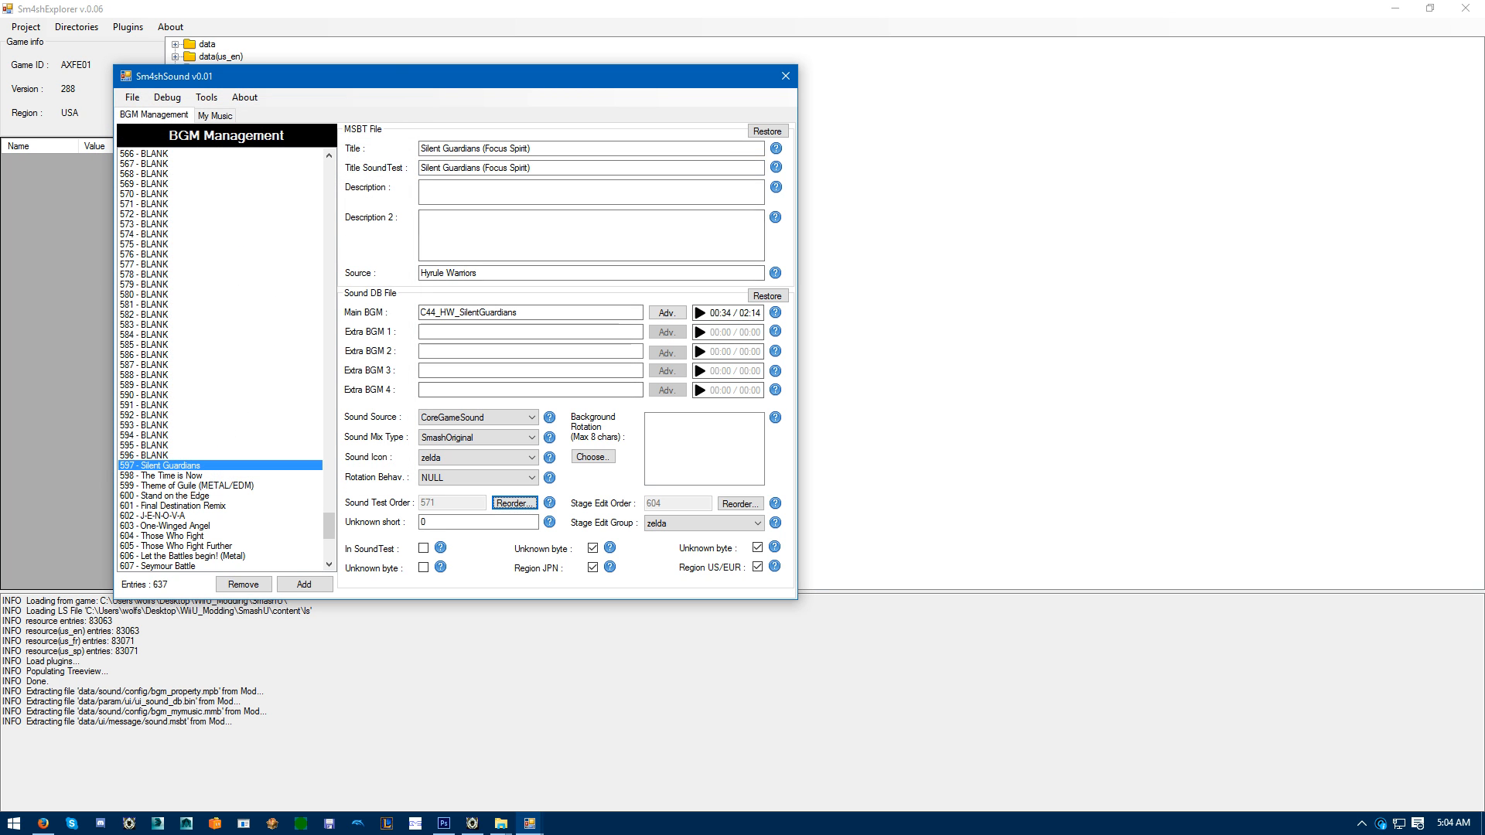
# Reorder the song into the zelda stage group so its stage edit order becomes 171.
pyautogui.click(740, 503)
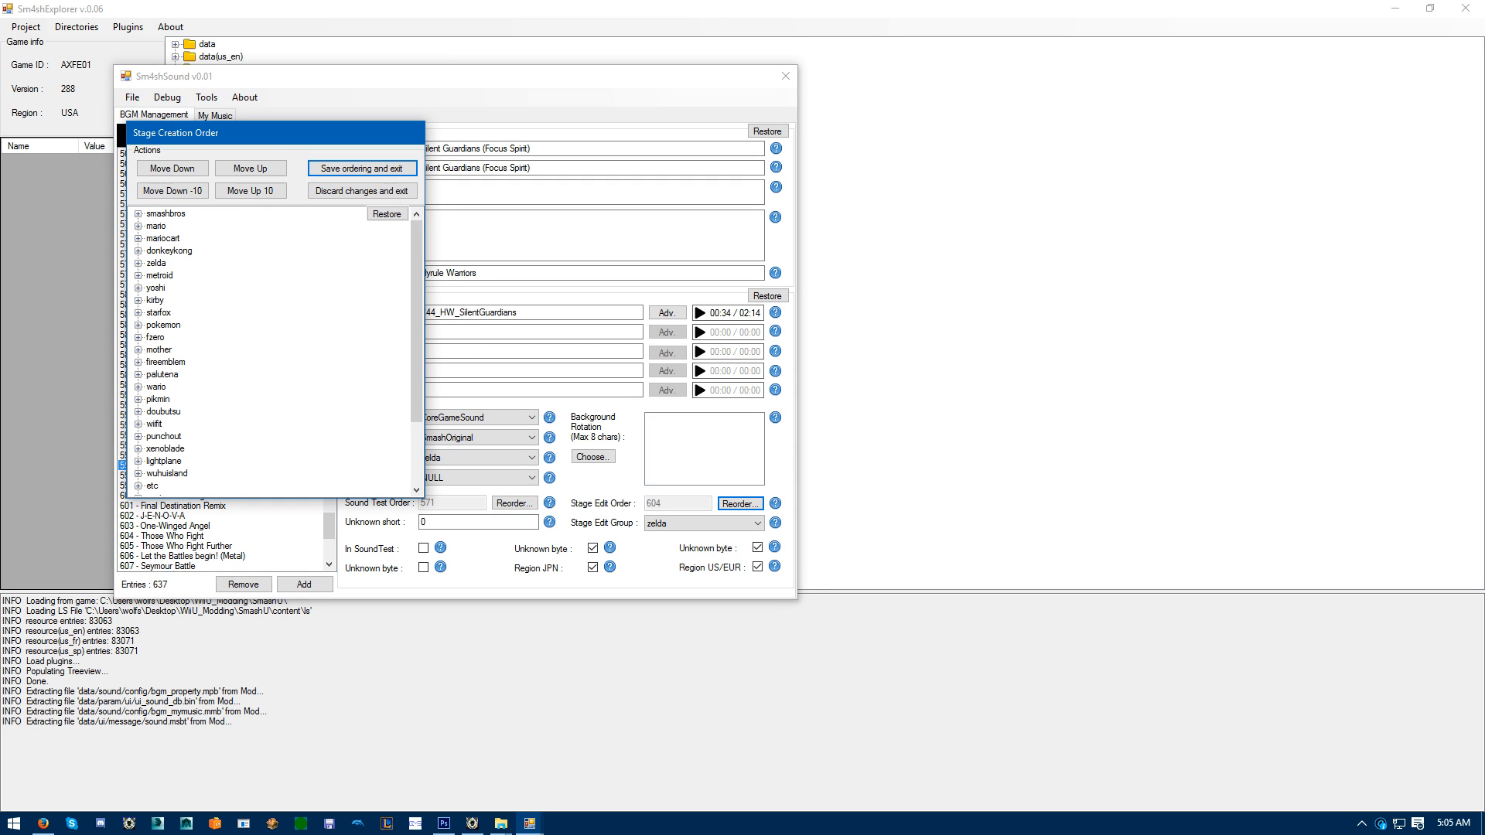
pyautogui.click(154, 263)
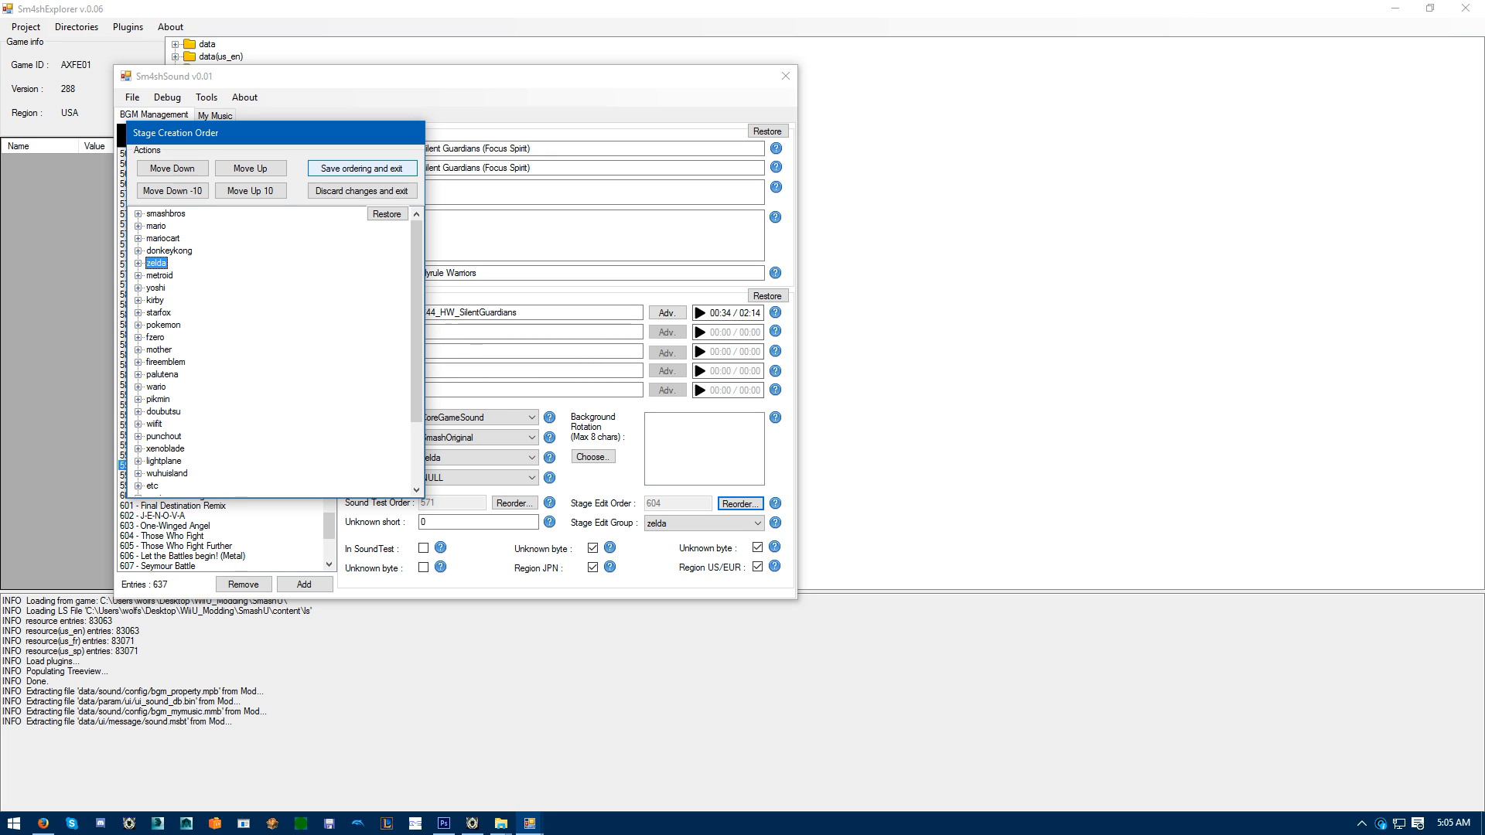
pyautogui.click(362, 167)
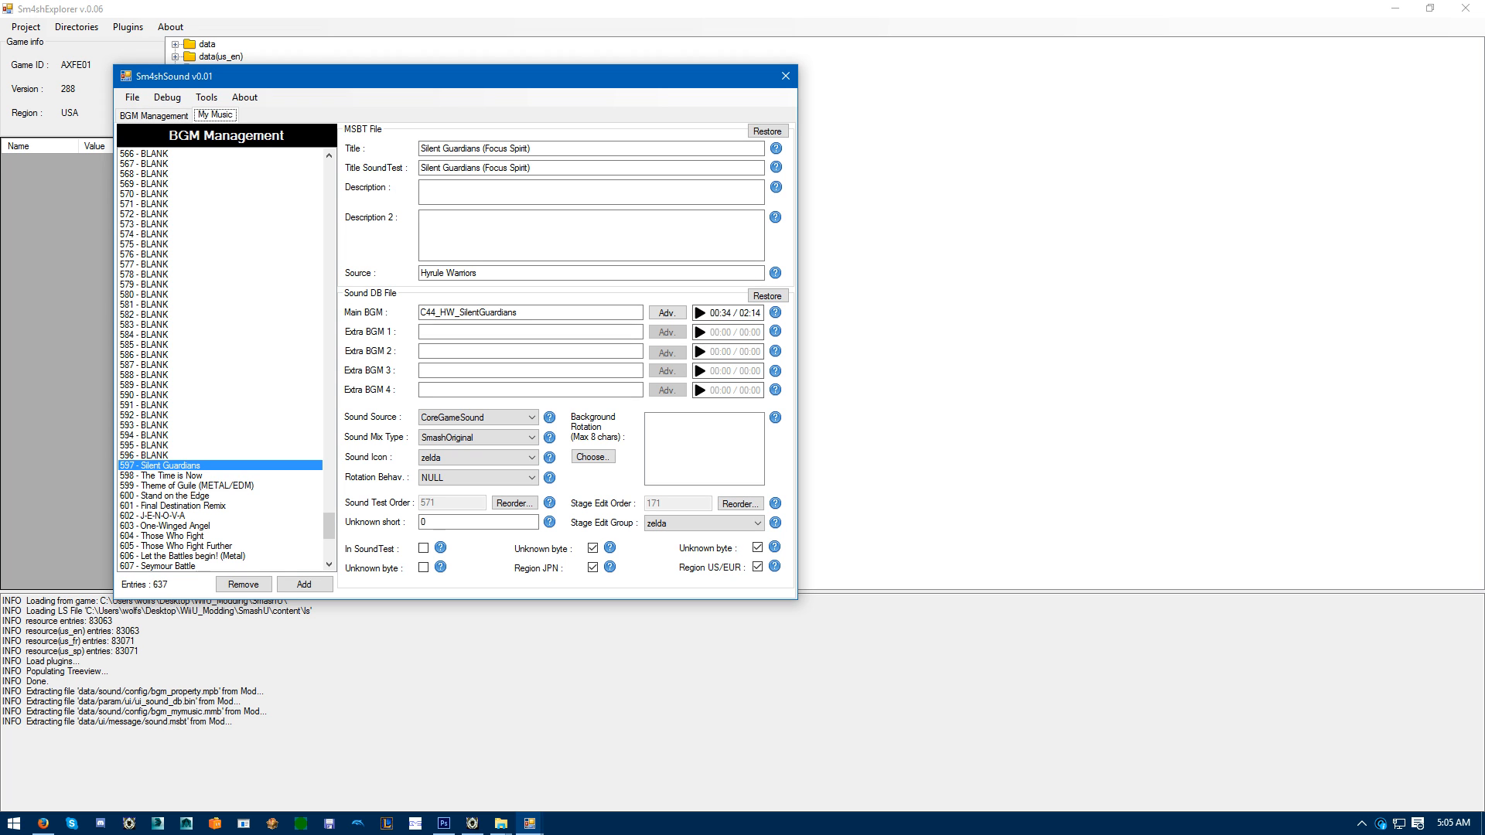
# Add Silent Guardians (Focus Spirit) to stage 13 - DxShrine's Sound DB and My Music lists.
pyautogui.click(217, 115)
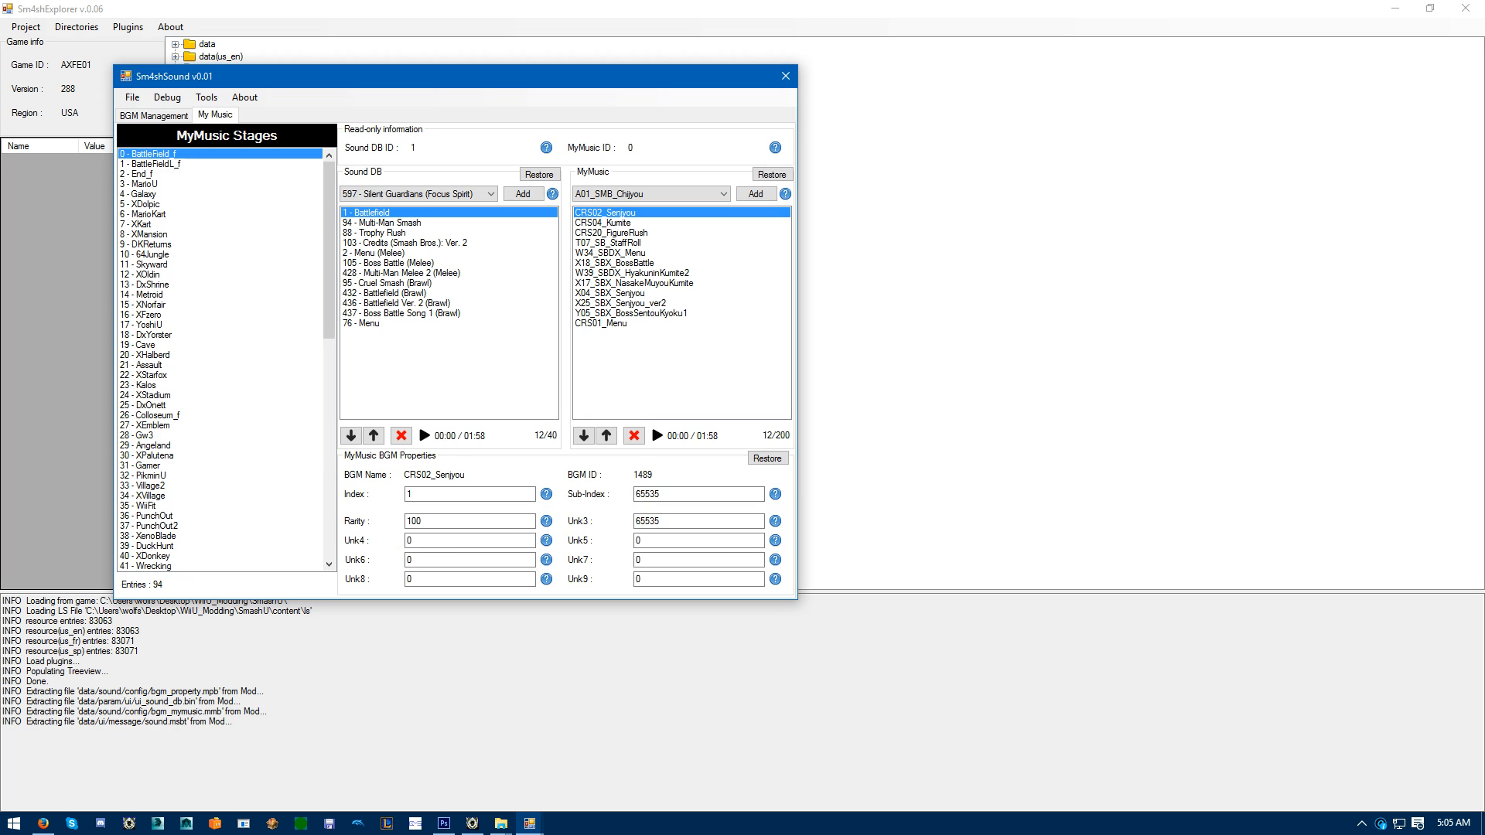
pyautogui.scroll(-3)
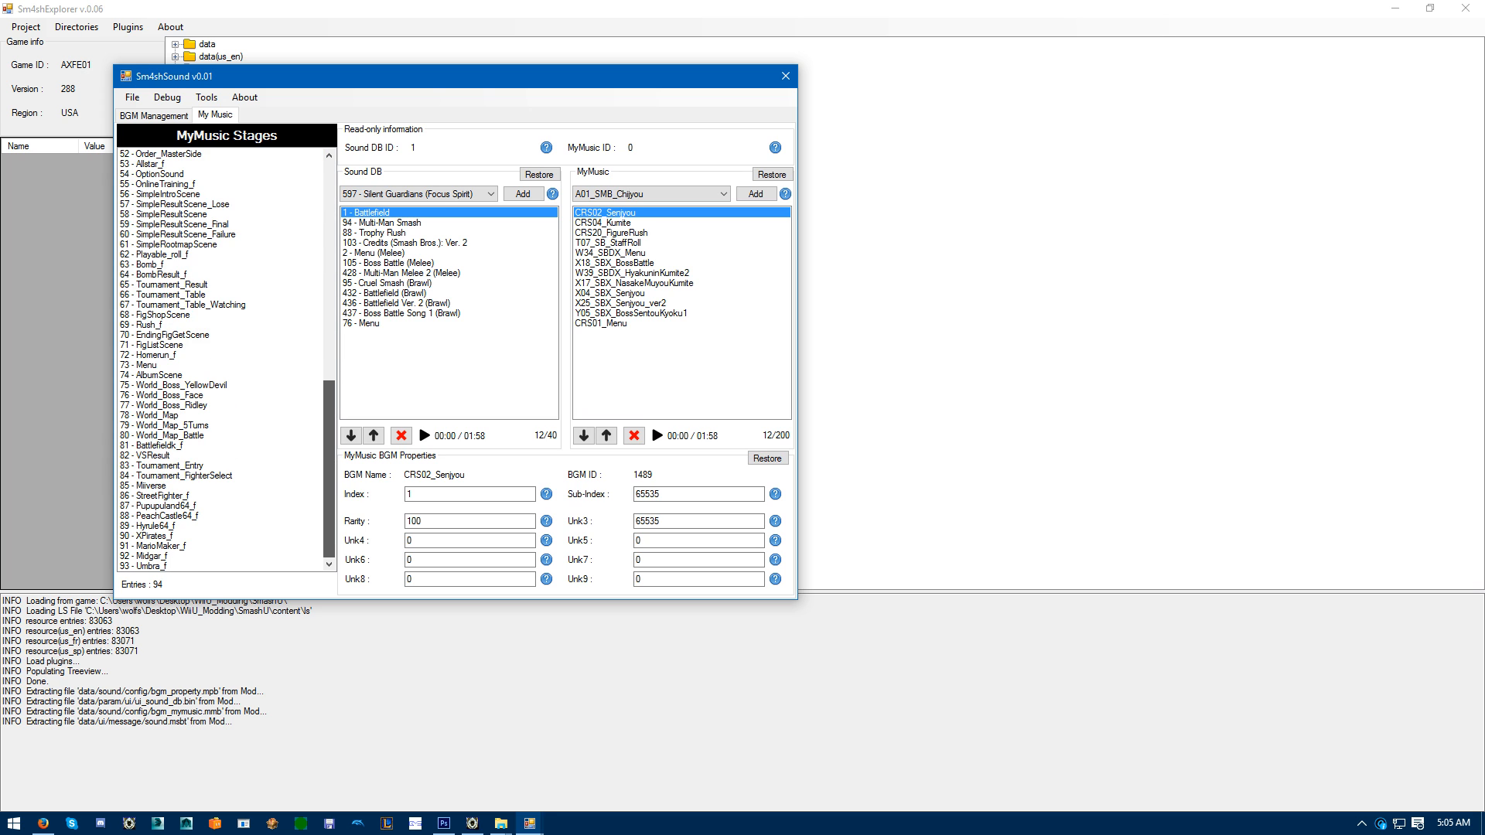
pyautogui.scroll(3)
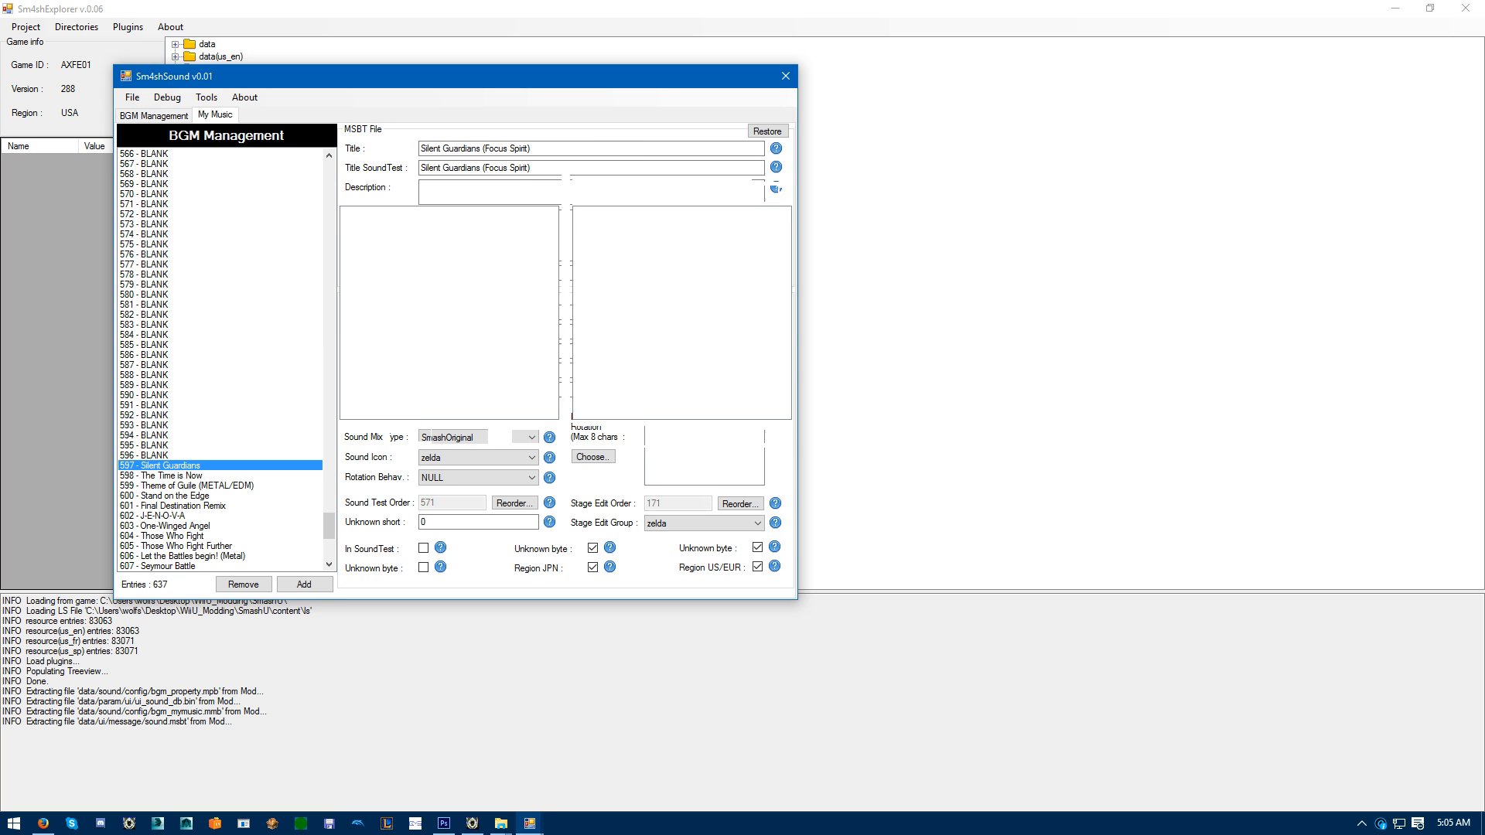
pyautogui.click(217, 115)
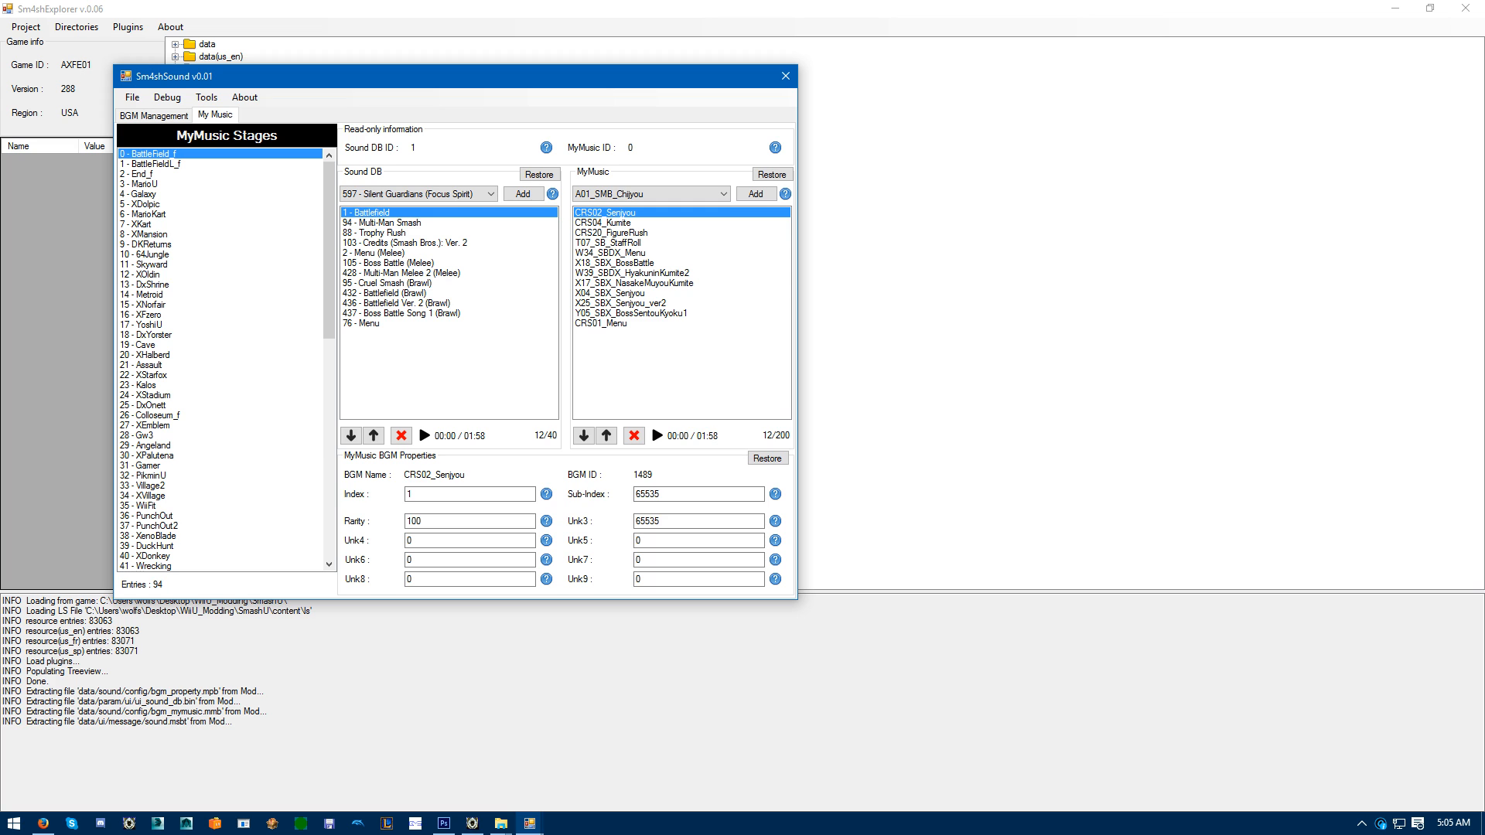
pyautogui.click(147, 284)
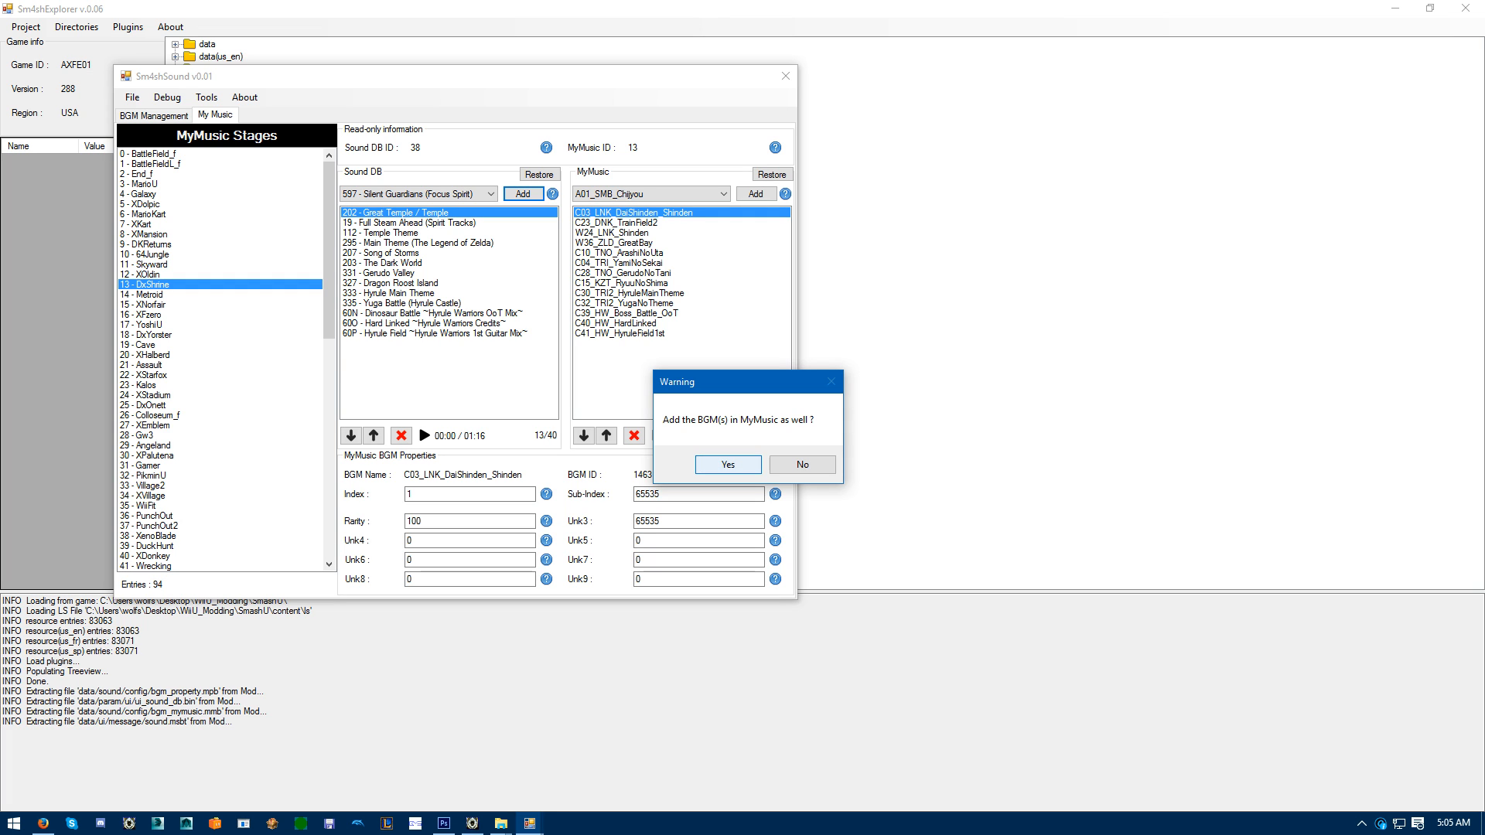
pyautogui.click(727, 464)
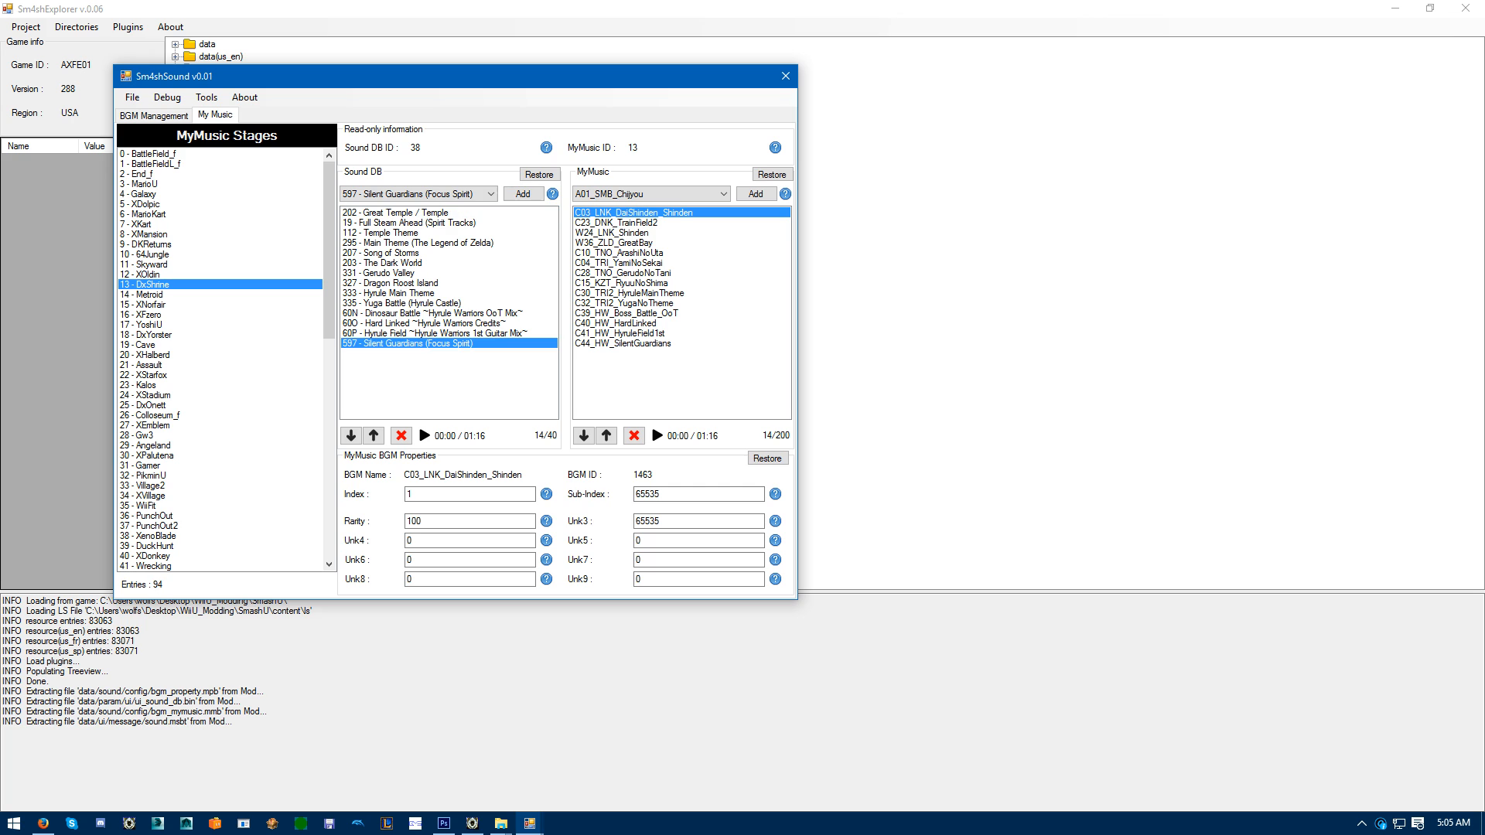
# Preview the added song briefly, then stop playback.
pyautogui.click(426, 434)
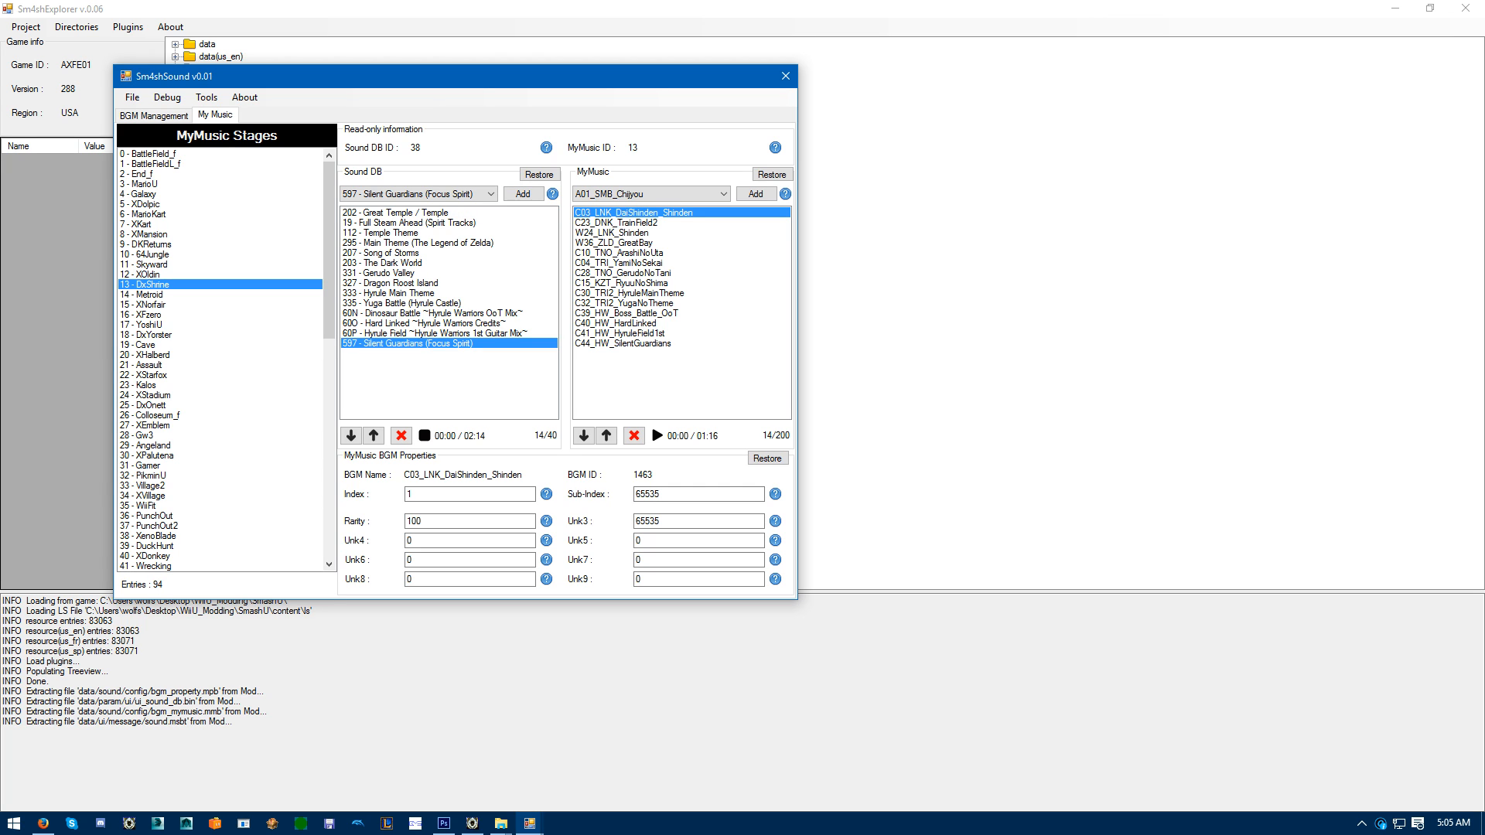
pyautogui.click(427, 436)
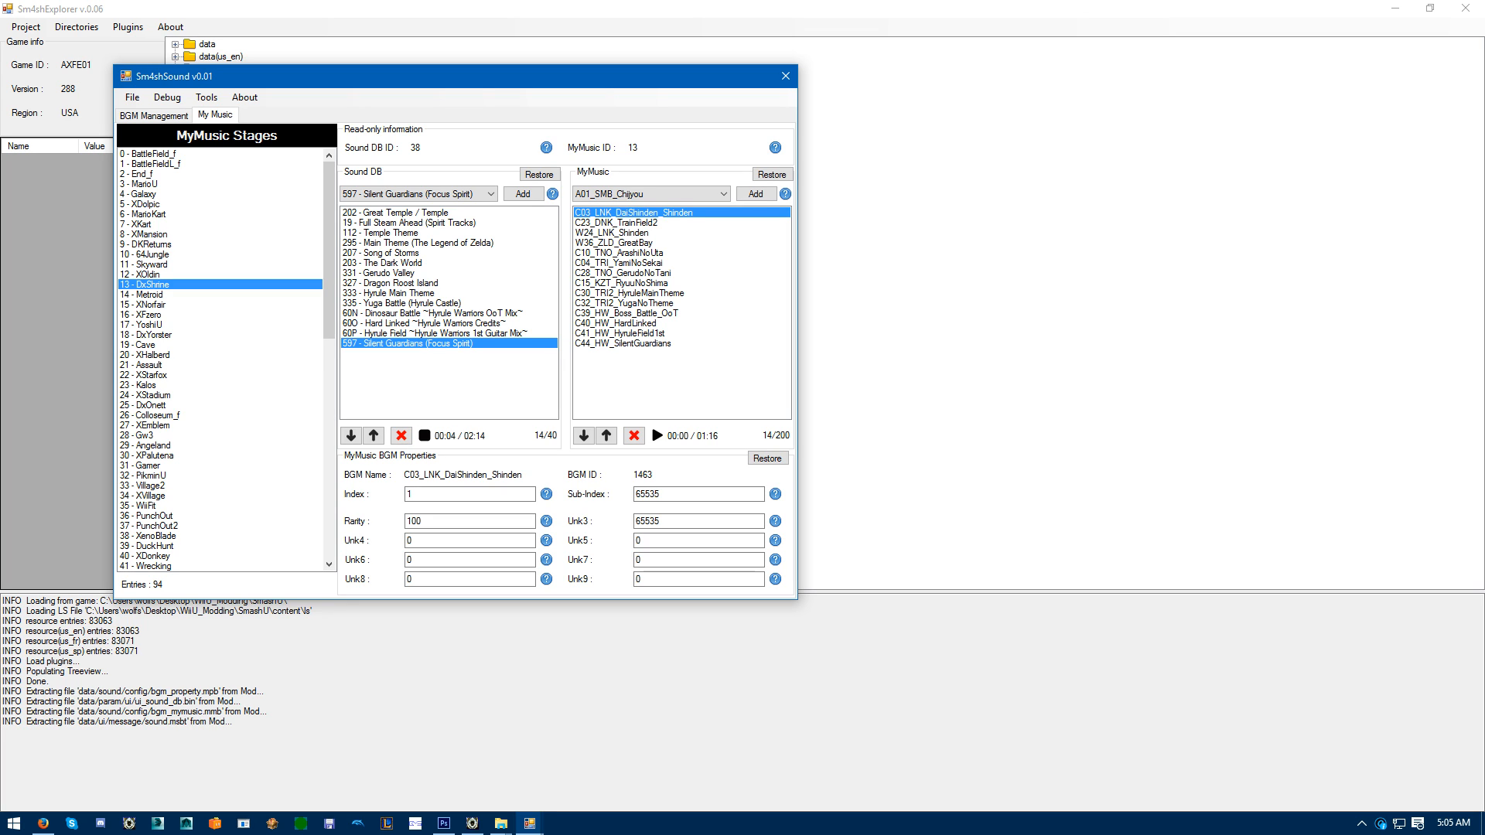
pyautogui.click(424, 436)
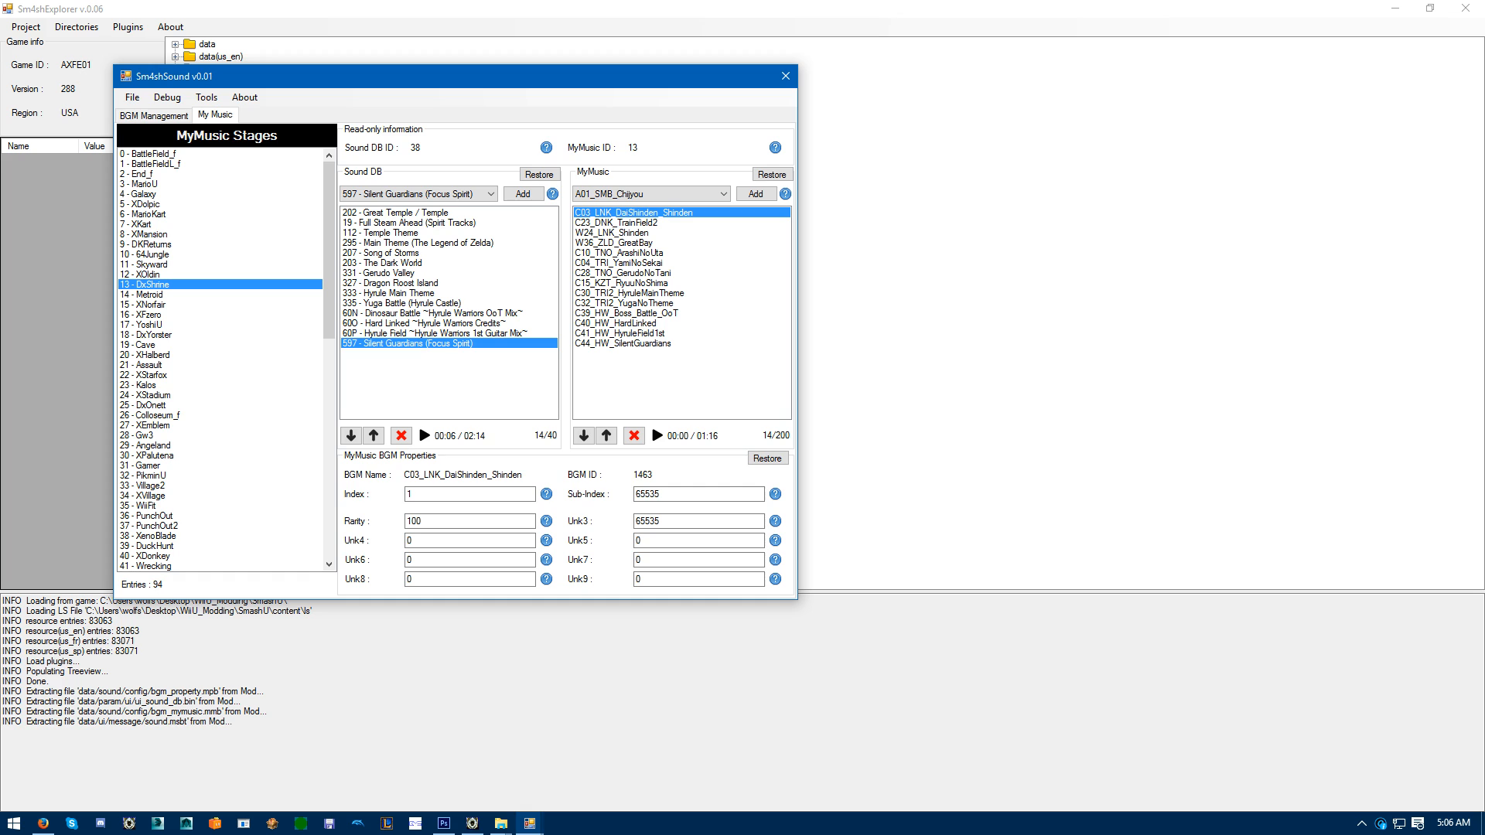
pyautogui.click(132, 96)
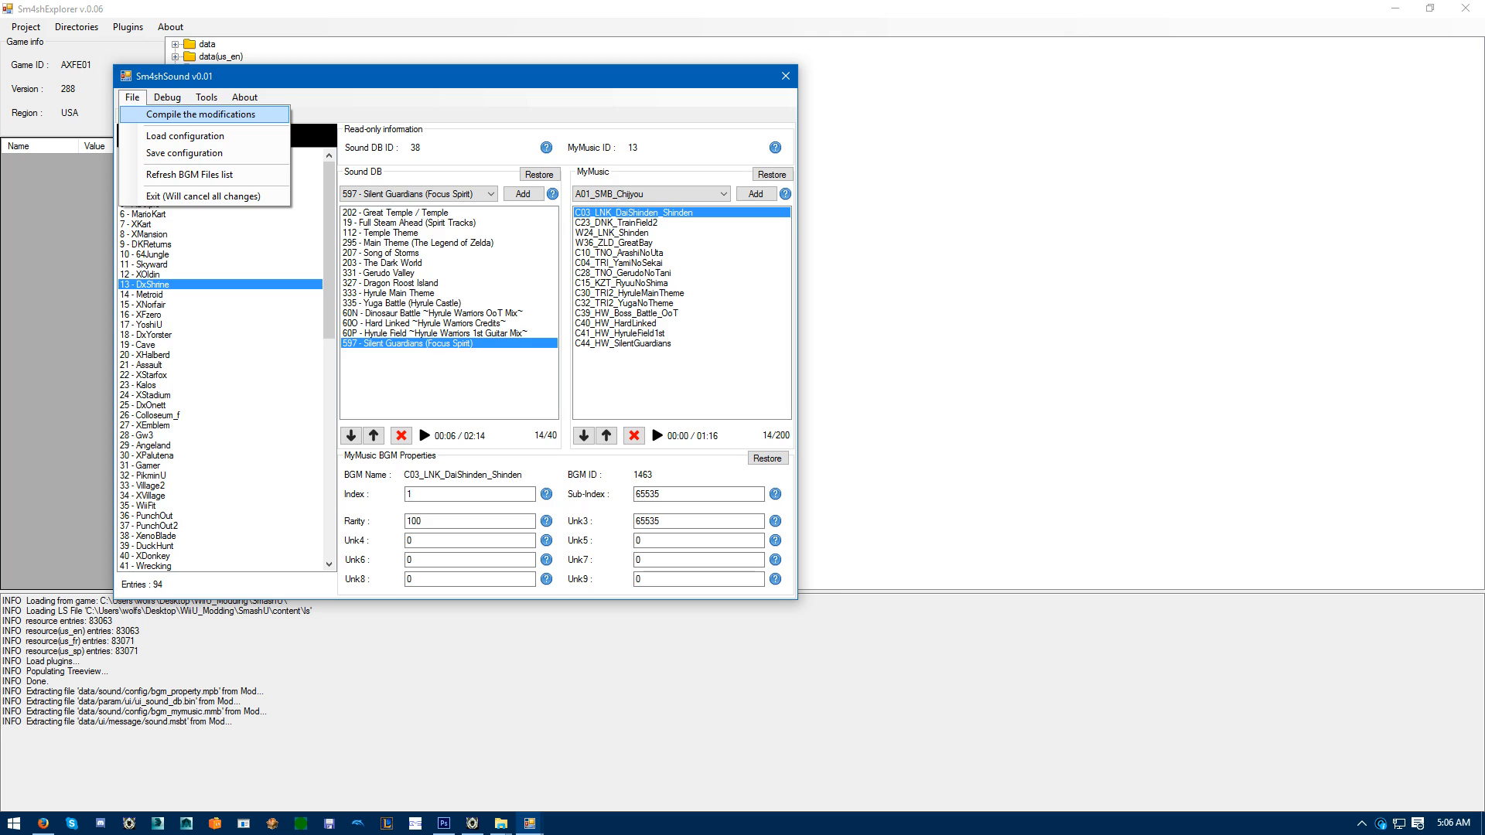
# Compile the sound modifications into the workspace folder via File > Compile.
pyautogui.click(201, 113)
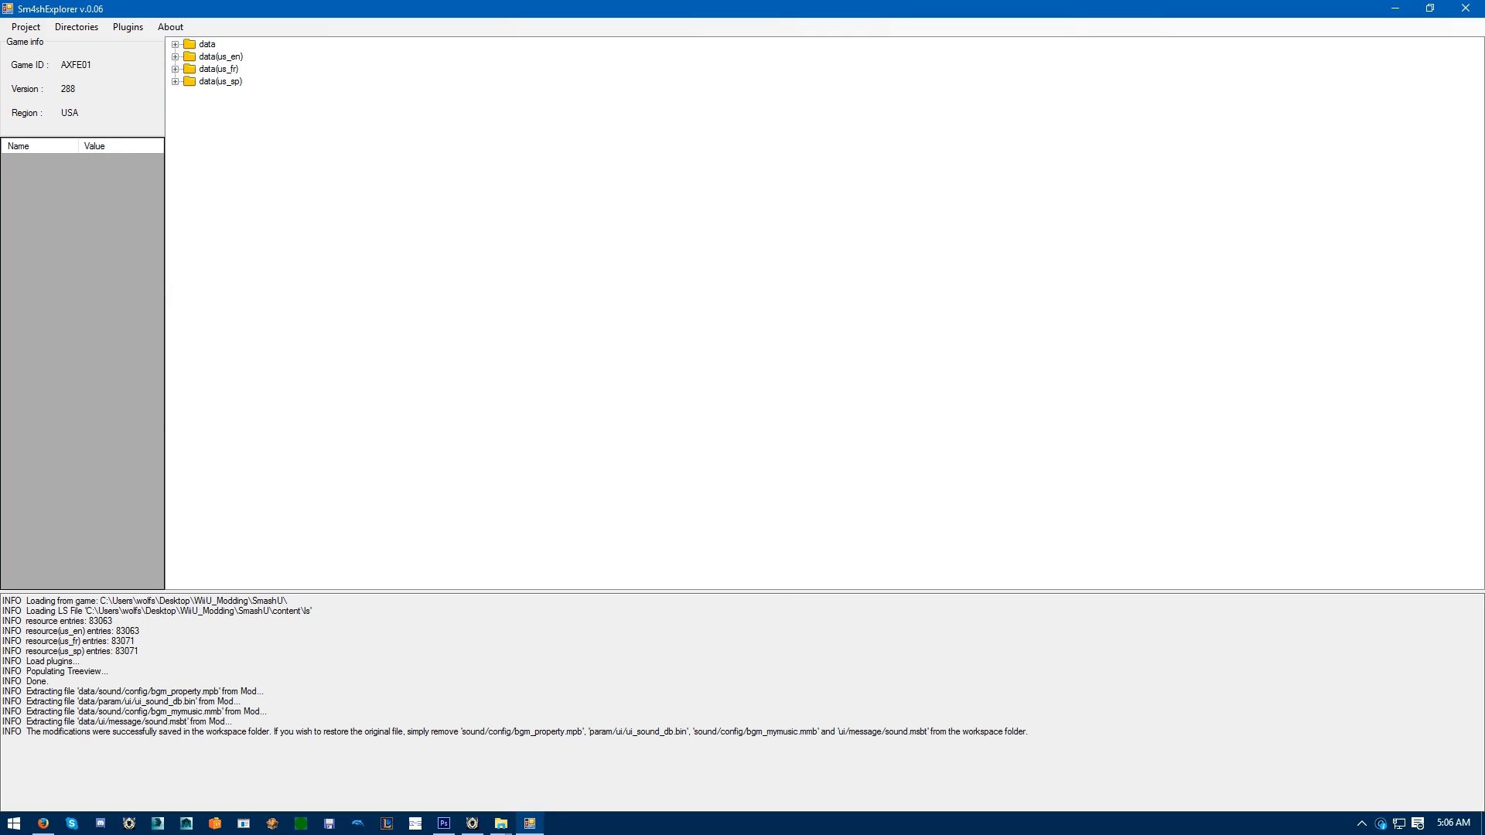
pyautogui.moveTo(500, 821)
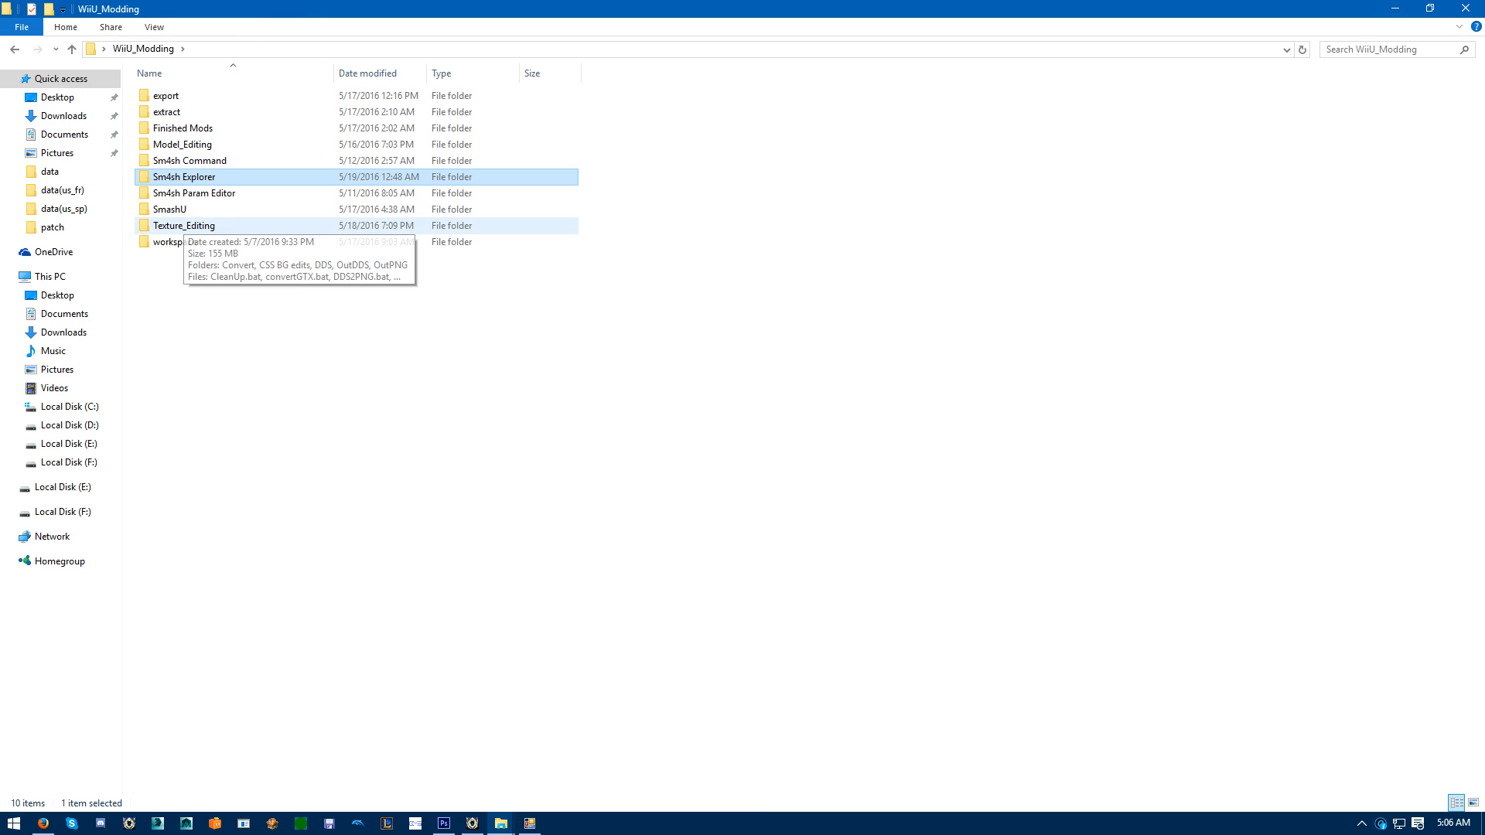
# Browse workspace > content > patch > data(us_en) > param > ui to find the updated ui_sound_db.bin.
pyautogui.doubleClick(172, 242)
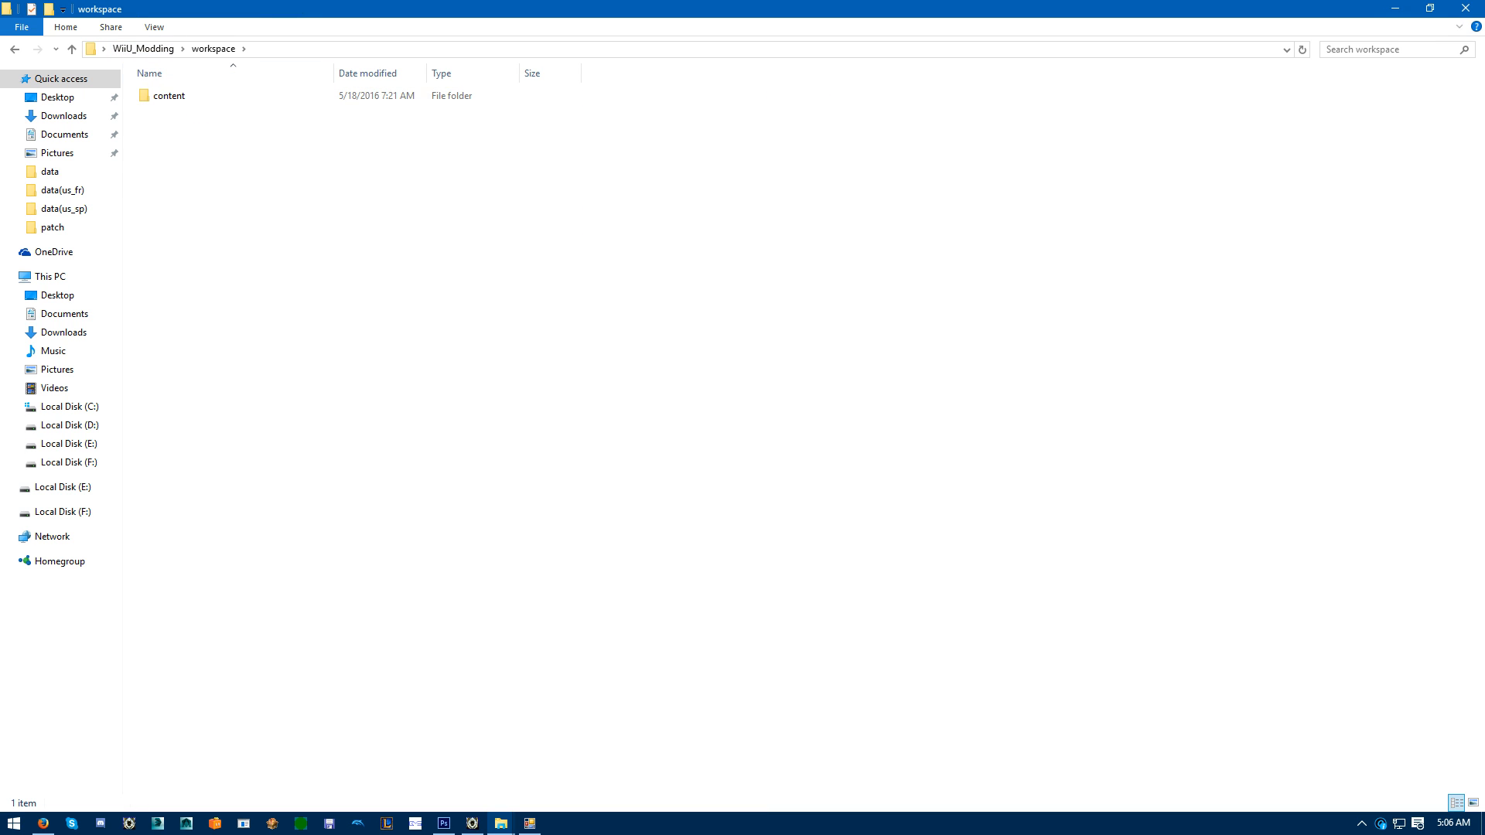
pyautogui.doubleClick(169, 94)
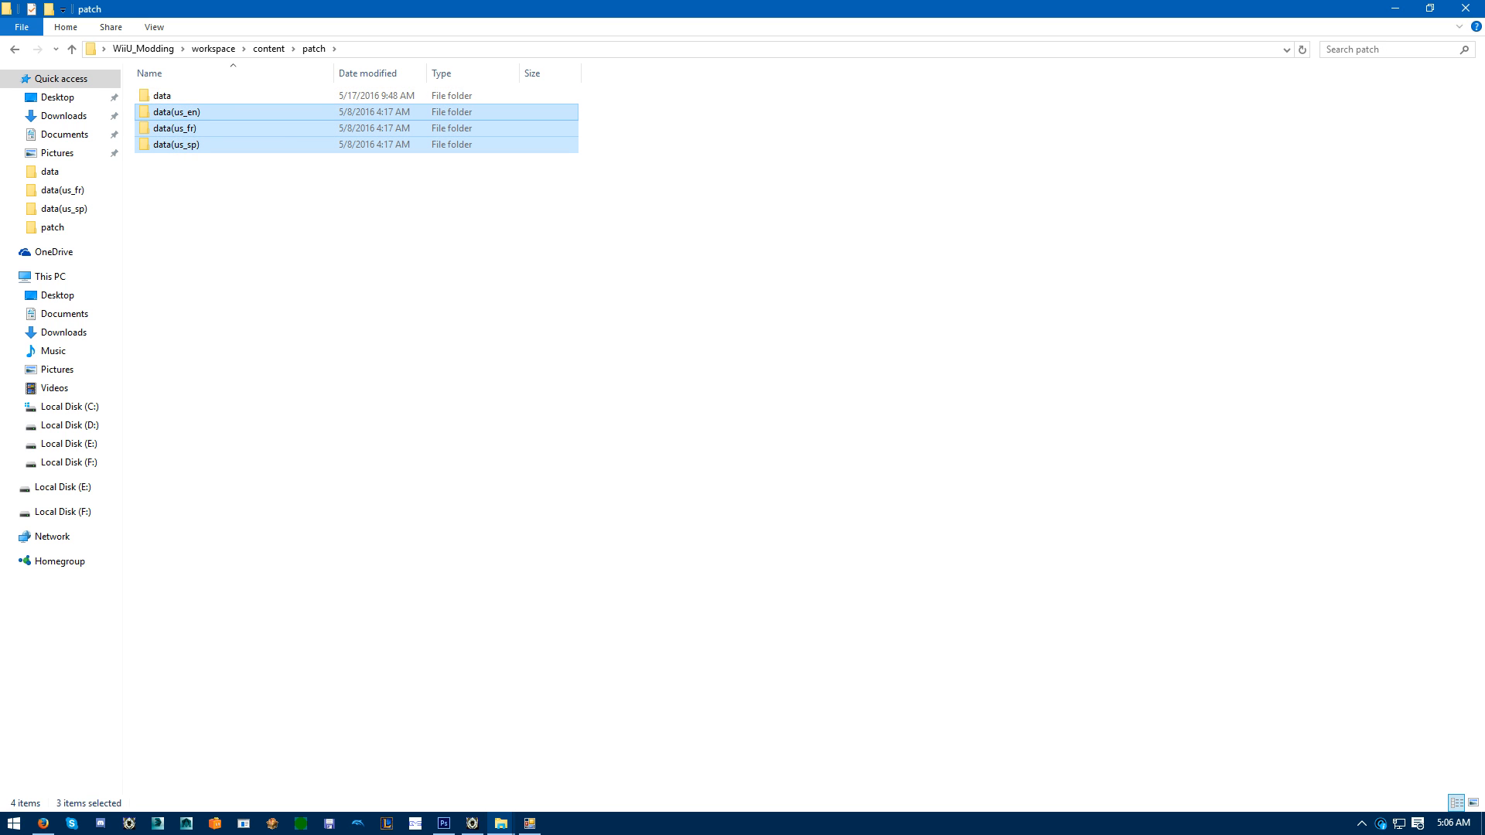
pyautogui.doubleClick(175, 111)
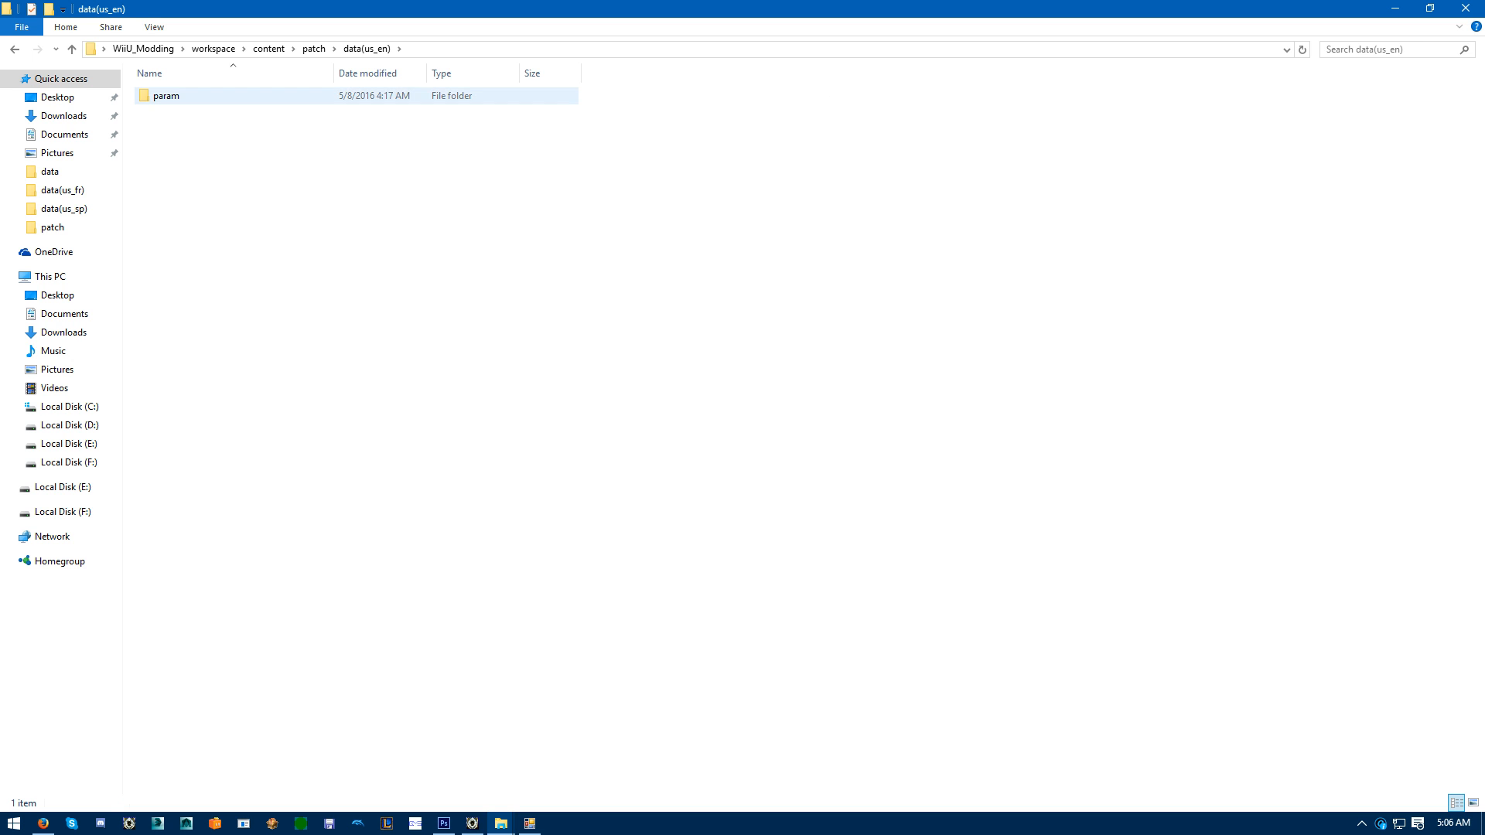
pyautogui.doubleClick(166, 96)
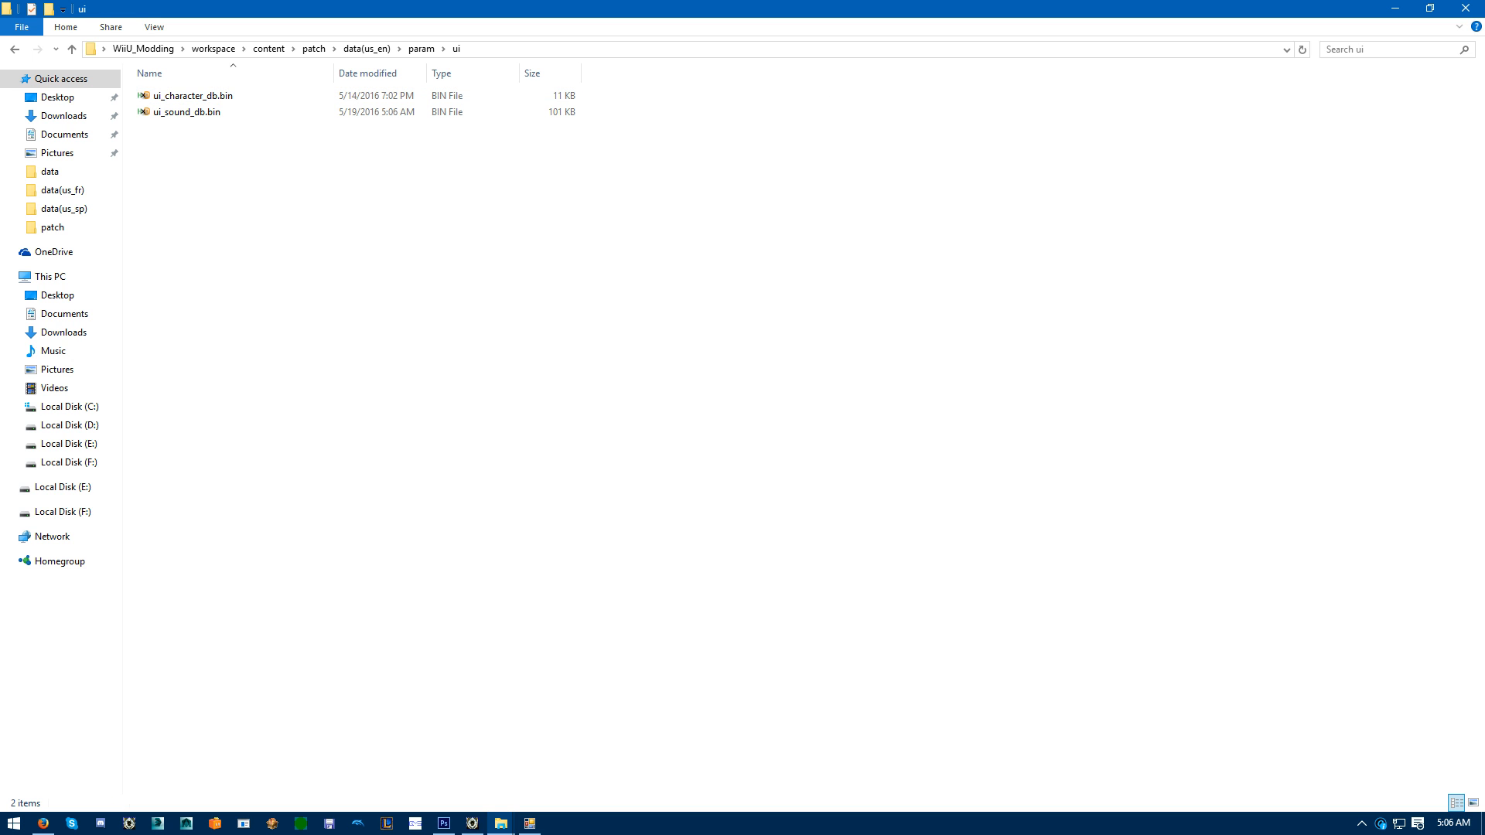
# Go back and browse patch > data > param > ui to check the written sound files.
pyautogui.click(185, 111)
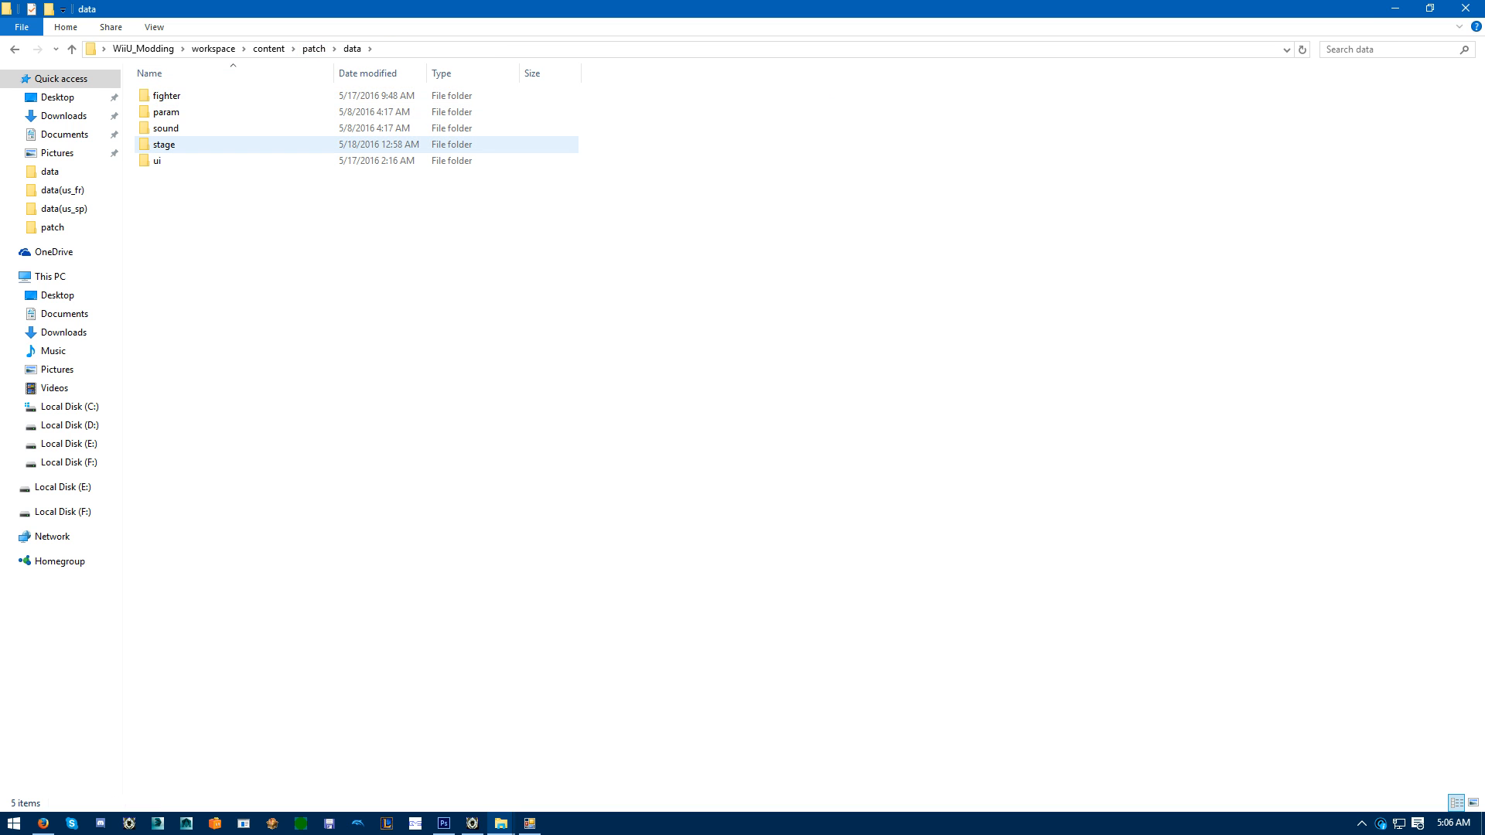
pyautogui.moveTo(165, 129)
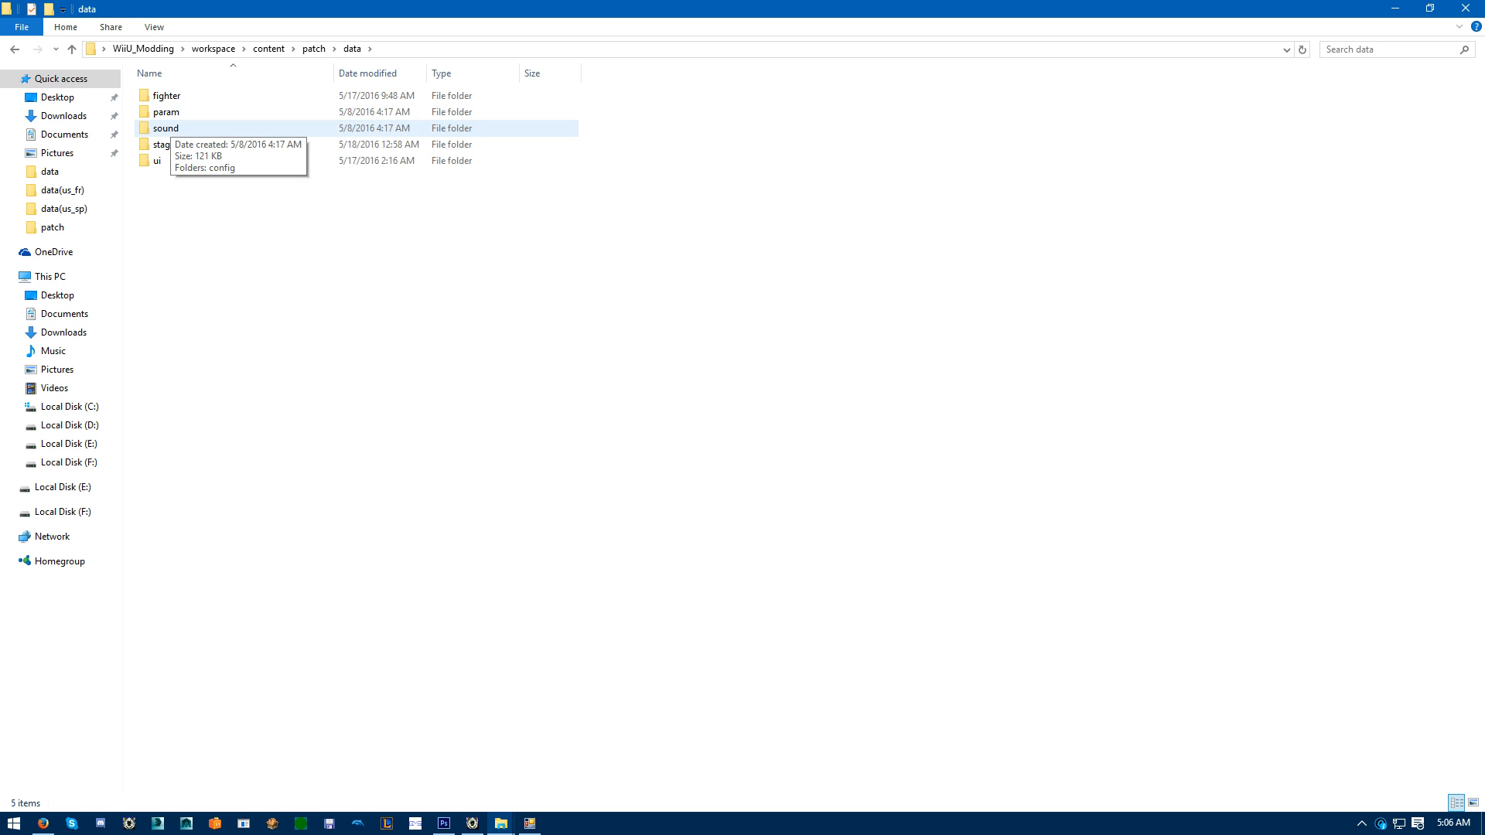
pyautogui.doubleClick(166, 111)
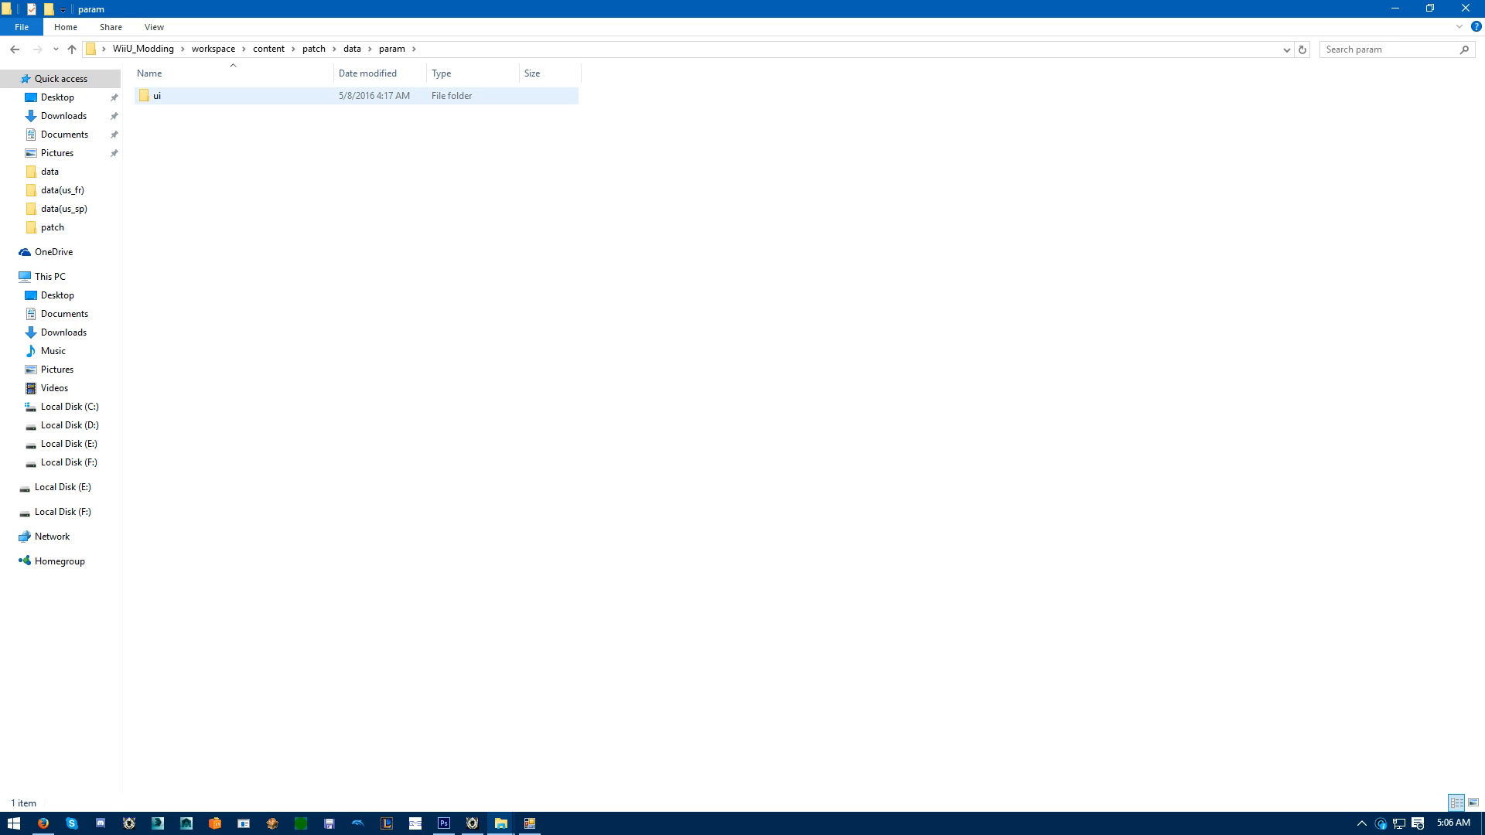
pyautogui.doubleClick(156, 96)
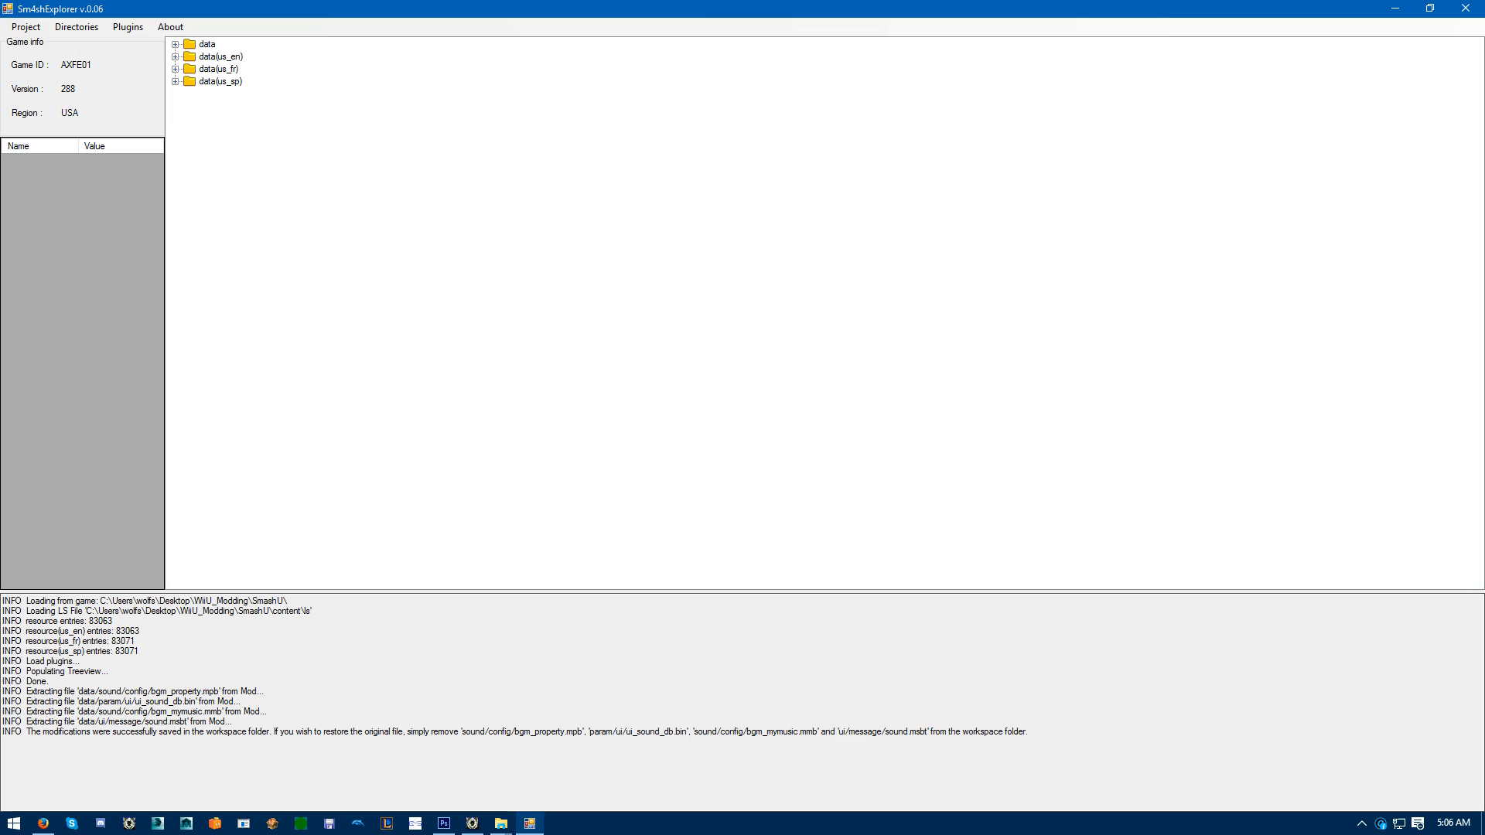
# Reveal the 'Build the mod' option under the Project menu.
pyautogui.click(26, 26)
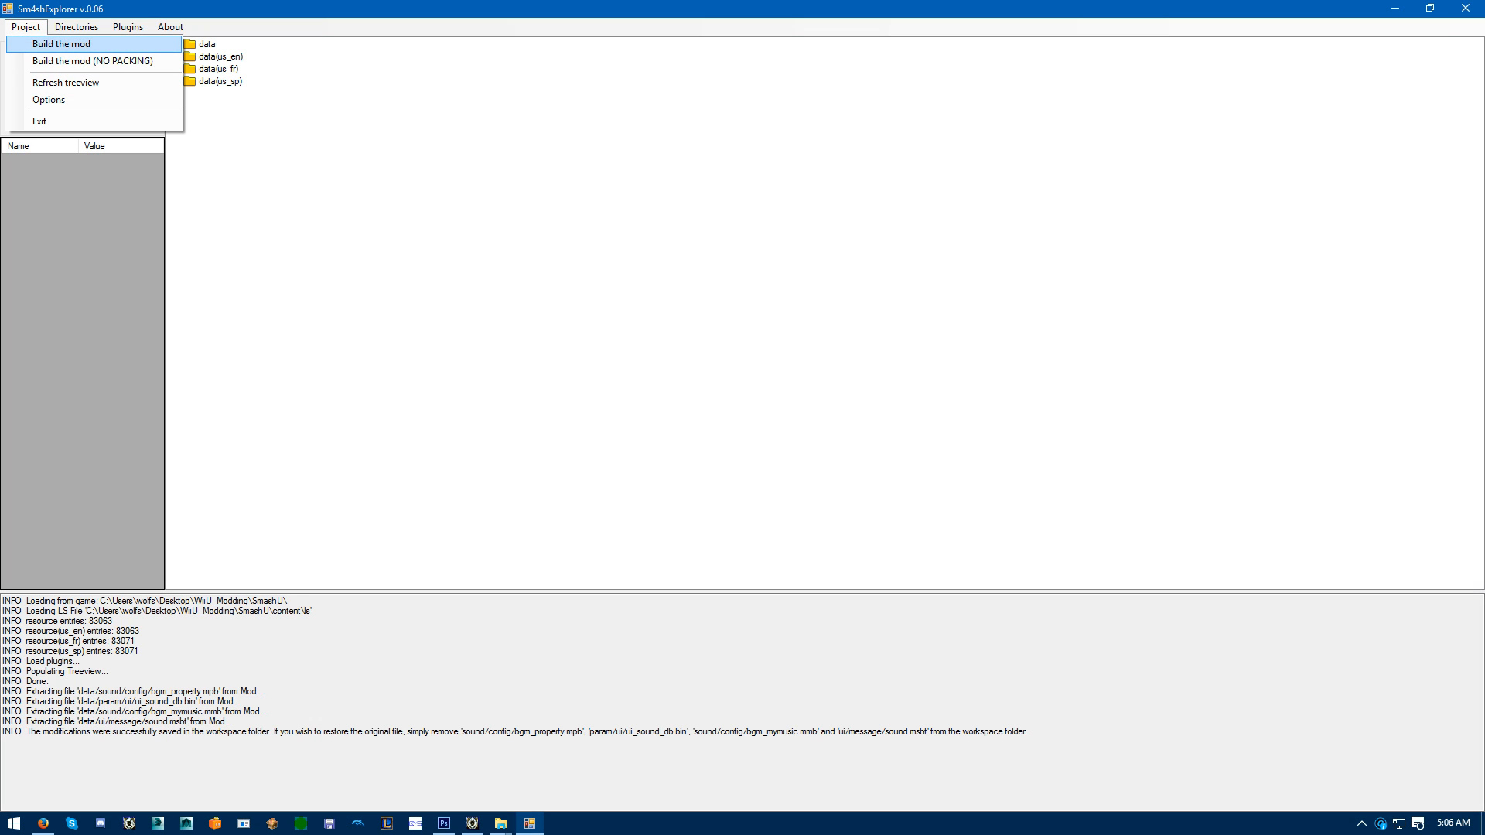